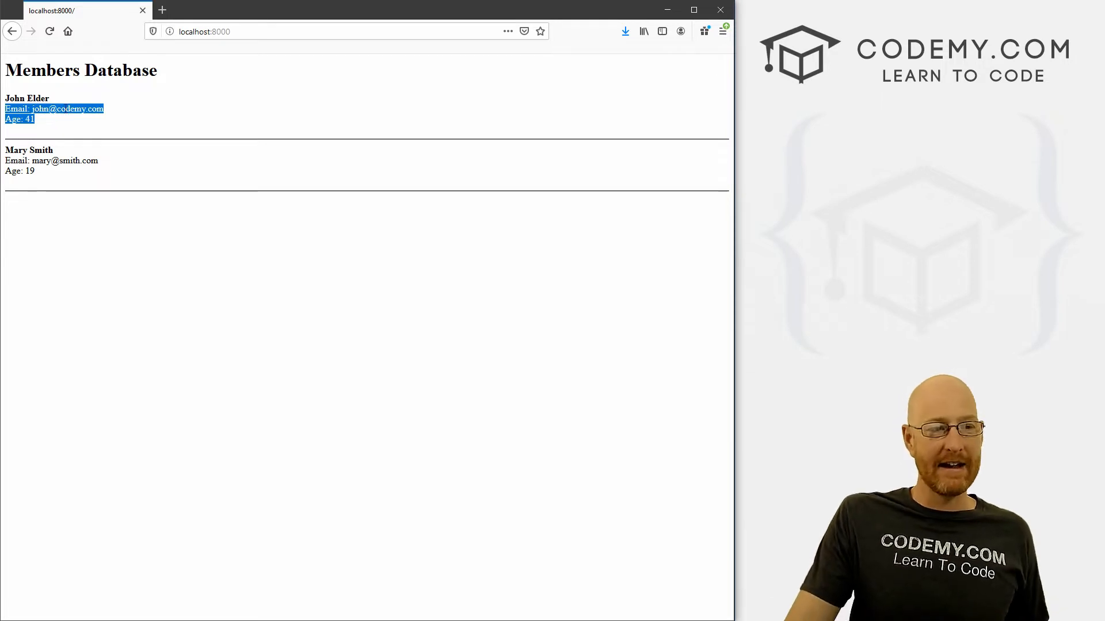
Define join(request) in views.py returning render(request, 'join.html', {}), and save.
left_click(65, 99)
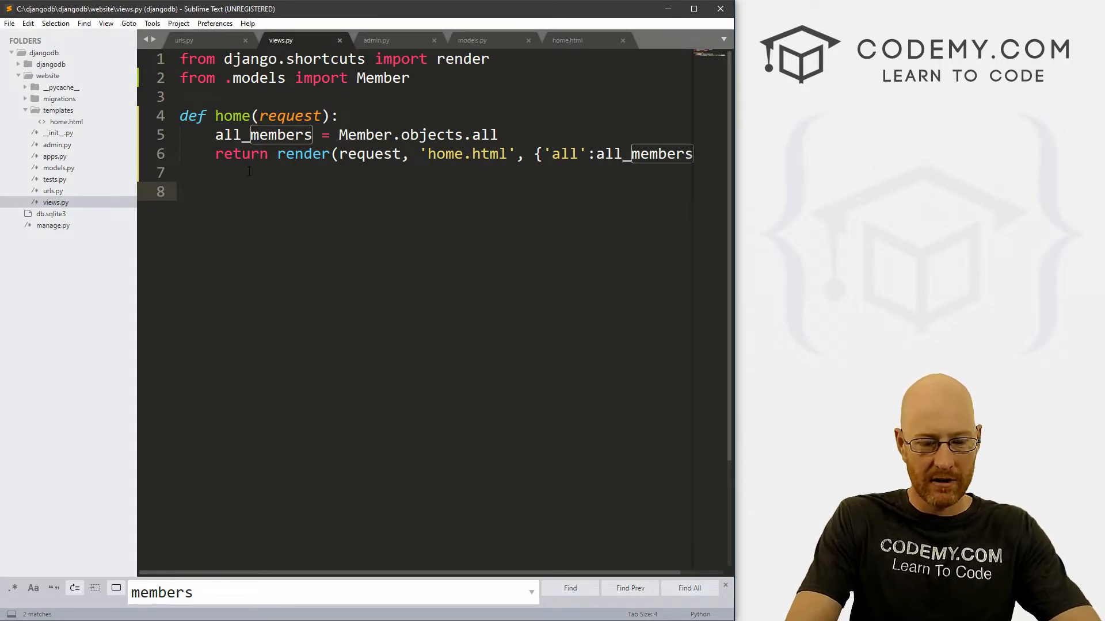
type("def")
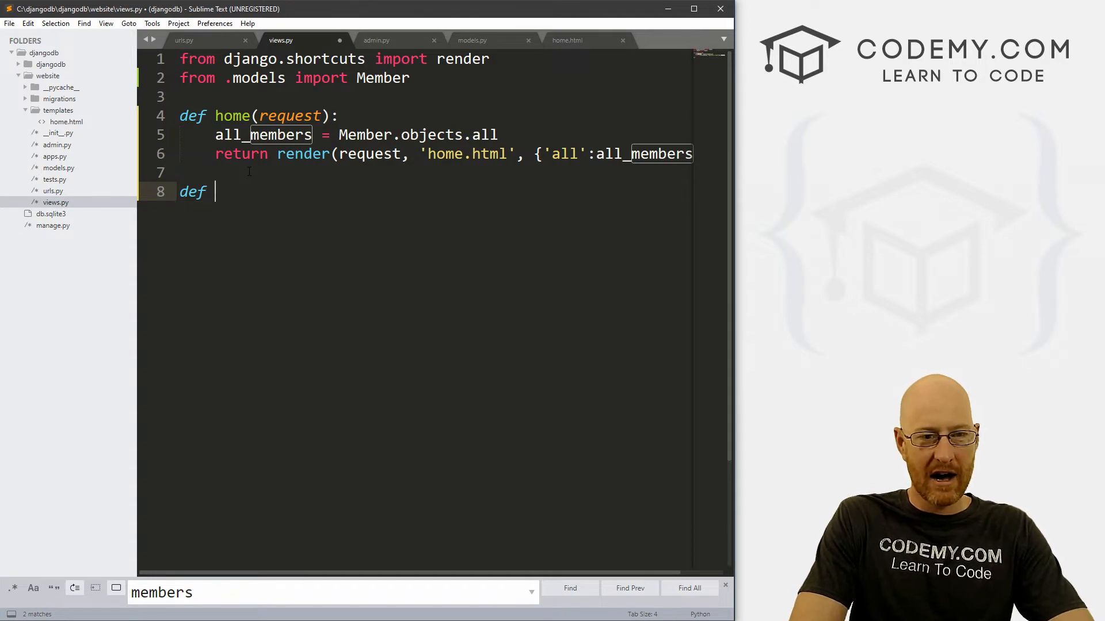
type("join")
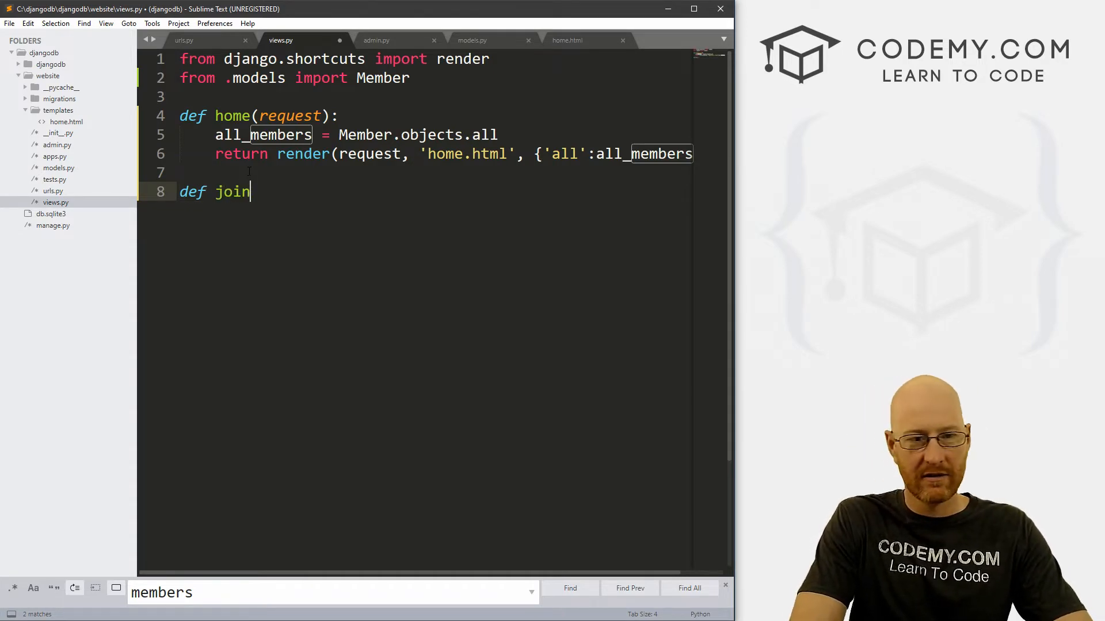
type("(request):")
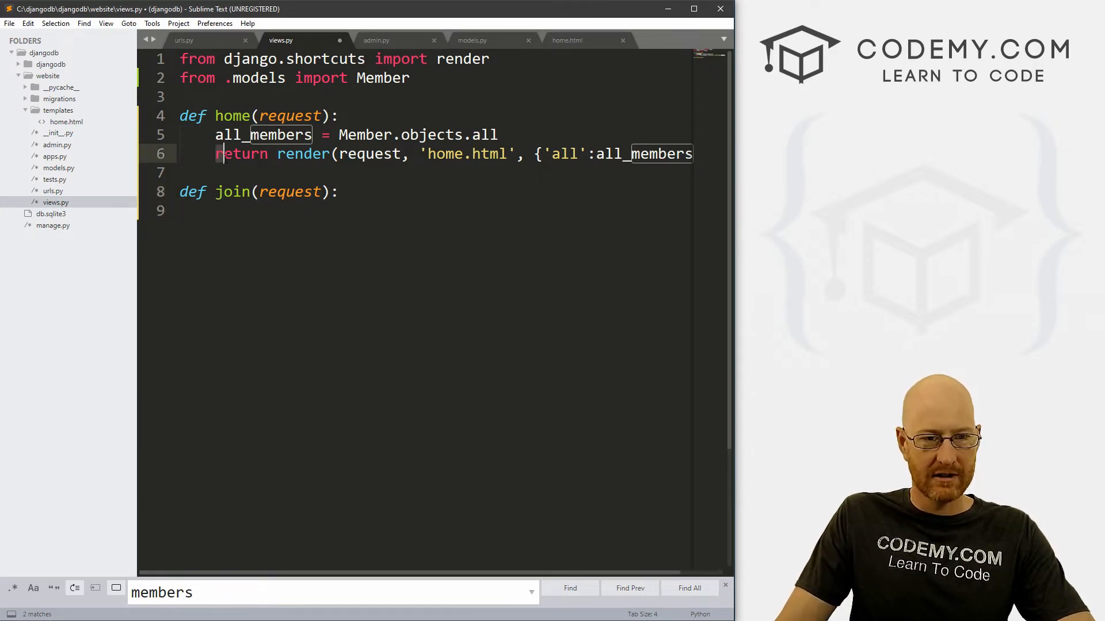
type("return render(request, 'home.html', {'all':all_members")
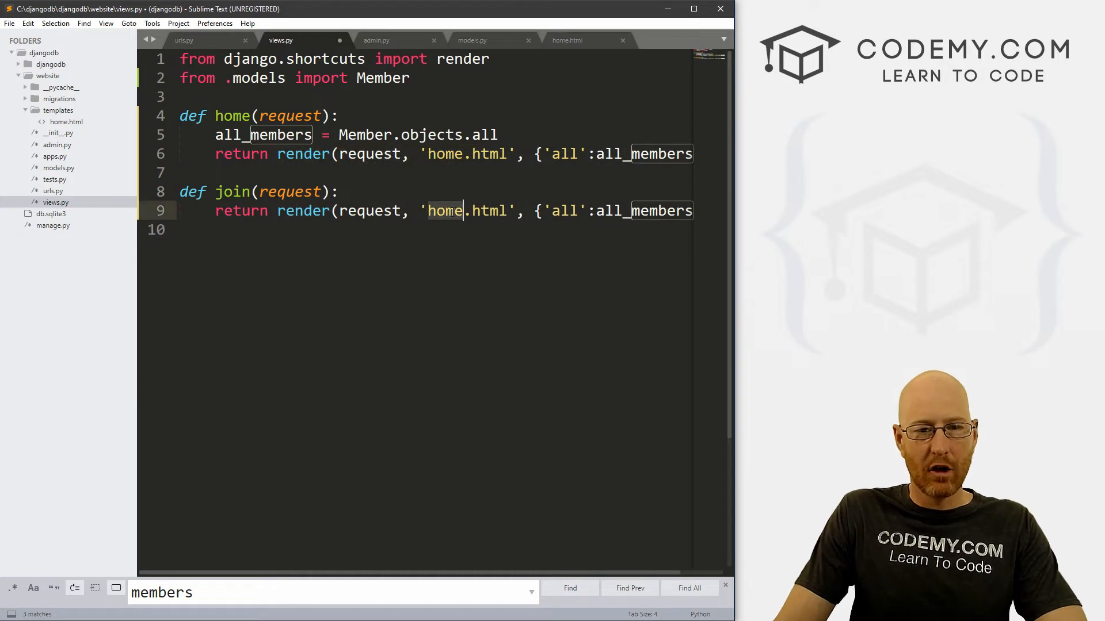
type("join")
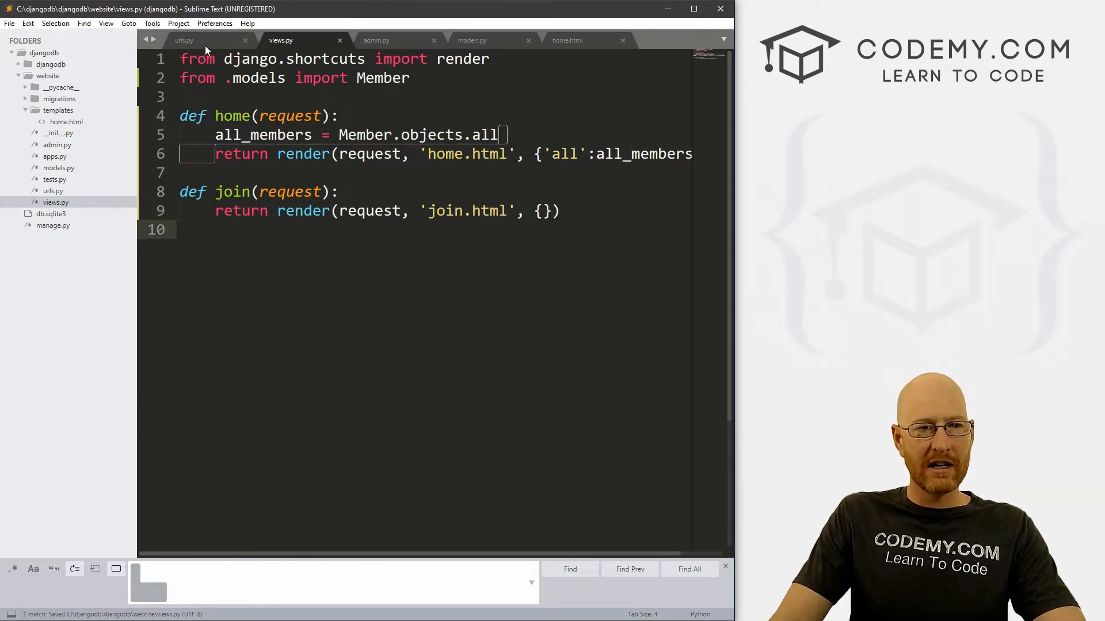
Add path('join', views.join, name="join") to urls.py.
left_click(185, 40)
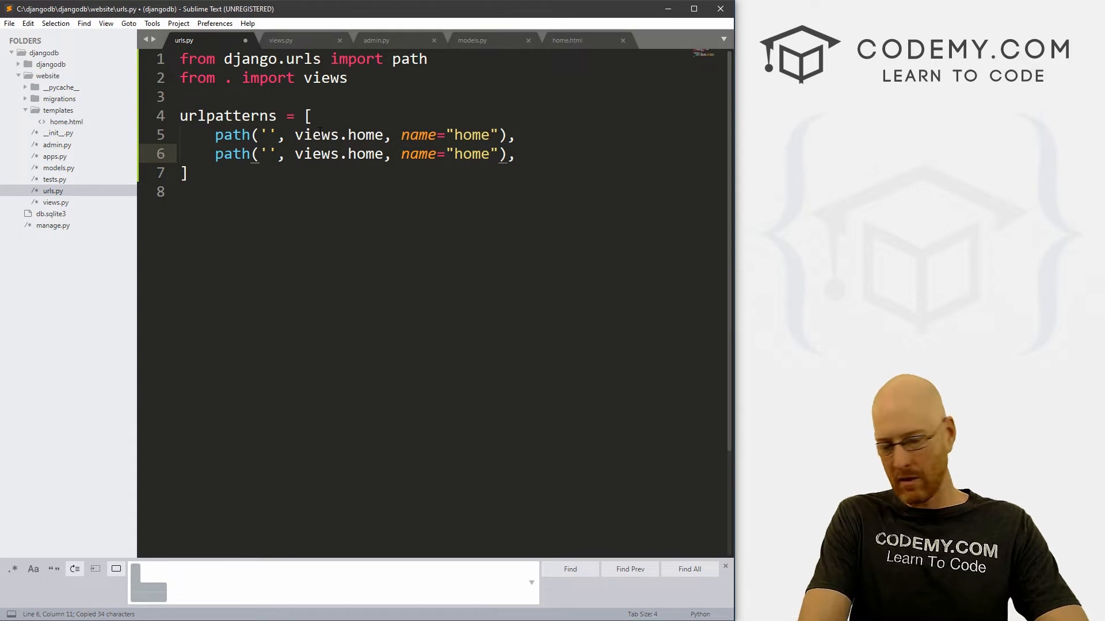
type("join")
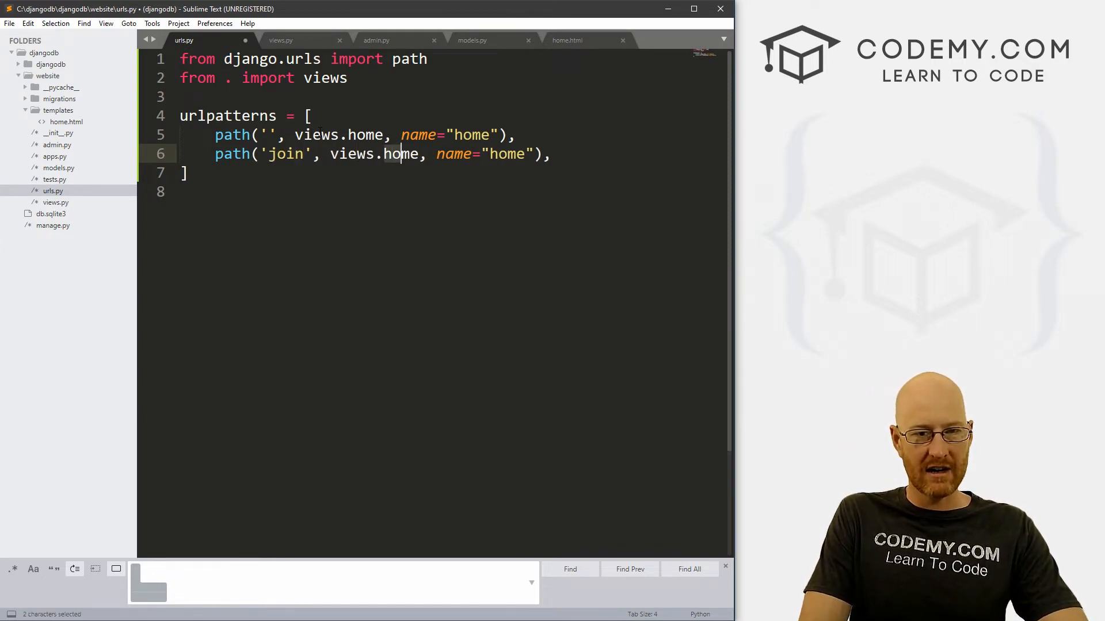
type("join")
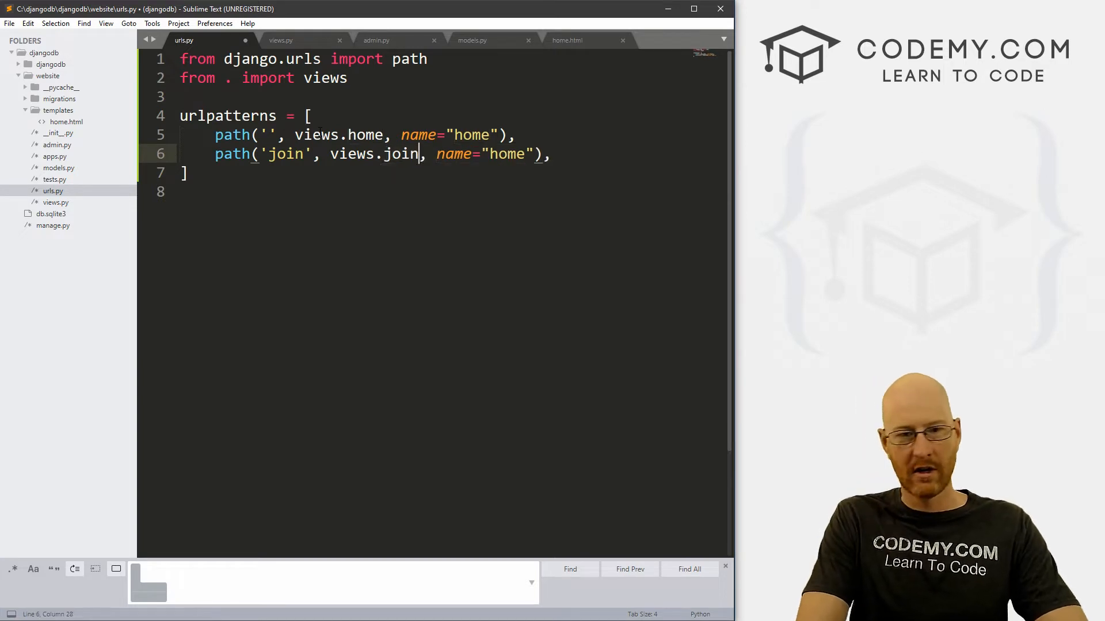
double_click(506, 154)
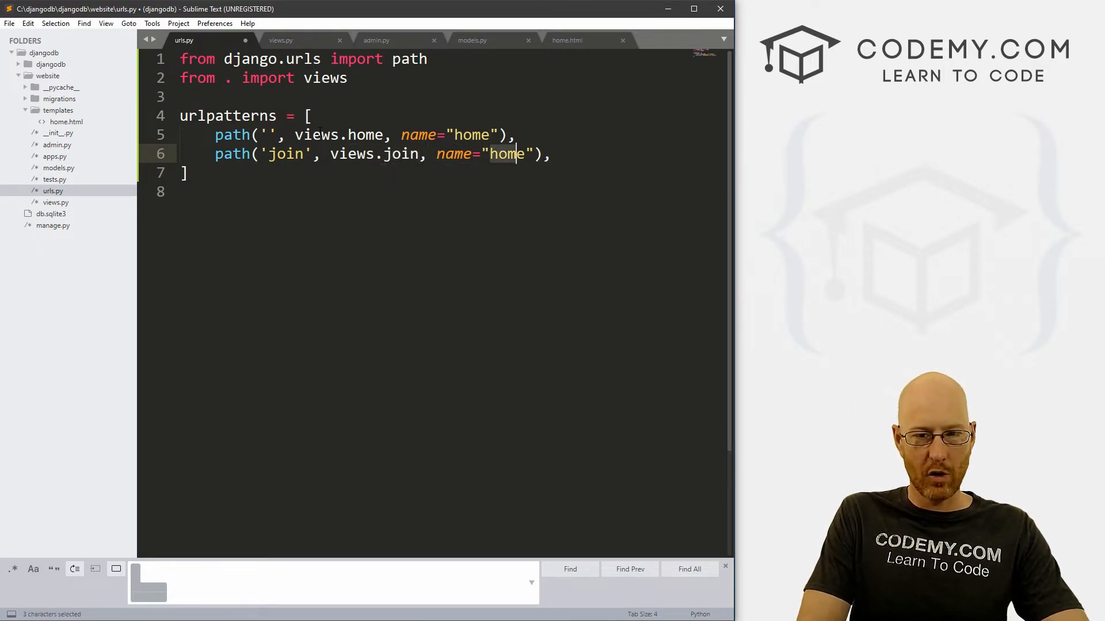
type("join")
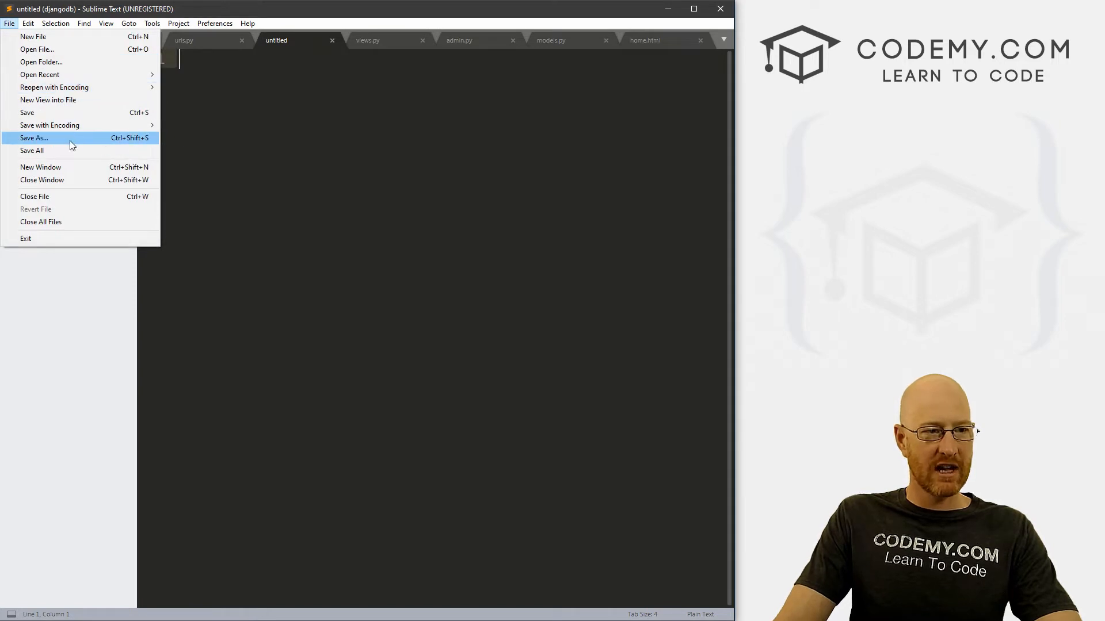
Save the new empty file as join.html in the templates folder.
left_click(33, 137)
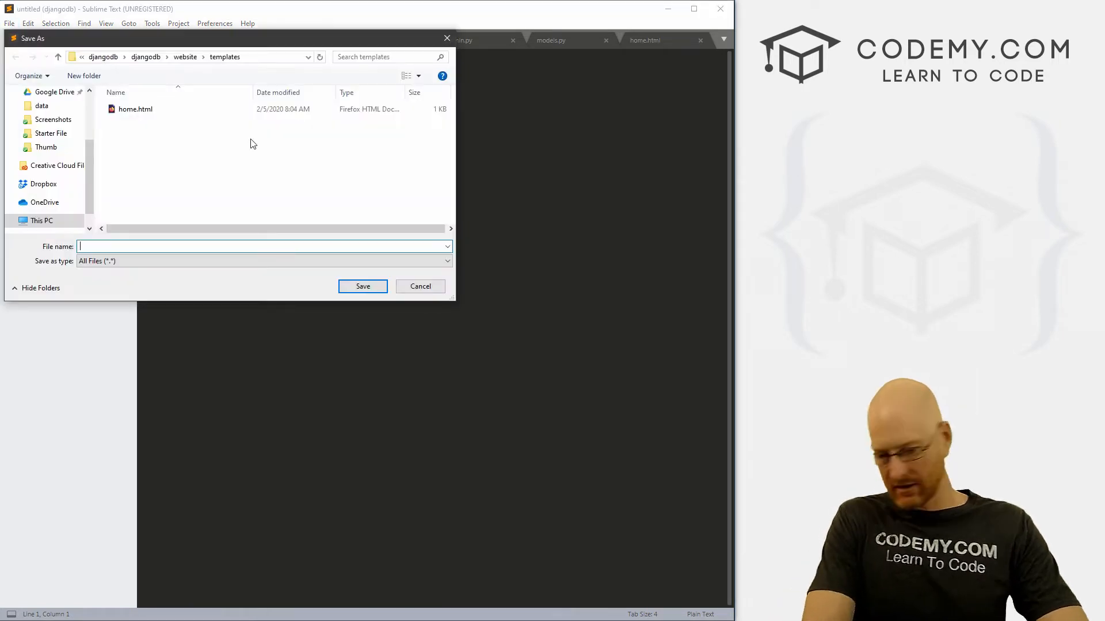
type("join.ht")
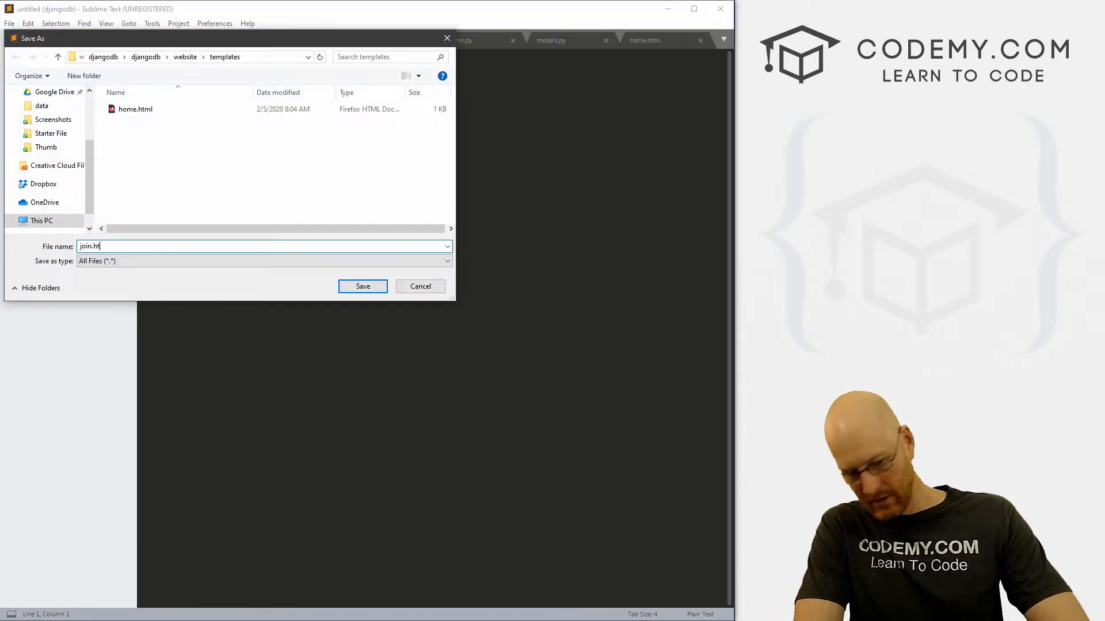
left_click(362, 286)
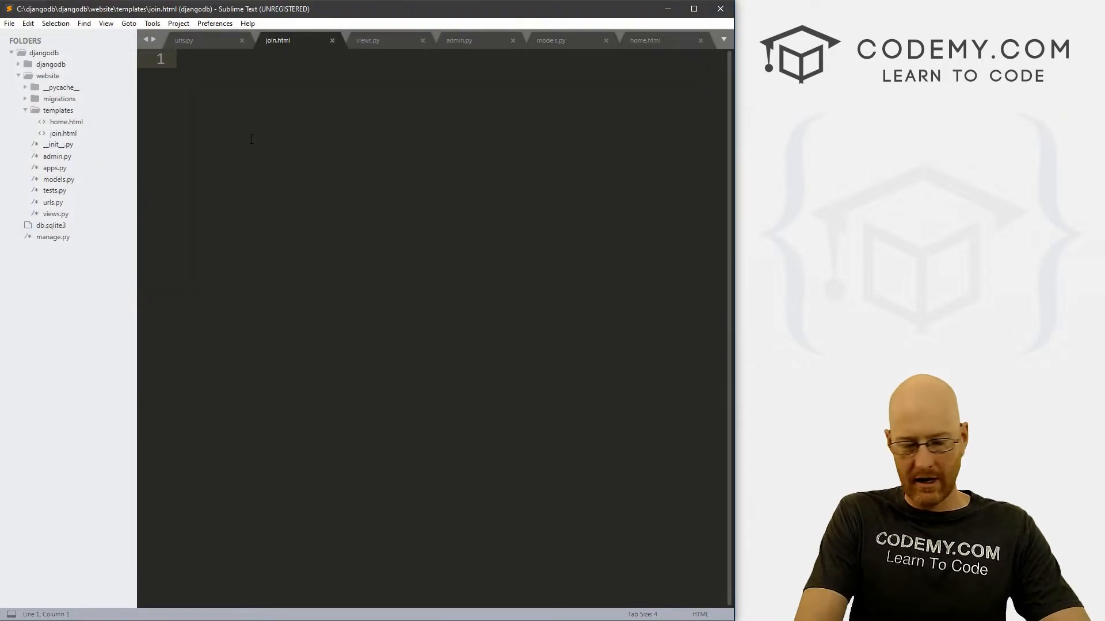
Add a <h1>Join Today!</h1> heading to join.html and save it.
type("<h1")
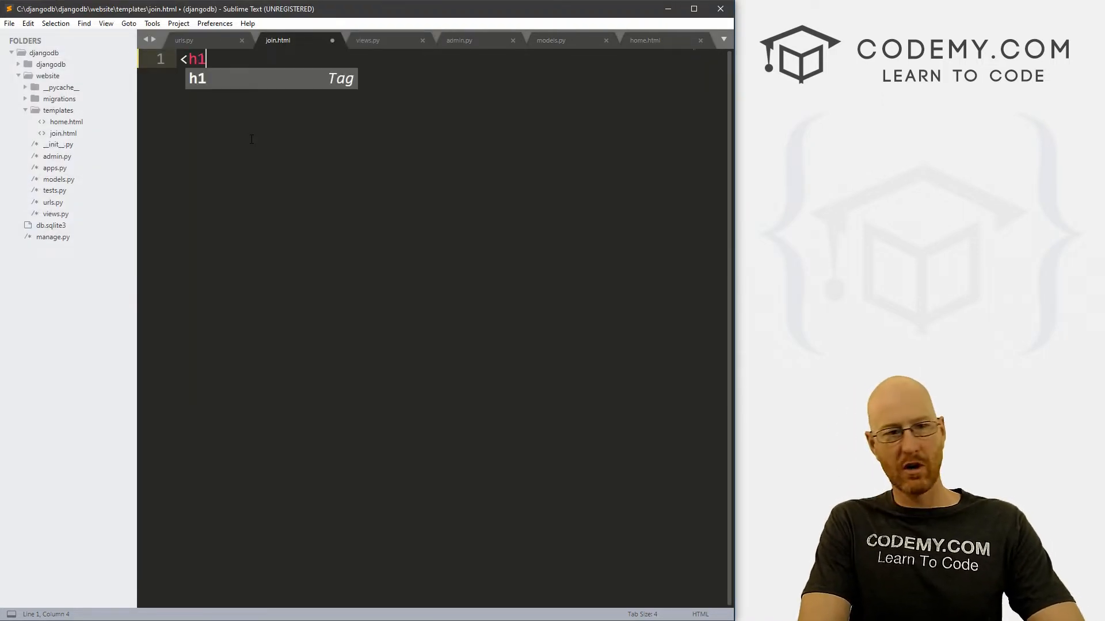
type(">Join T")
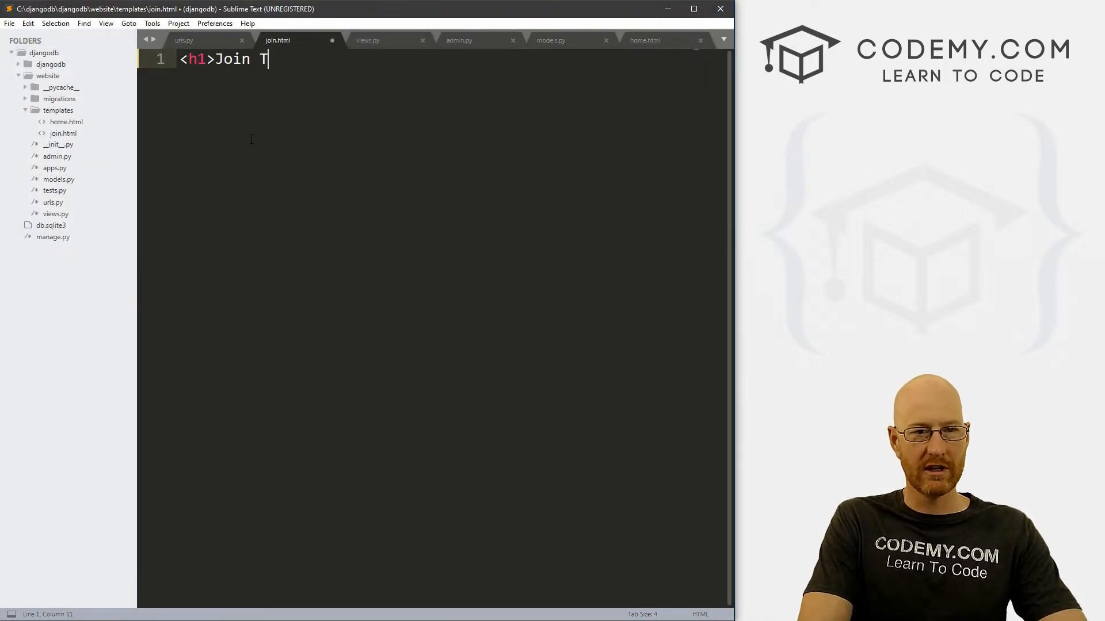
type("oday!</h1>")
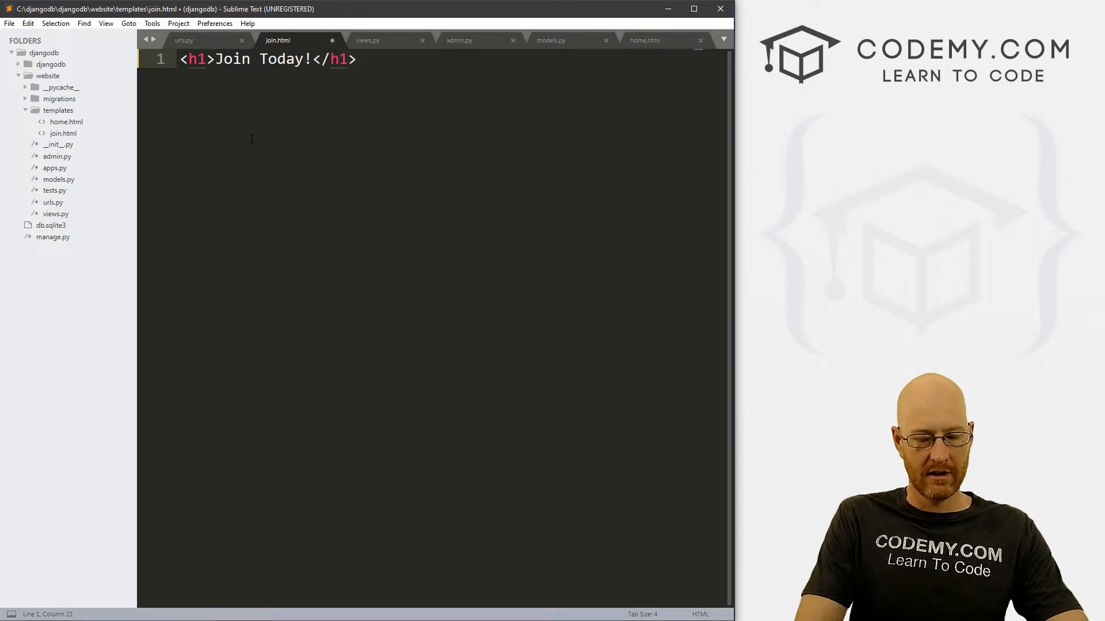
key("ctrl+s")
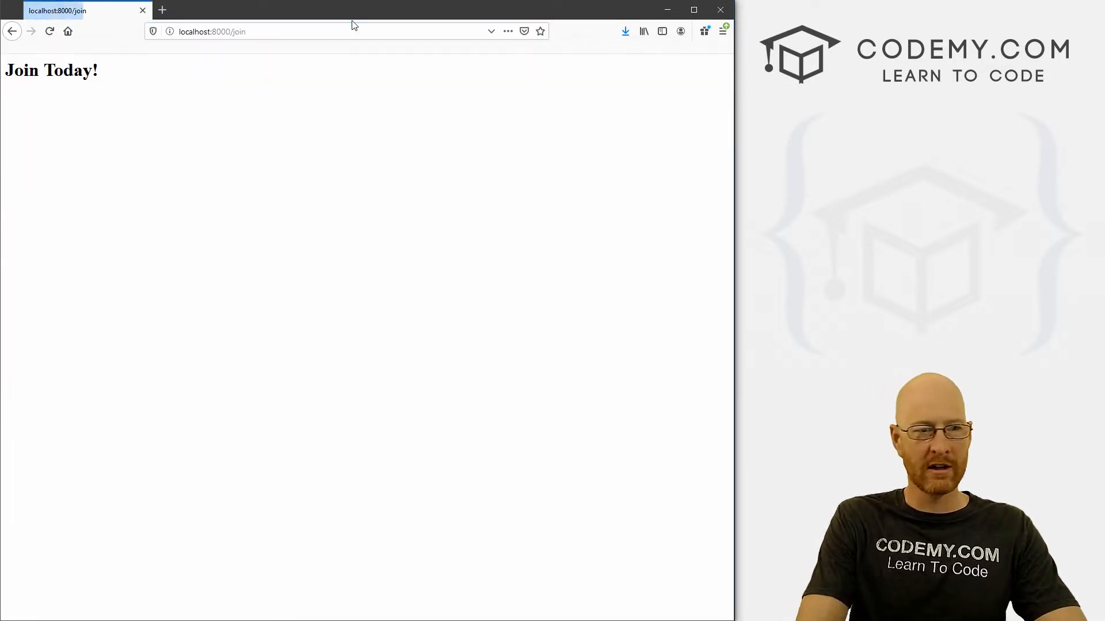
Drag across Firefox's toolbar while the /join page shows the Join Today! heading.
left_click_drag(23, 70, 99, 71)
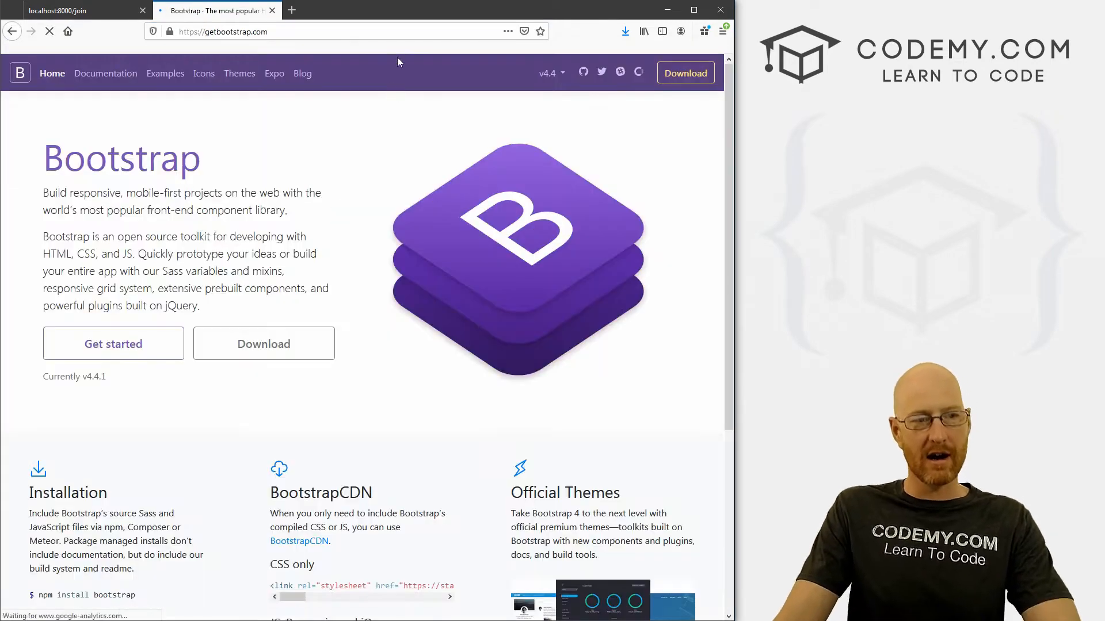
Open Bootstrap's Get started introduction and copy the starter template code.
left_click(105, 73)
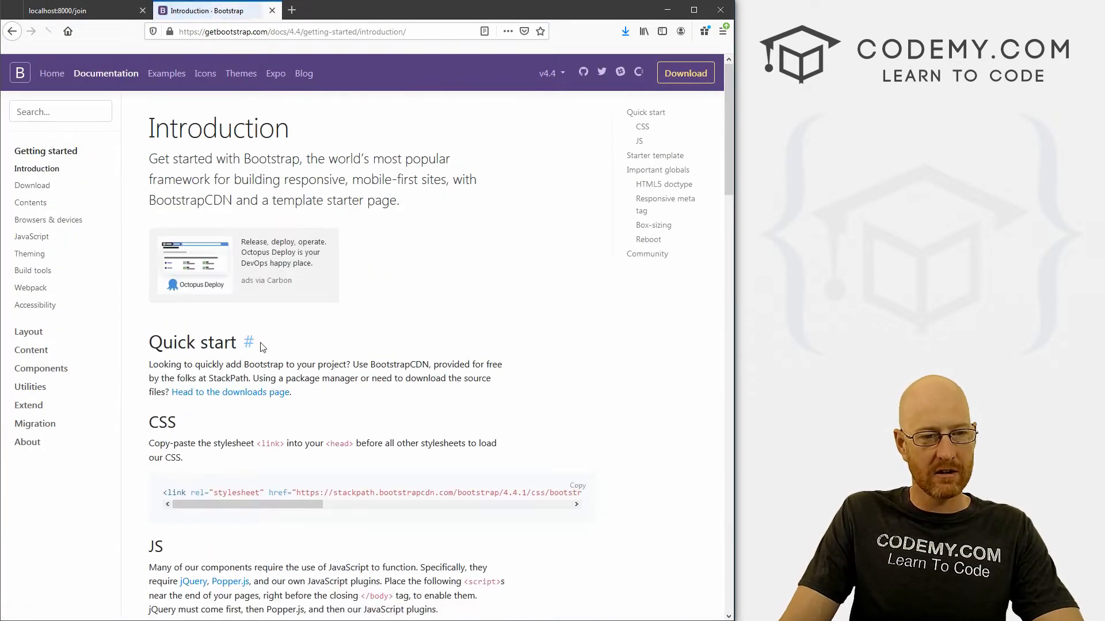
scroll("down", 3)
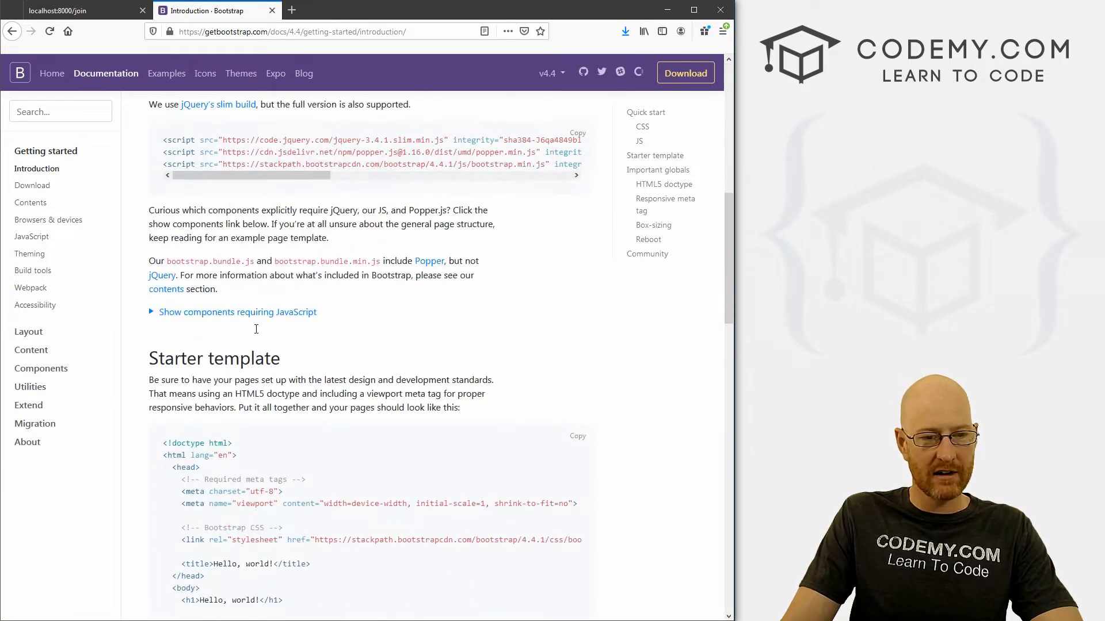
left_click(577, 261)
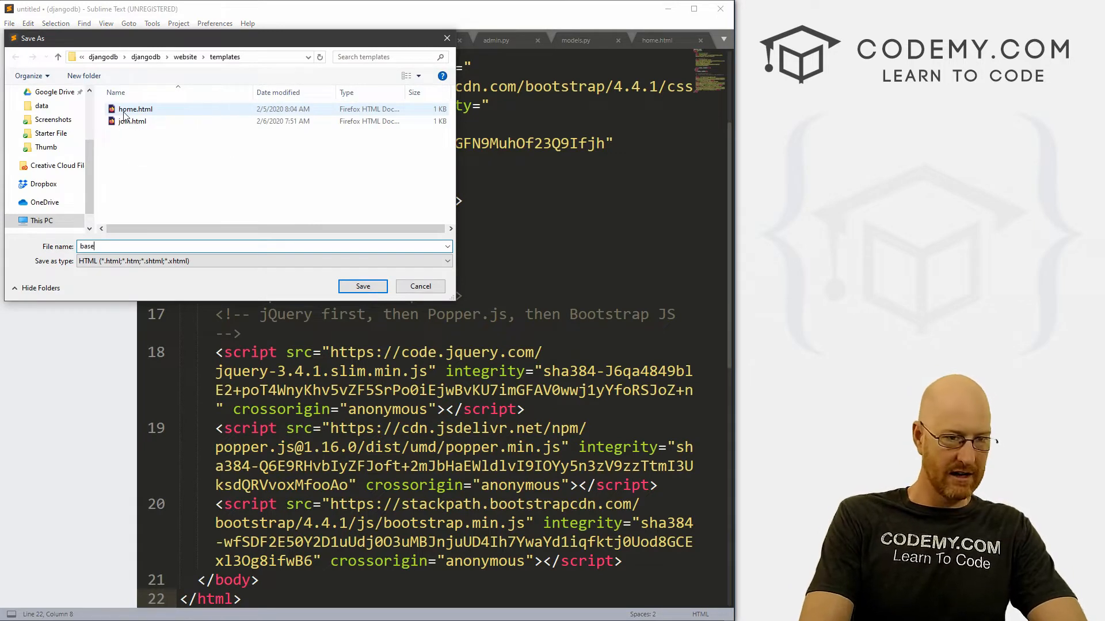
Save the Bootstrap starter template as base.html next to home.html and join.html.
type(".ht")
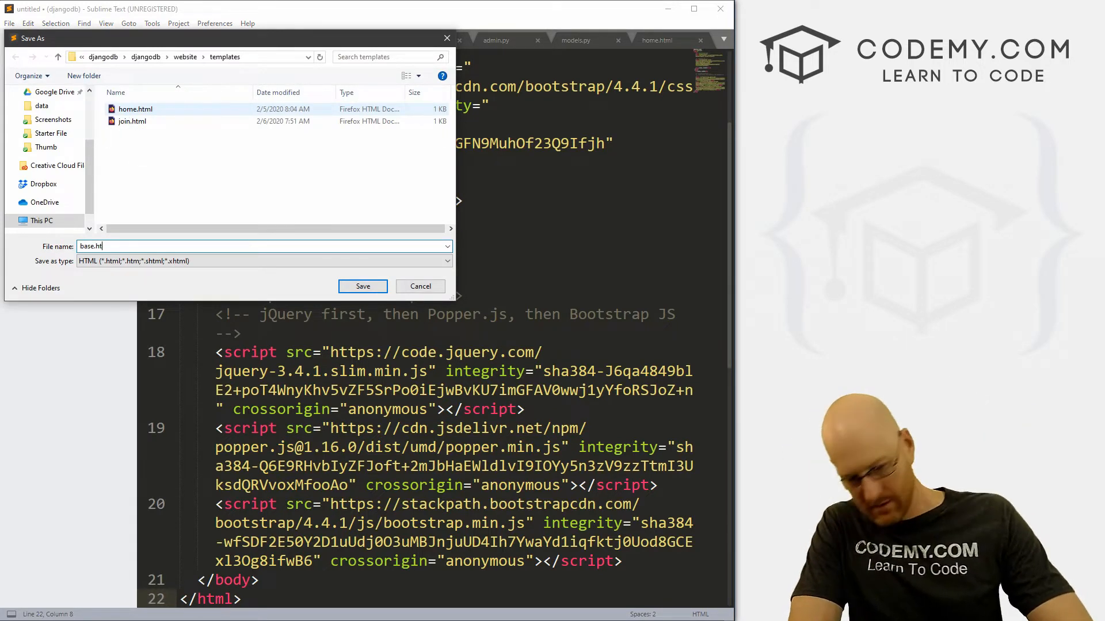
left_click(362, 286)
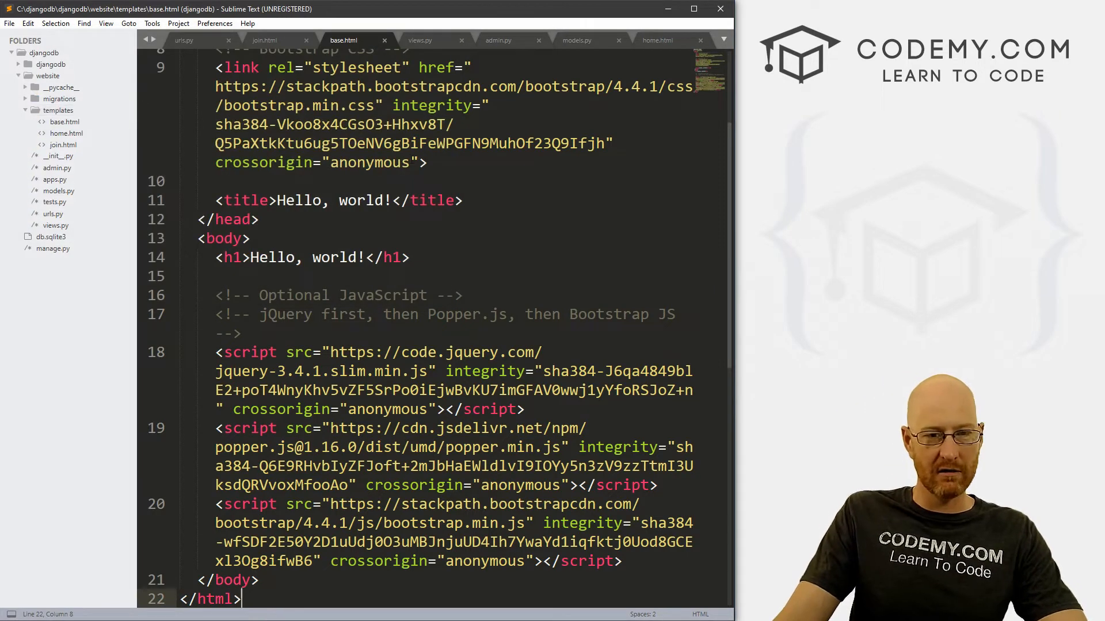
Title base.html 'Membership Site' and replace its body heading with a content block.
type("Membersj")
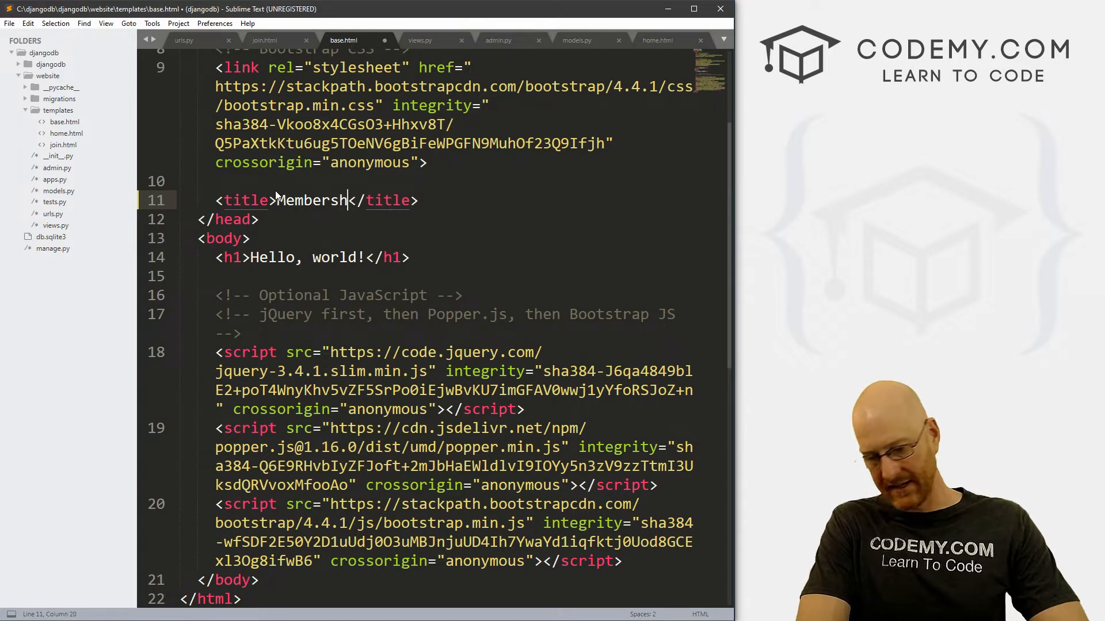
type("ip Site")
left_click(313, 257)
type("{")
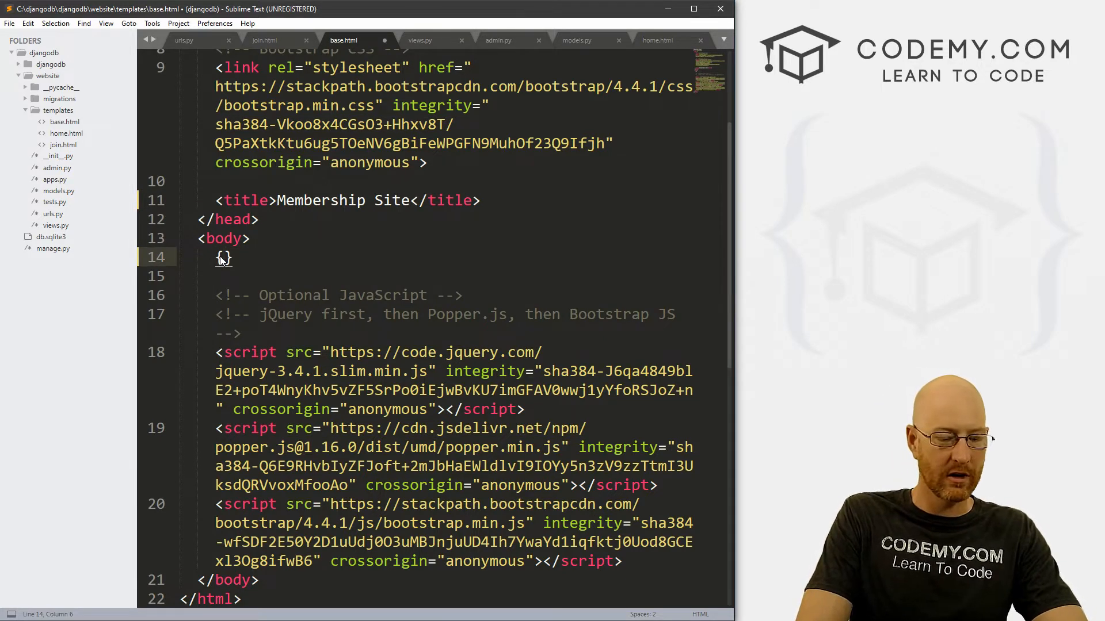
type("% %")
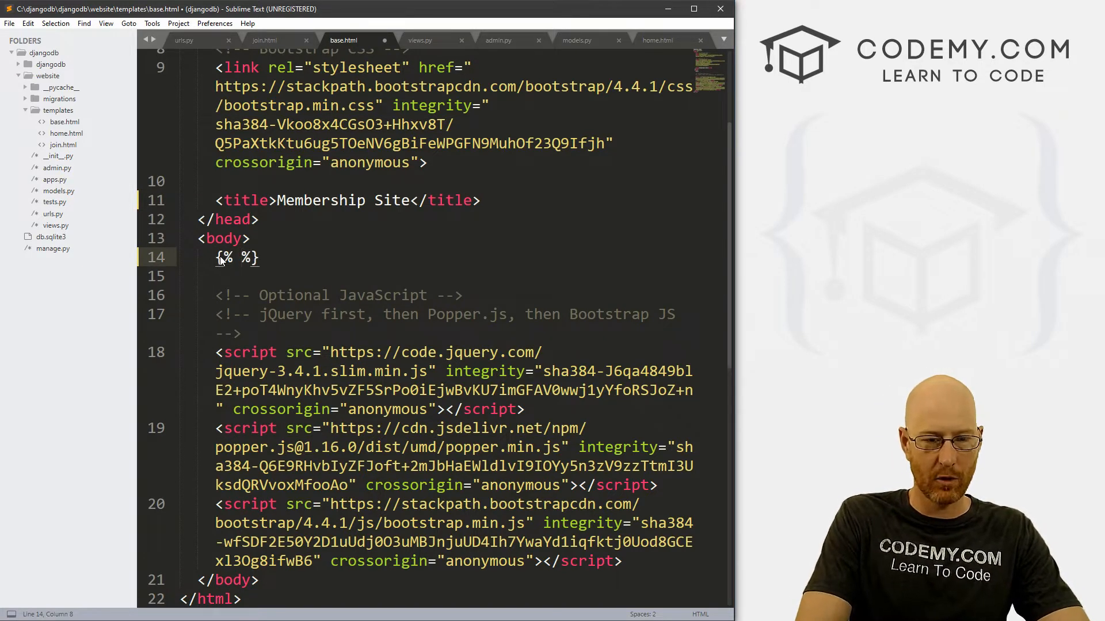
type("block content")
left_click(280, 276)
type("{% endblock %}")
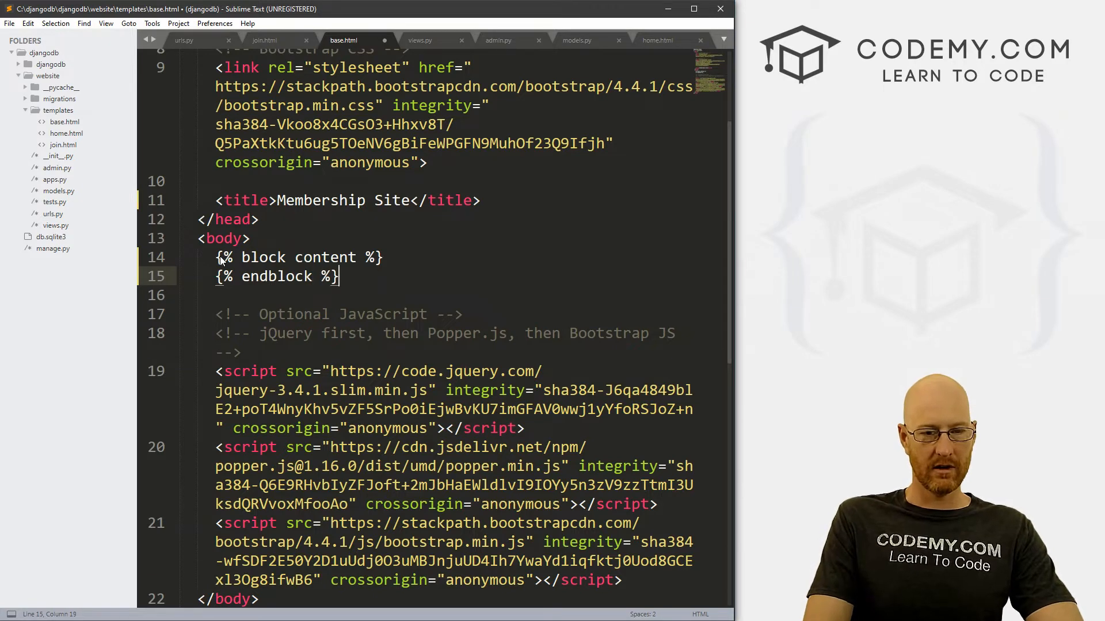
Copy the {% block content %} and {% endblock %} tags, then return to join.html.
left_click_drag(217, 257, 338, 276)
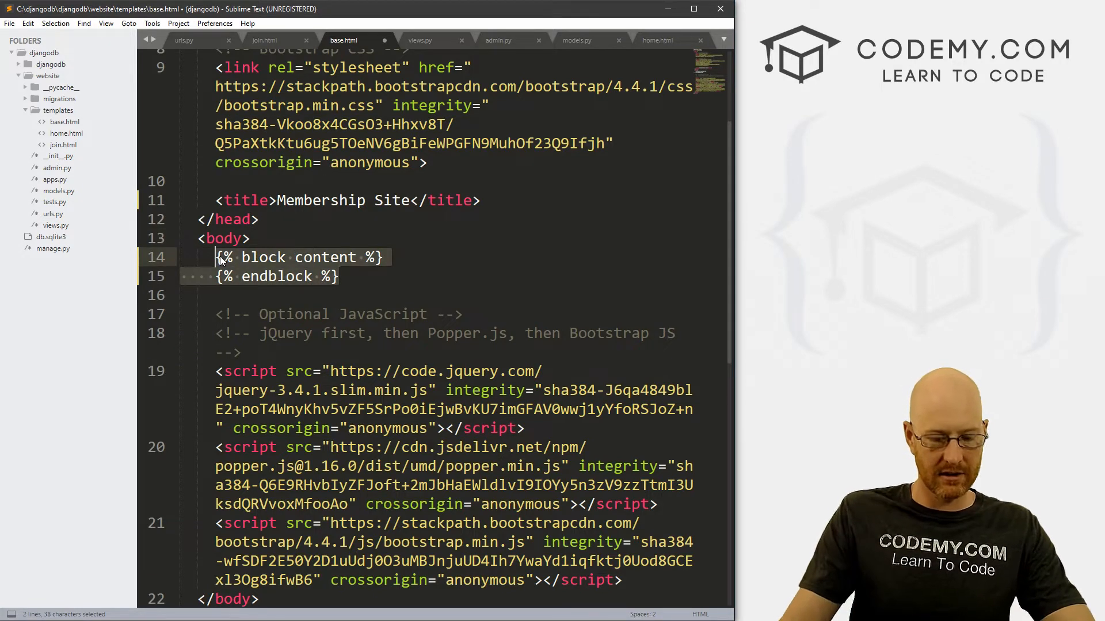
key("ctrl+c")
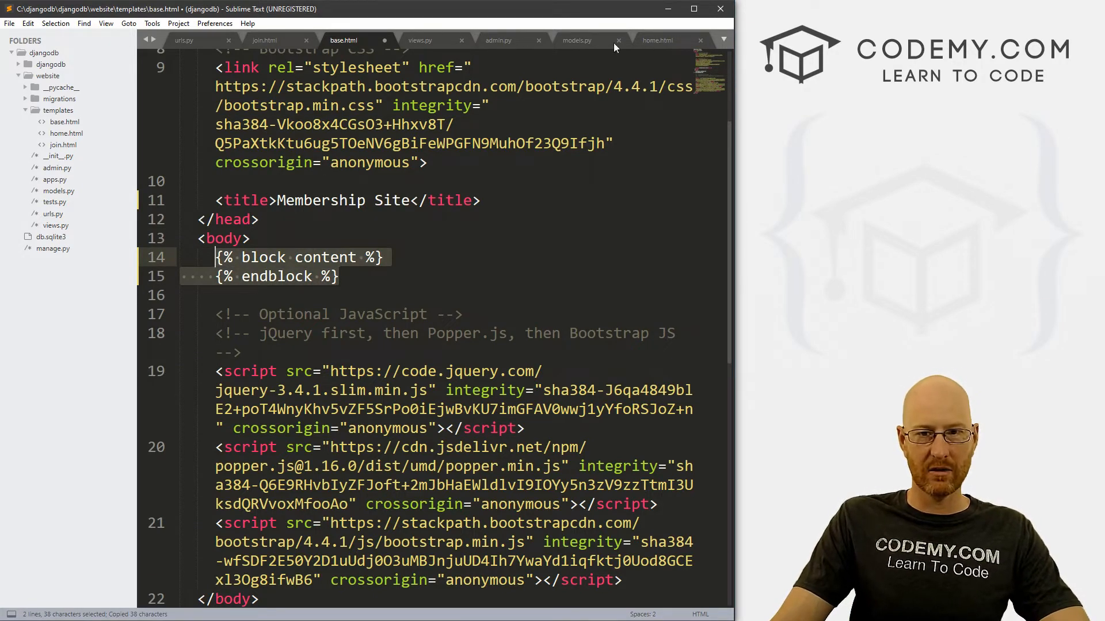
left_click(265, 40)
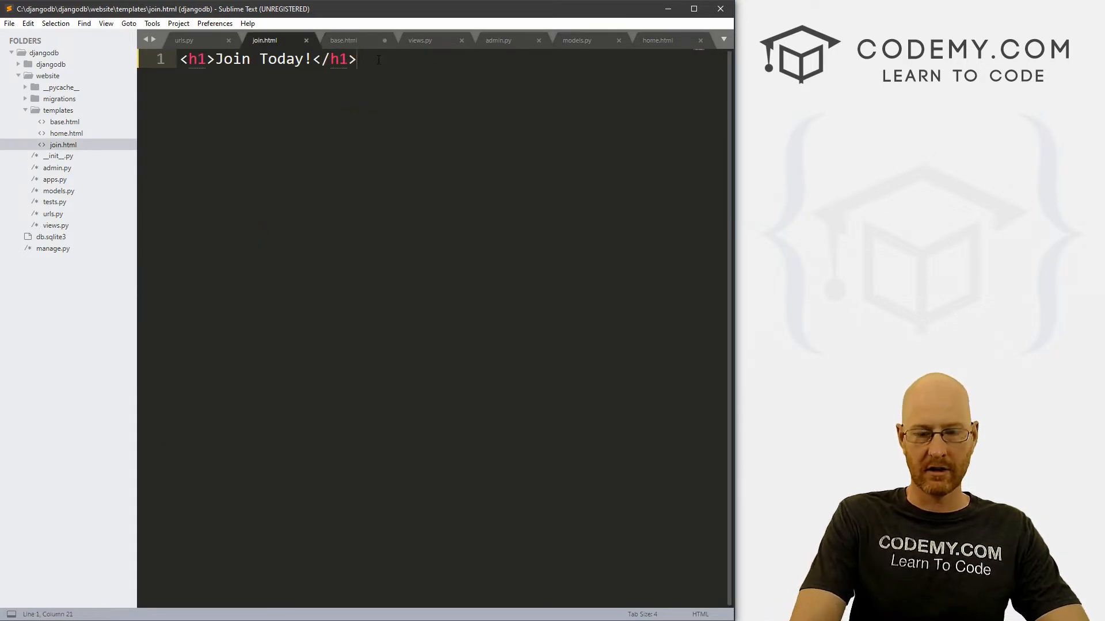
Wrap the Join Today! heading in a content block and add {% extends 'base.html' %}.
type("{% block content %}")
type("{% endblock %")
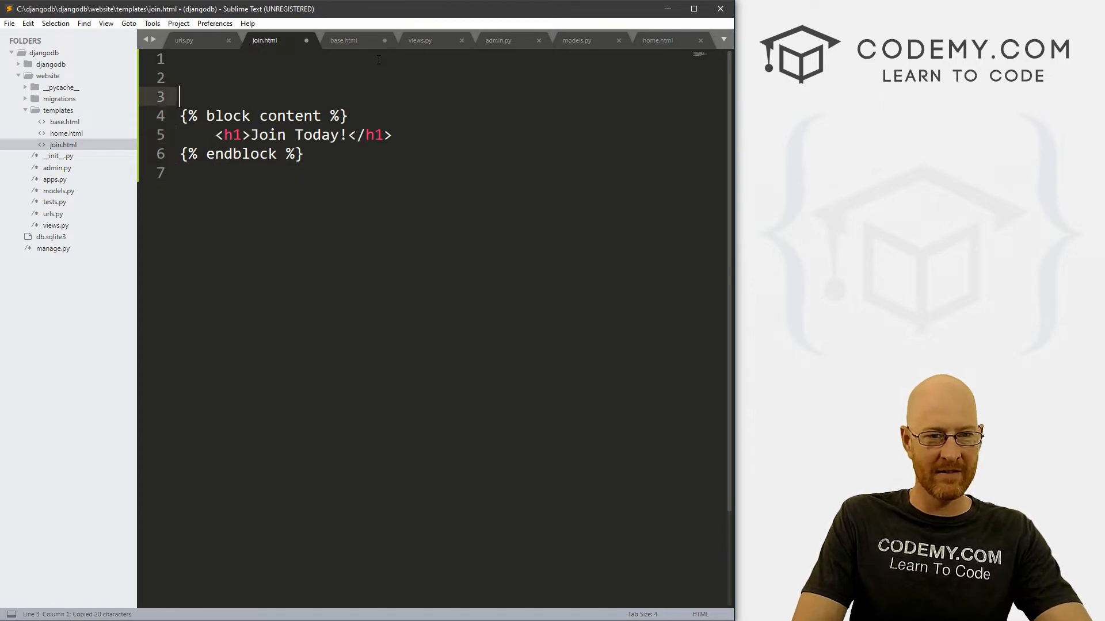
type("{}")
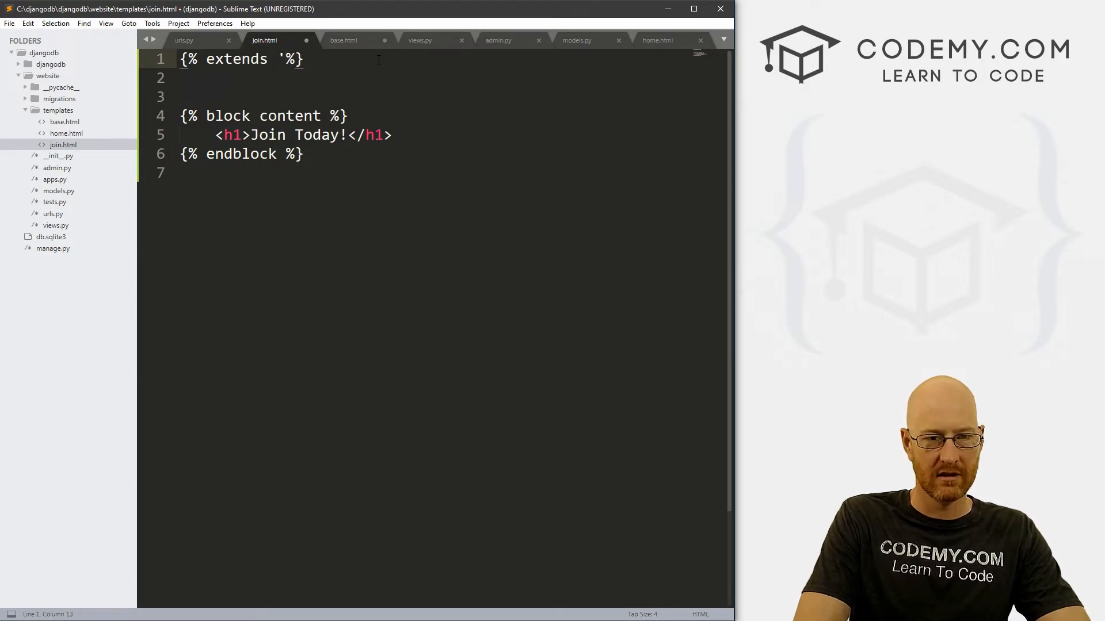
type("base.ht")
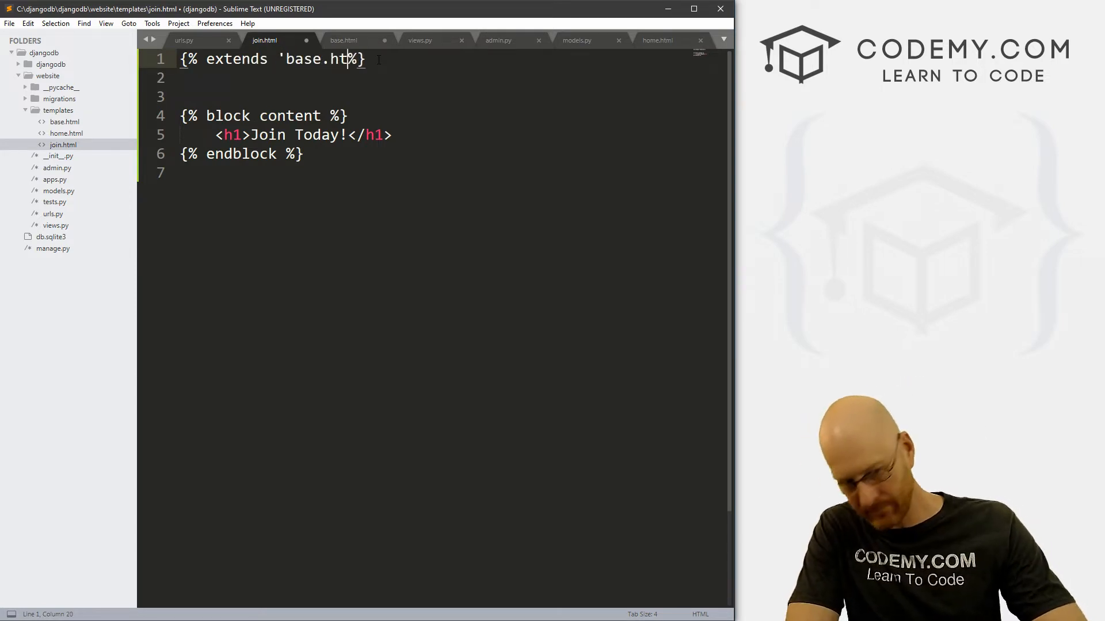
type("ml'")
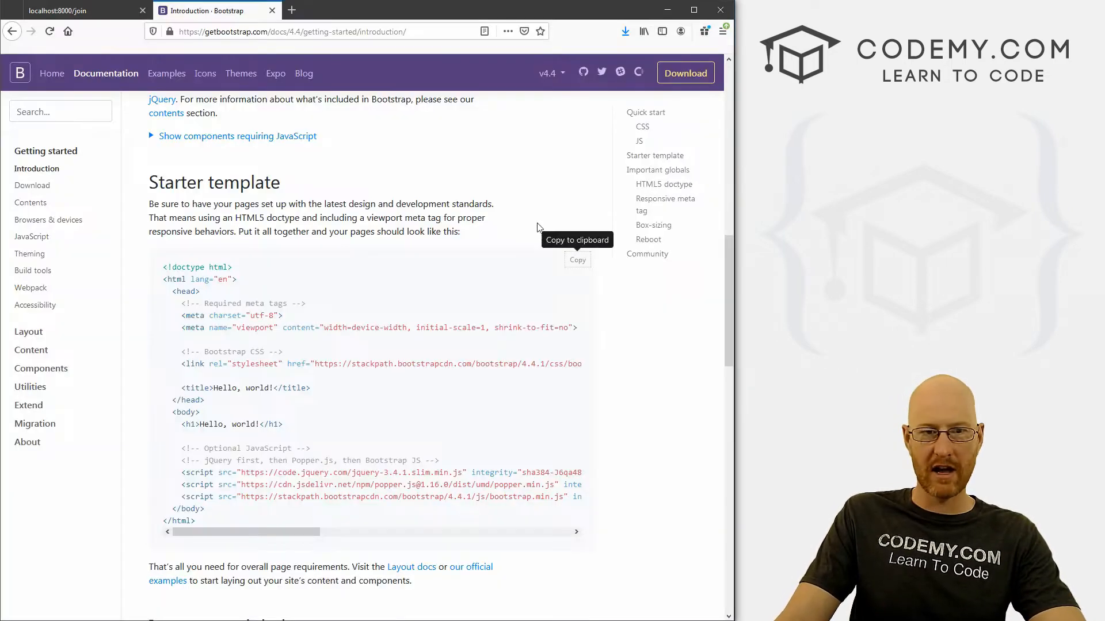
View localhost:8000/join, which shows only Hello, world!, then return to base.html.
left_click(70, 10)
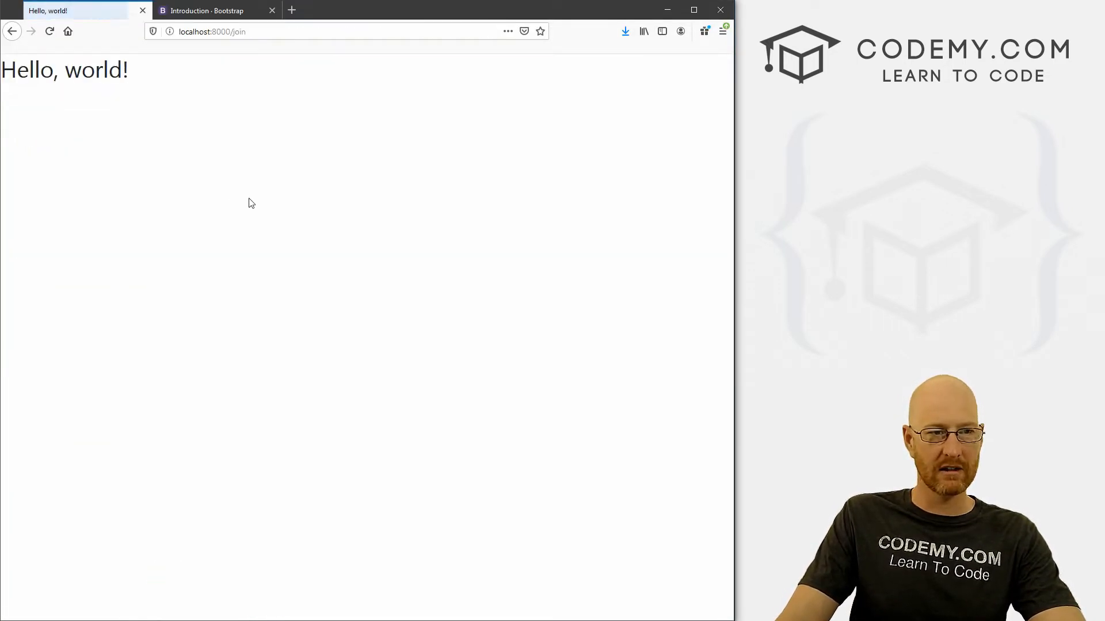
mouse_move(242, 90)
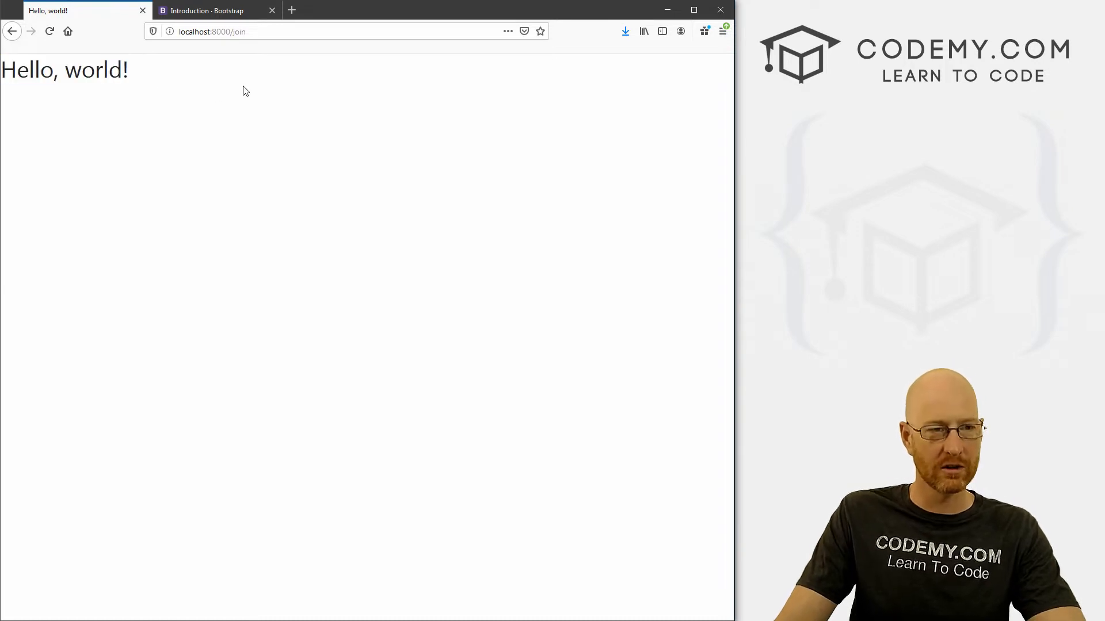
left_click(225, 31)
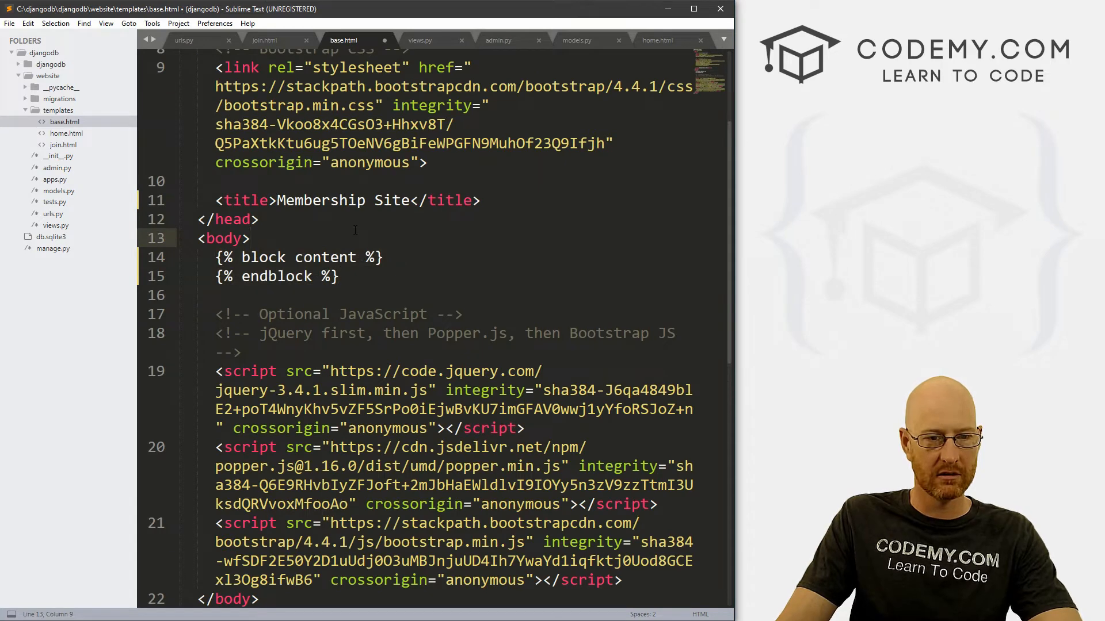
Wrap the content block in <div class="container"> and add <br/><br/> after <body>.
key("ctrl+s")
type("<")
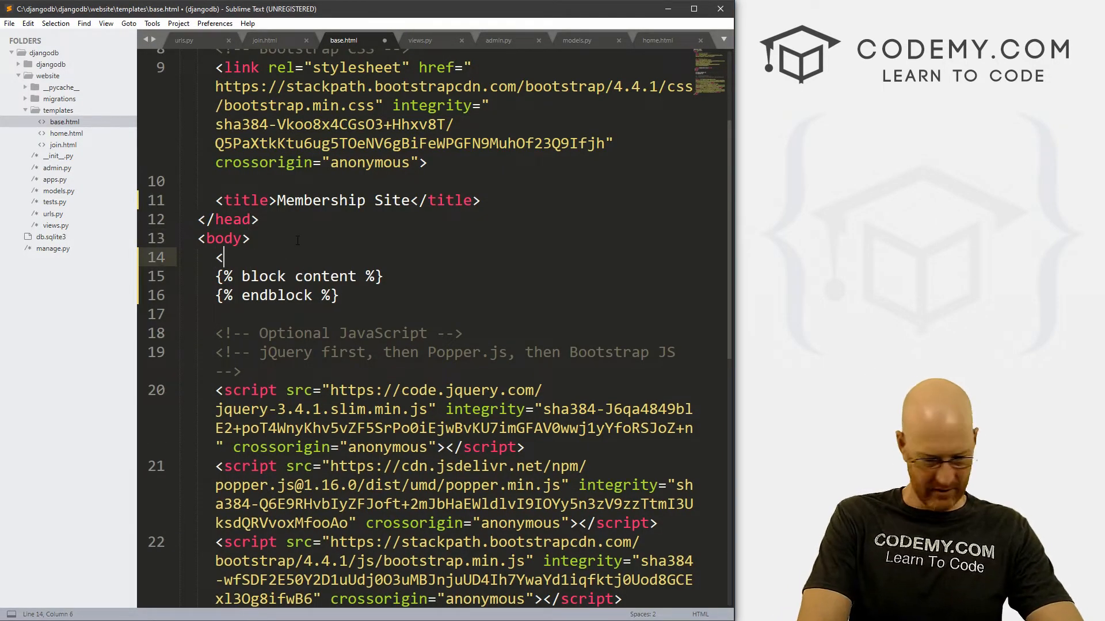
type("div class")
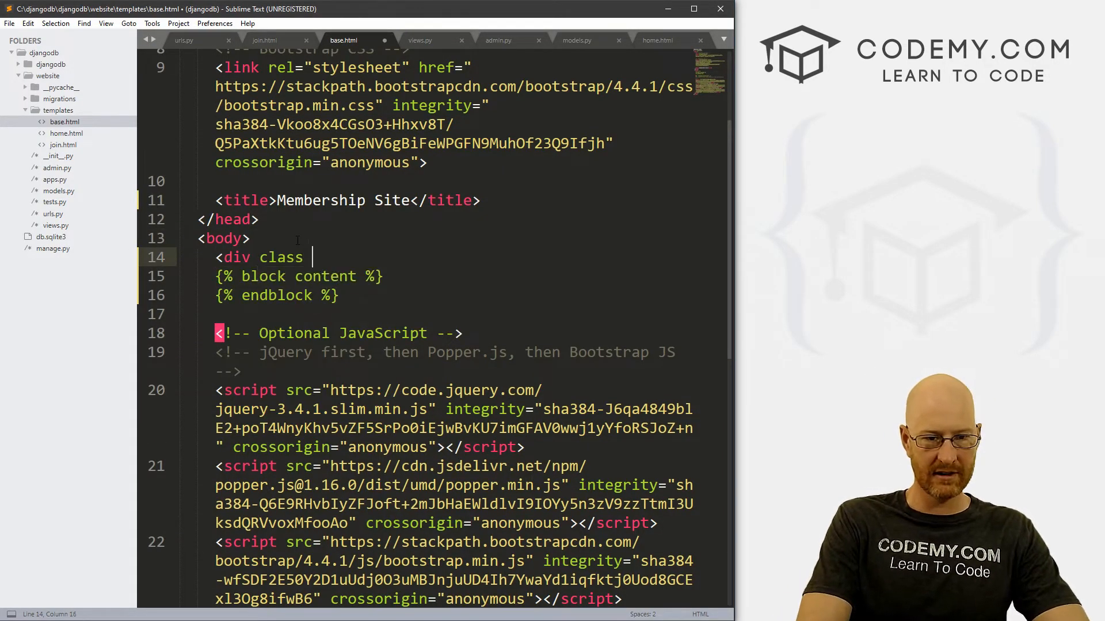
type("=\"contai\"")
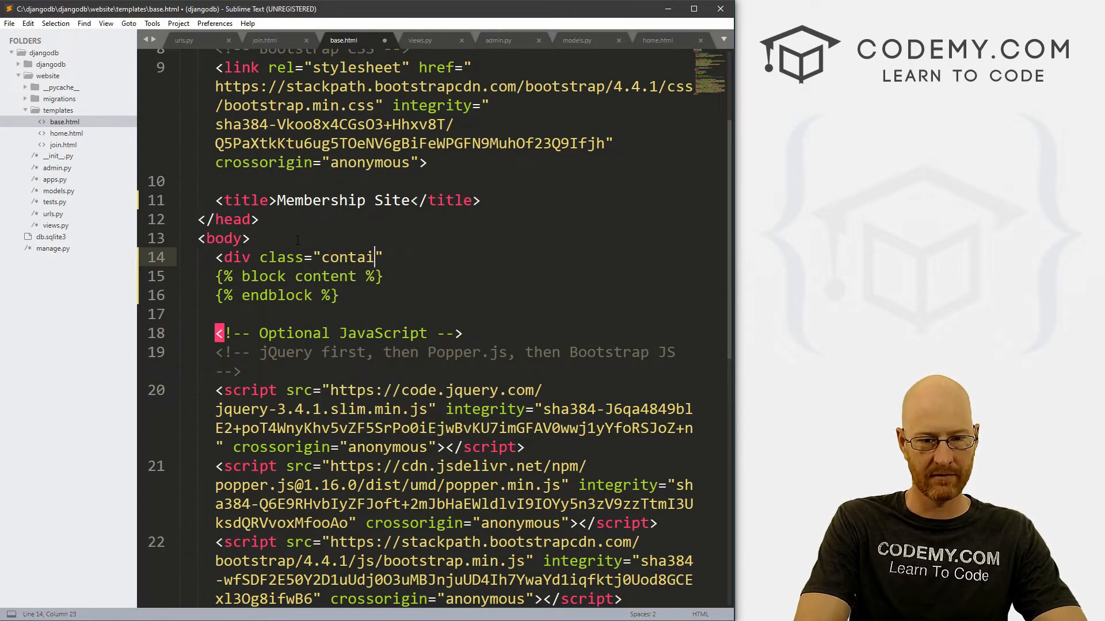
type("ner")
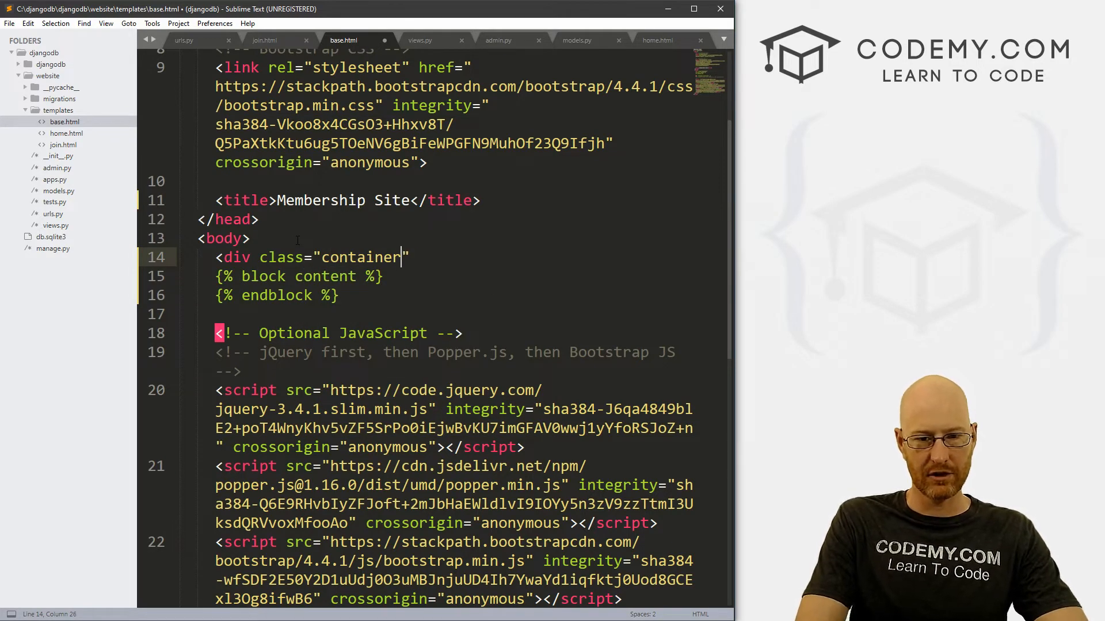
key("enter")
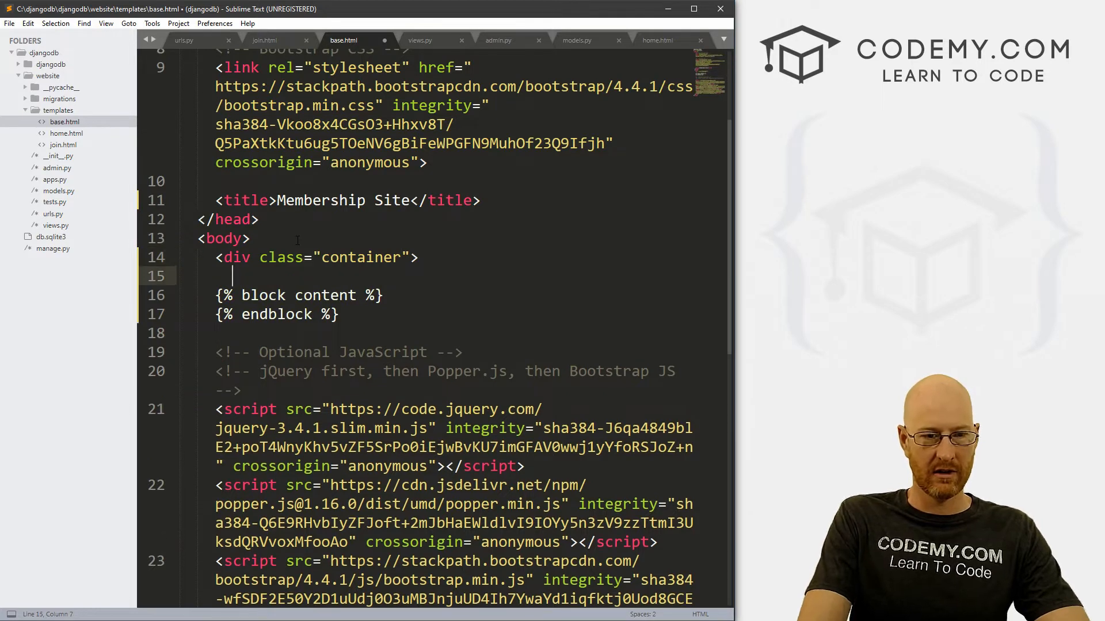
key("backspace")
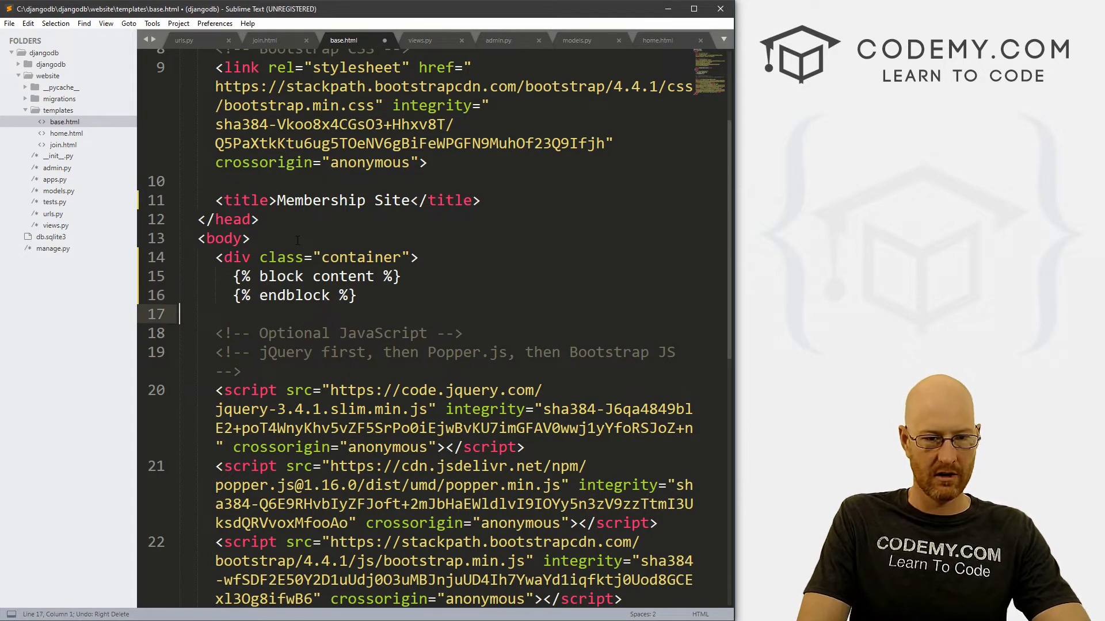
type("</div>")
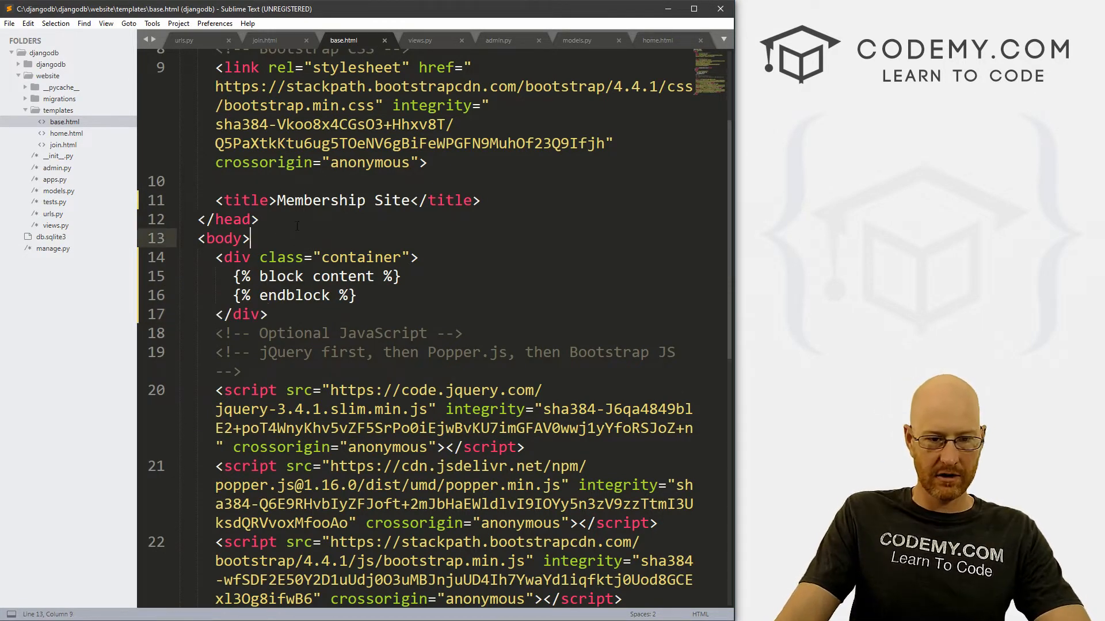
type("<br/><br/>")
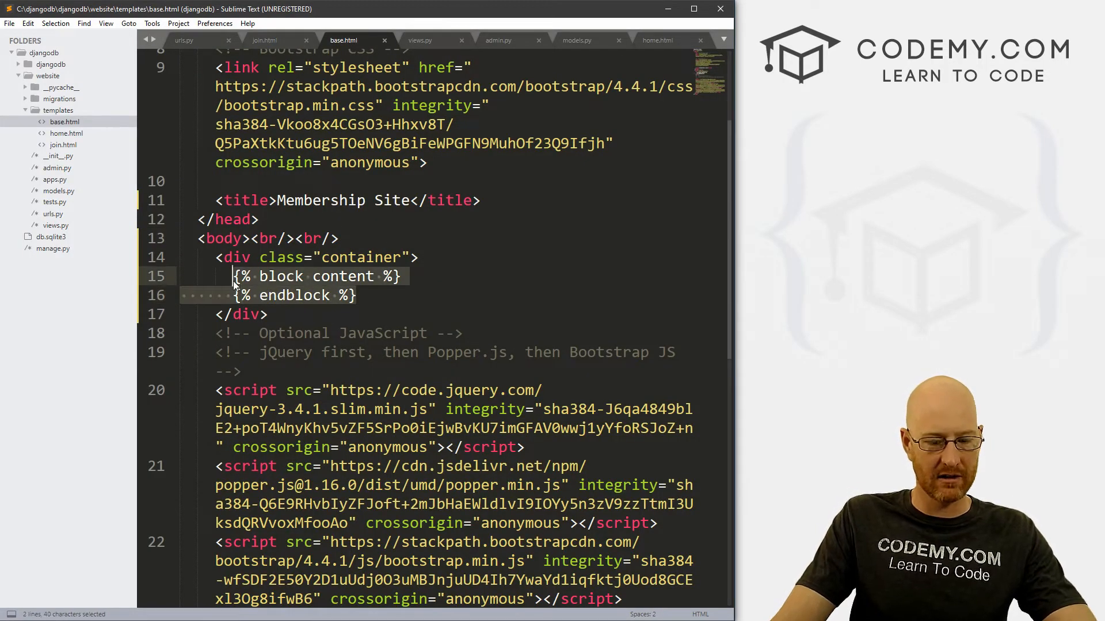
Wrap home.html's listing in a content block, extend 'base.html' at the top, and save.
left_click(657, 40)
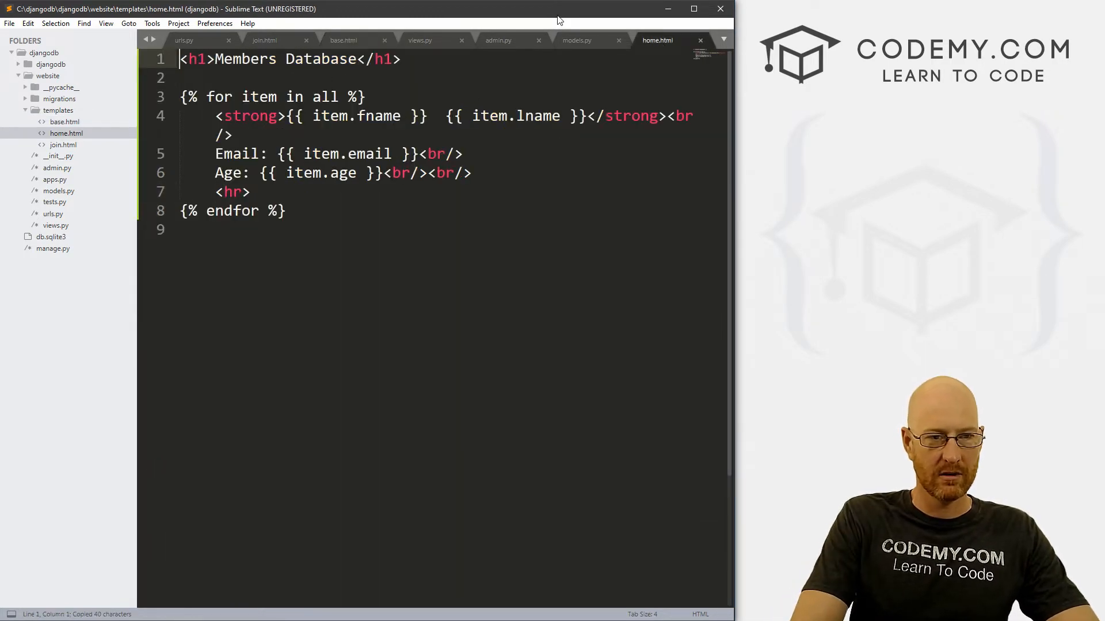
type("{% block content %}")
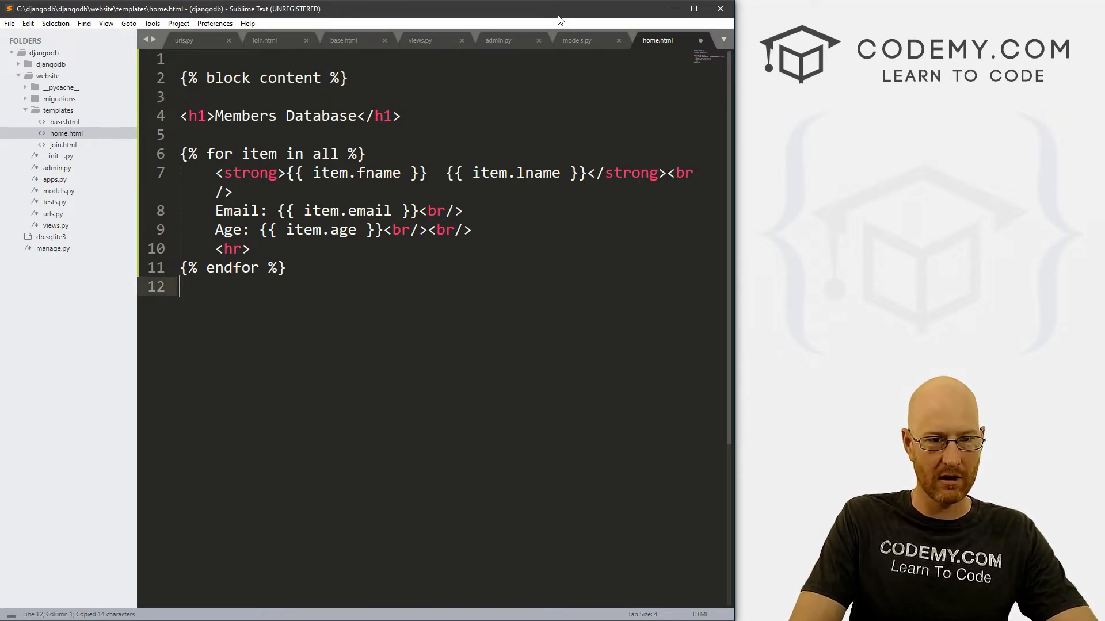
type("{% endblock %}")
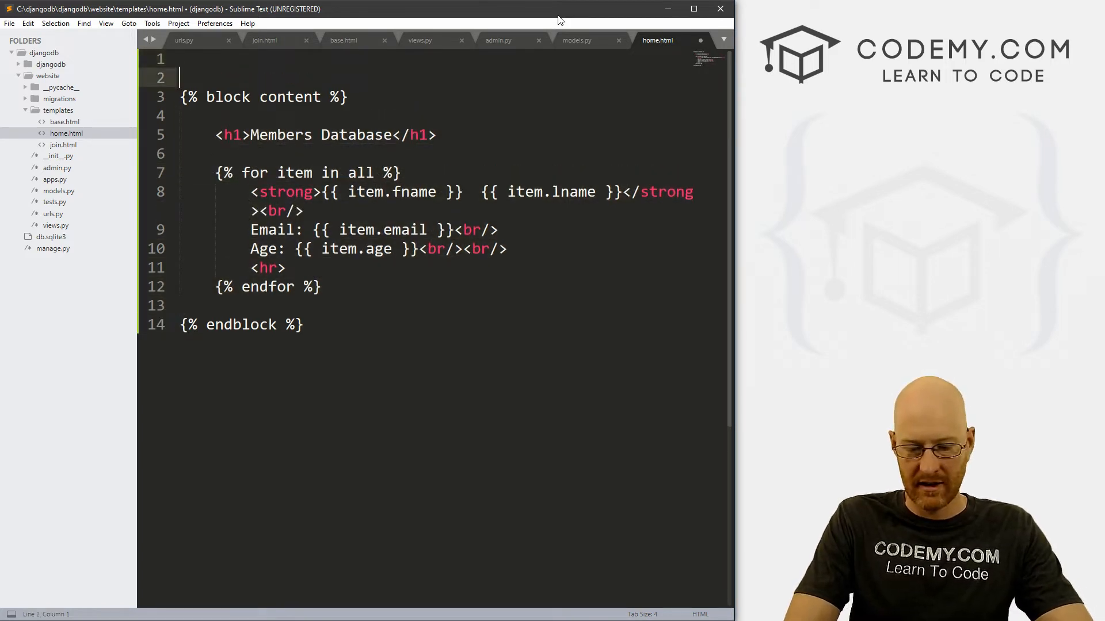
type("{%}")
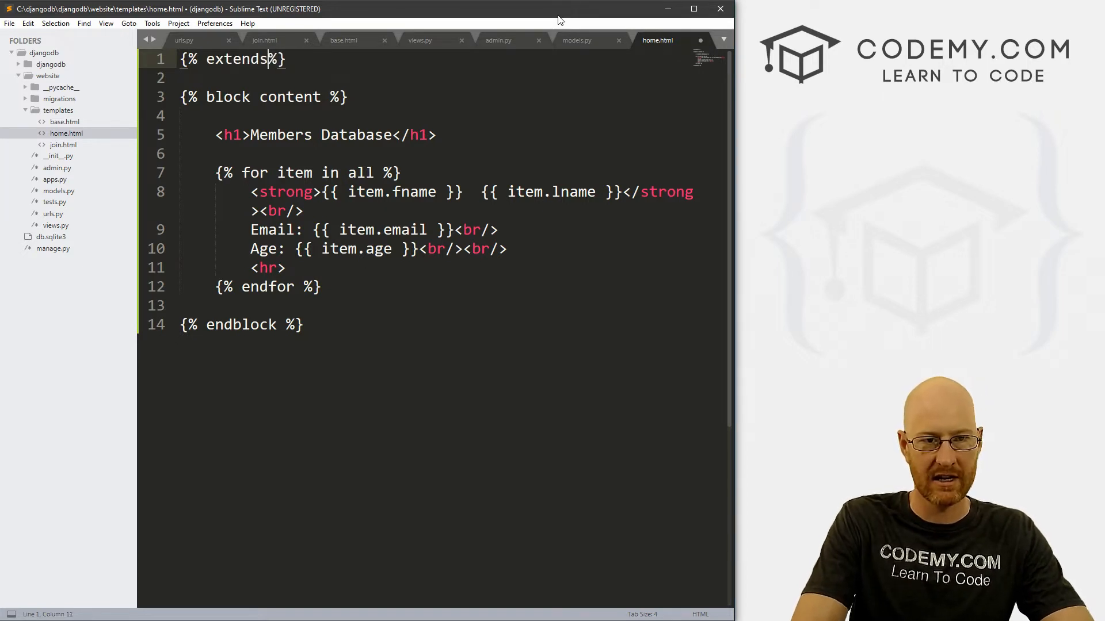
type("base.")
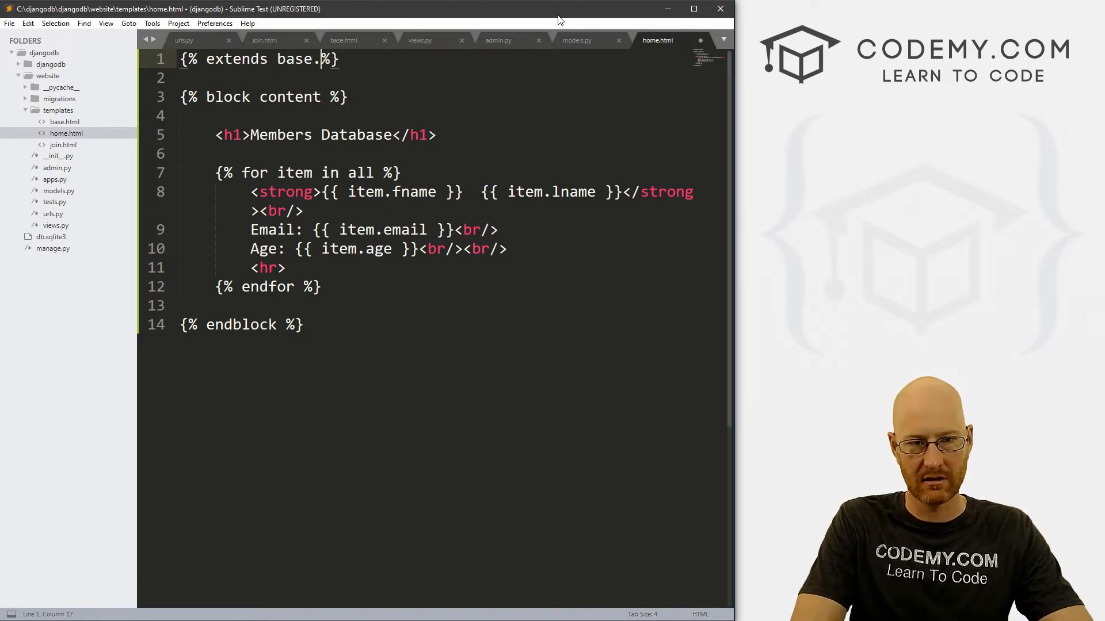
type("html'")
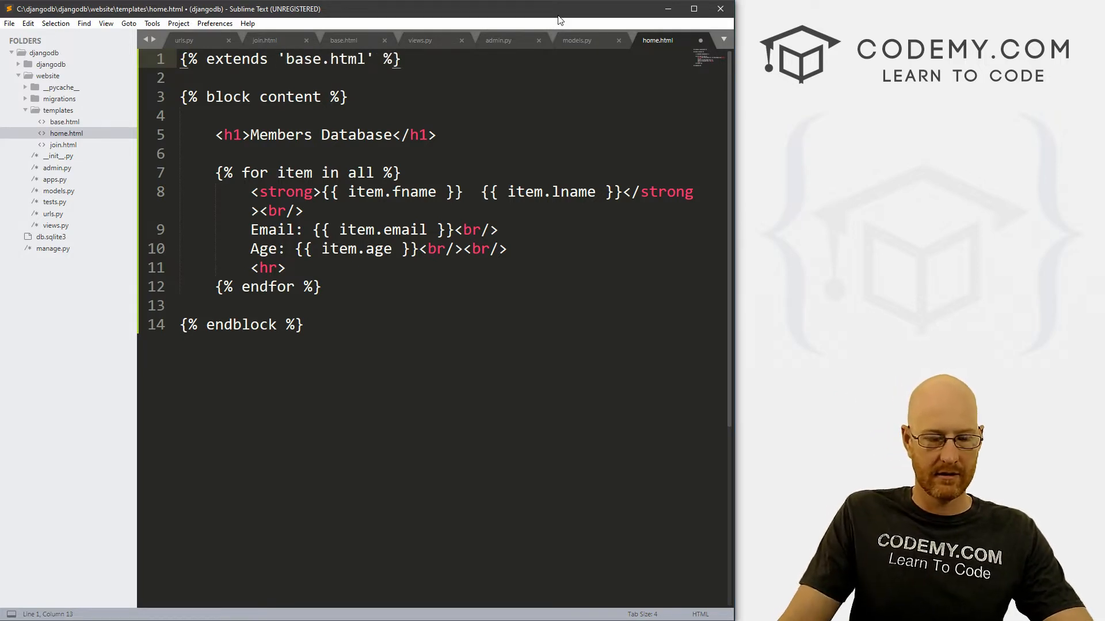
key("ctrl+s")
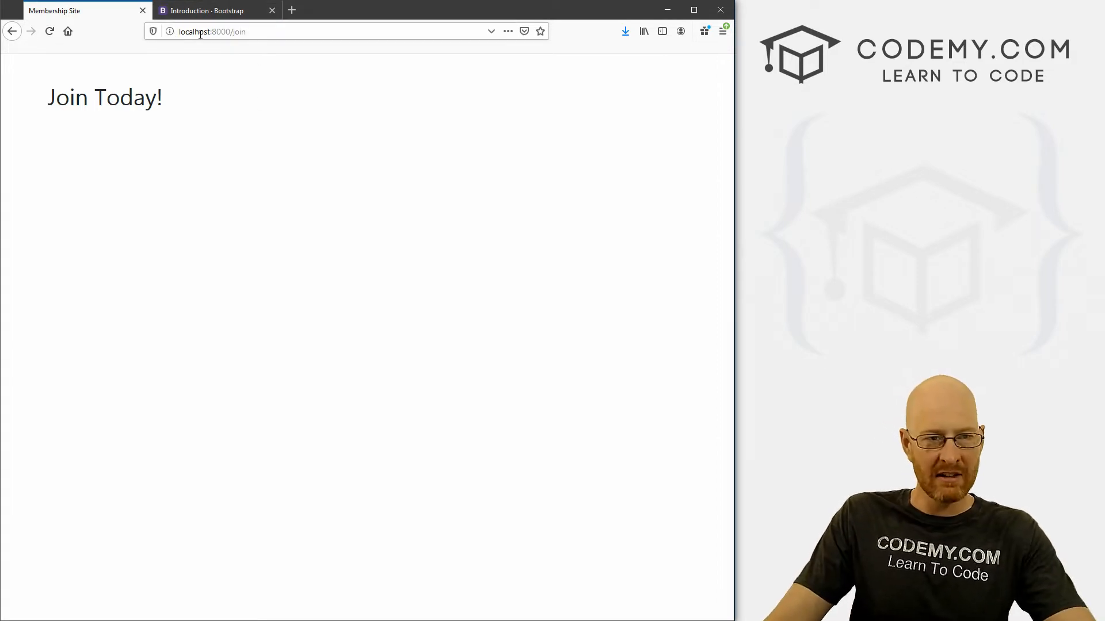
Open Bootstrap's Forms documentation and copy the example form markup.
left_click(205, 10)
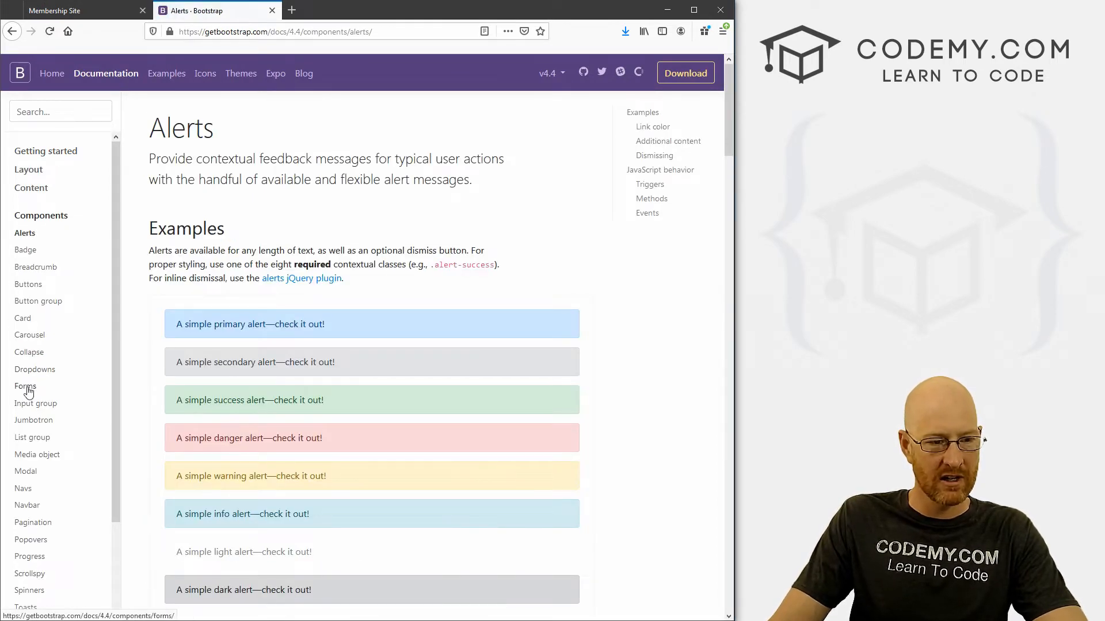
left_click(25, 386)
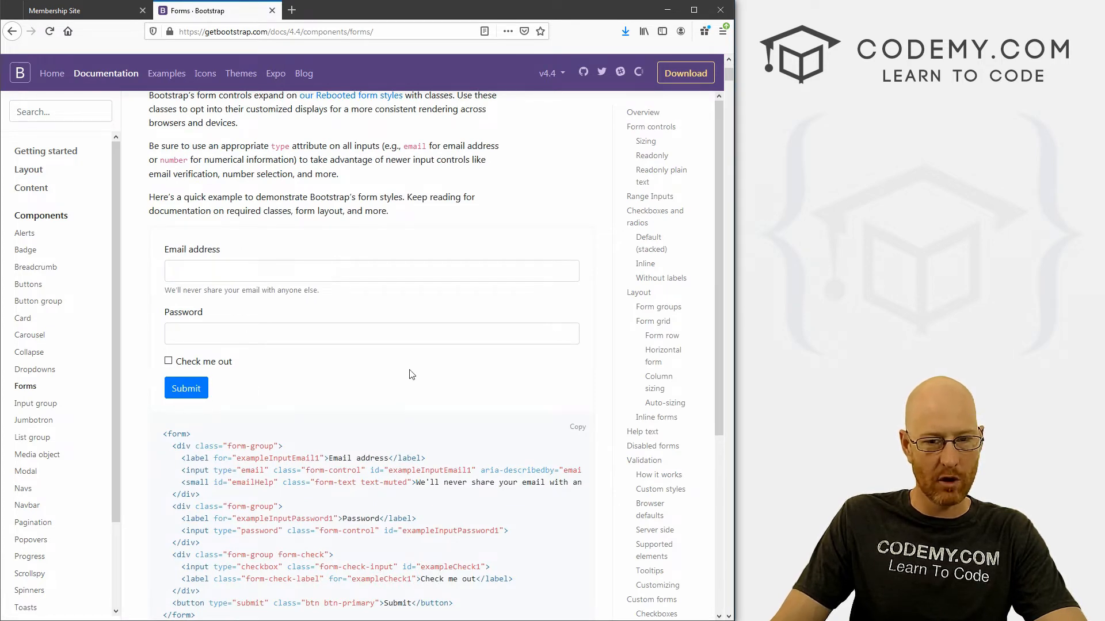
left_click(577, 310)
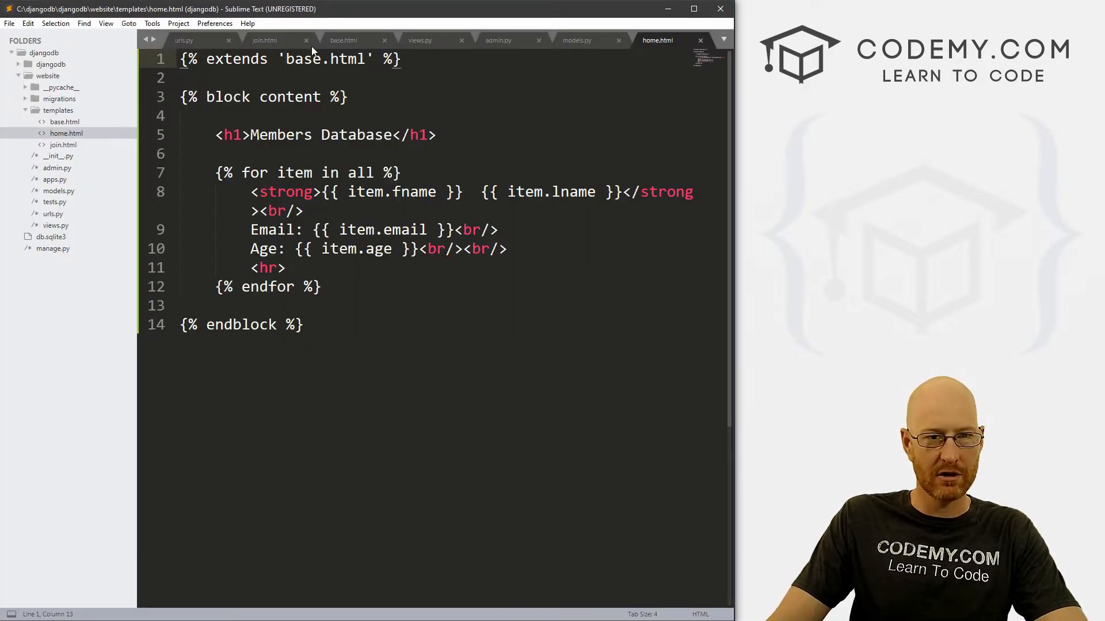
Paste the Bootstrap example form into join.html below the heading and save it.
left_click(265, 40)
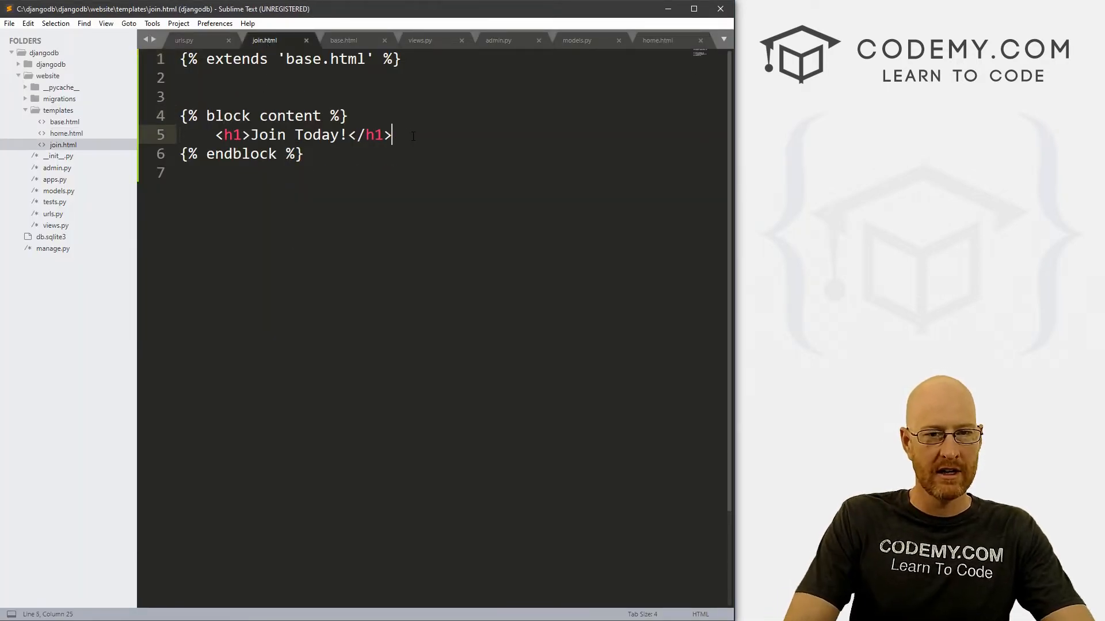
key("enter")
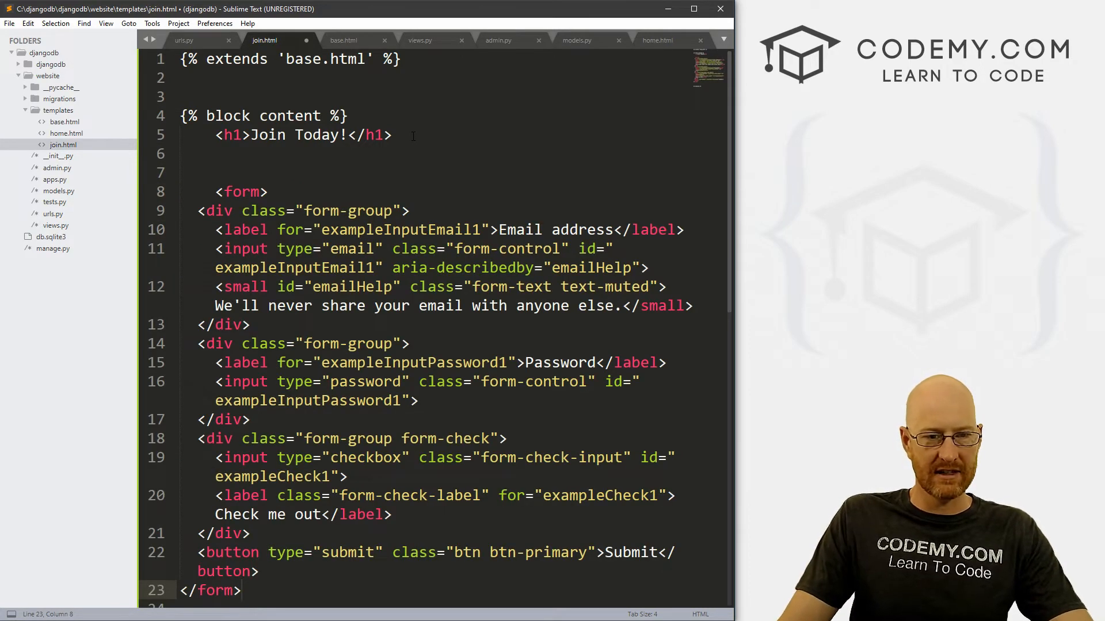
key("ctrl+s")
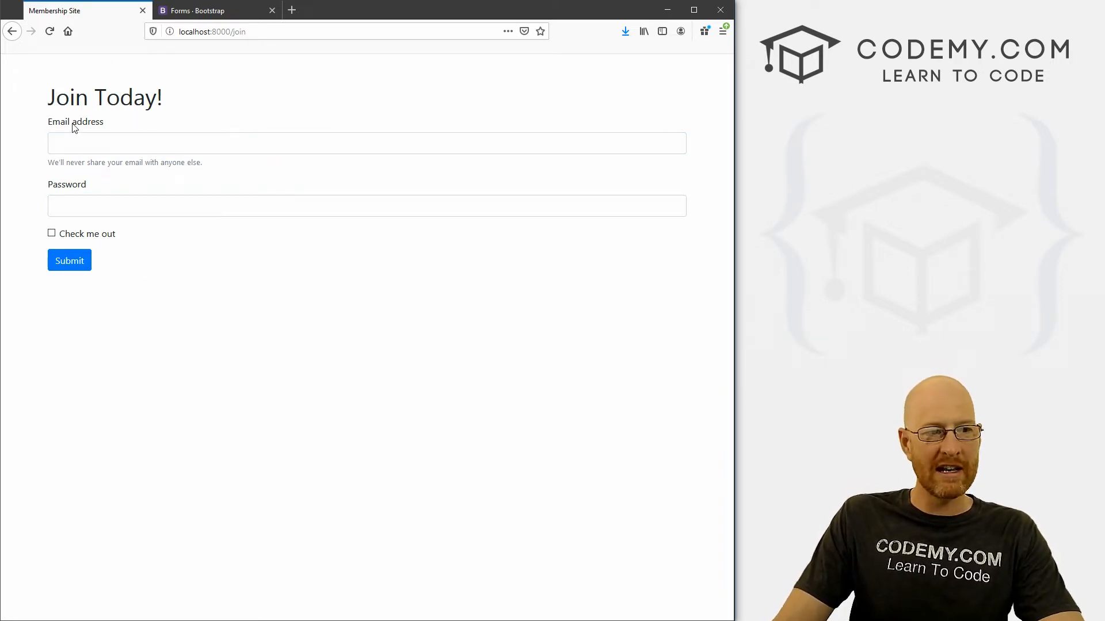
left_click(211, 10)
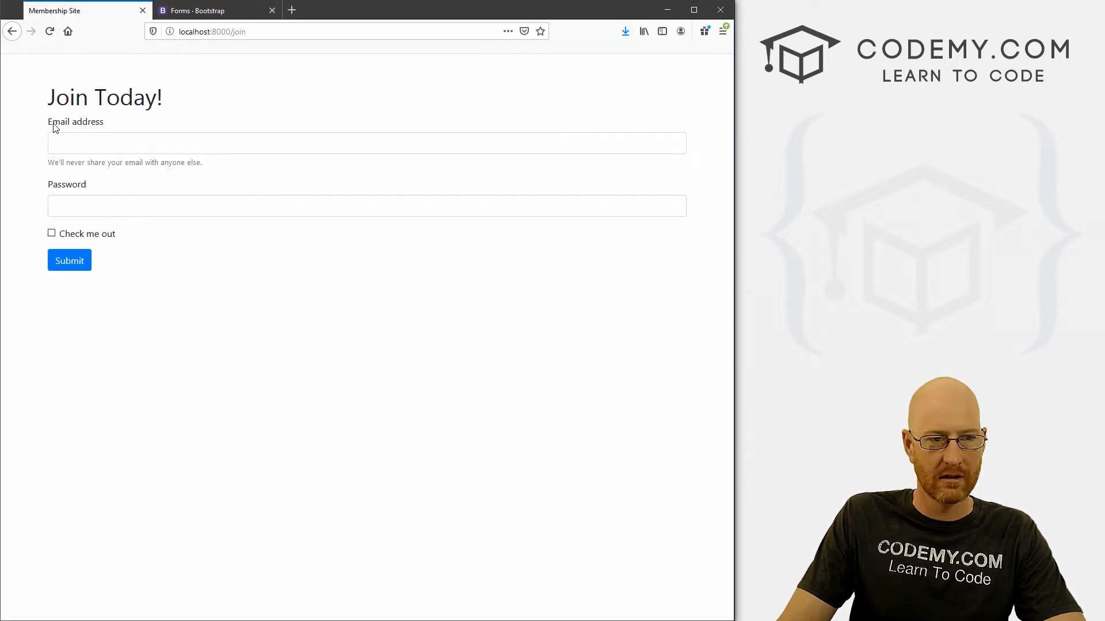
left_click(365, 144)
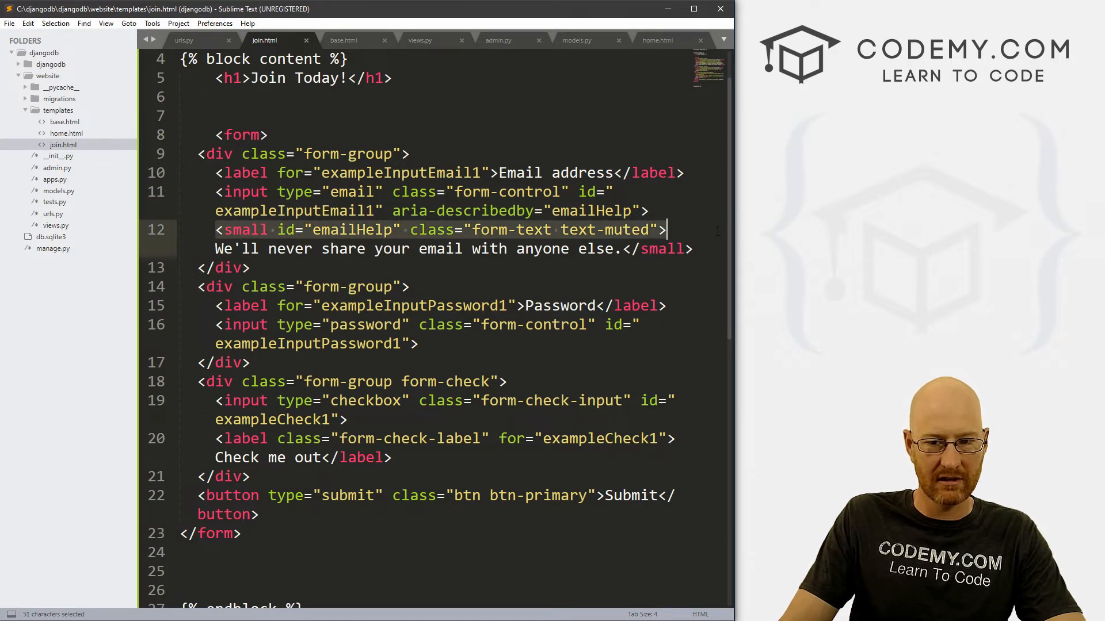
Remove the email help text and the Email address and Password label lines.
key("delete")
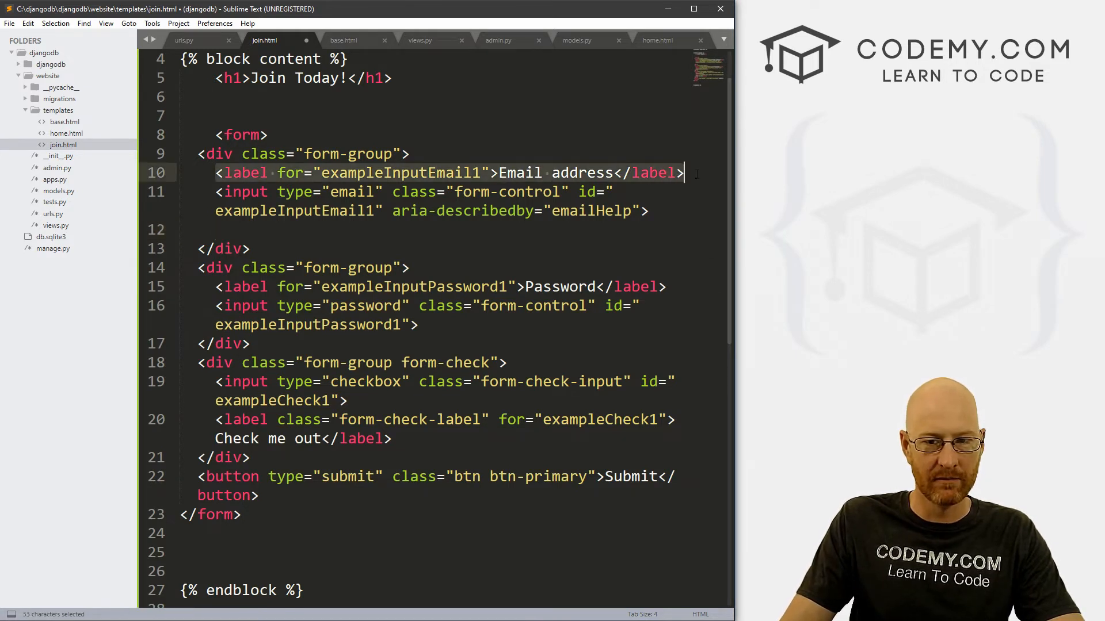
key("delete")
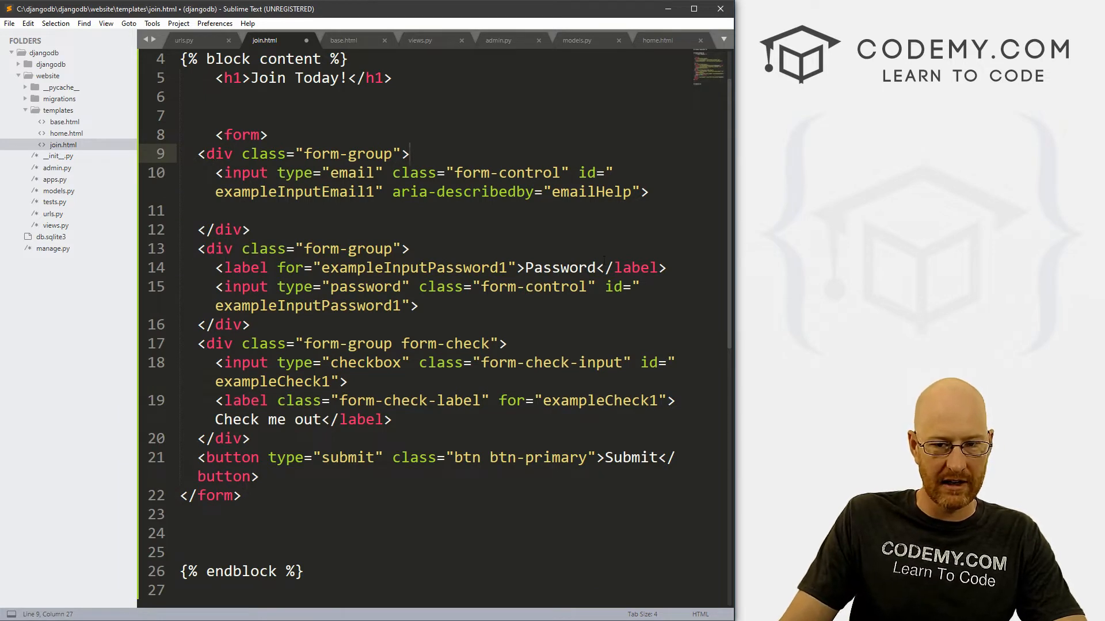
triple_click(437, 267)
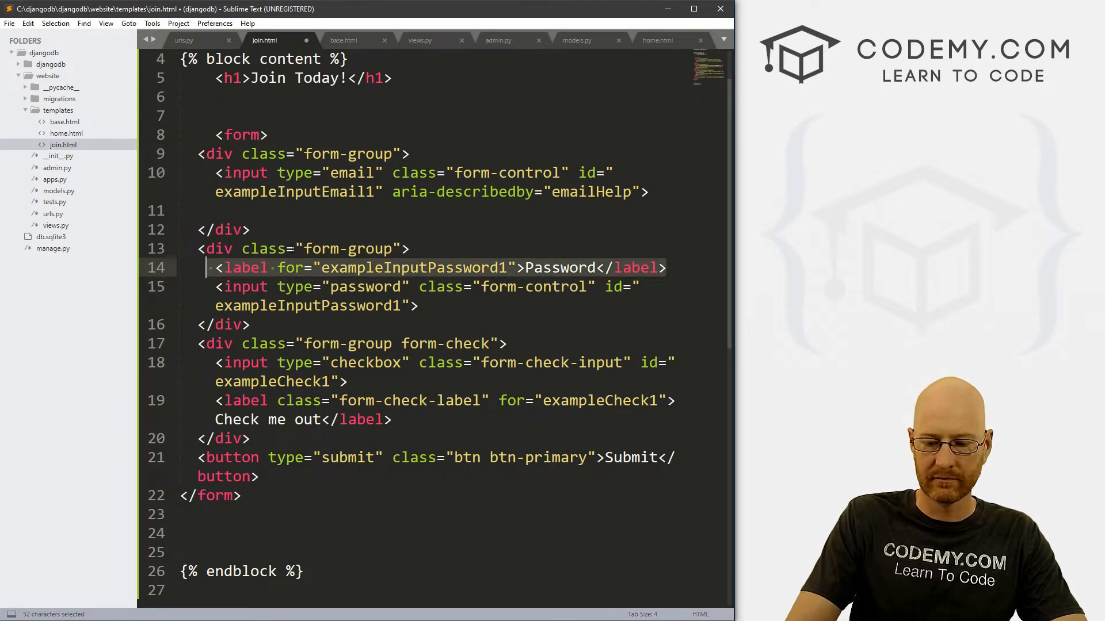
key("Delete")
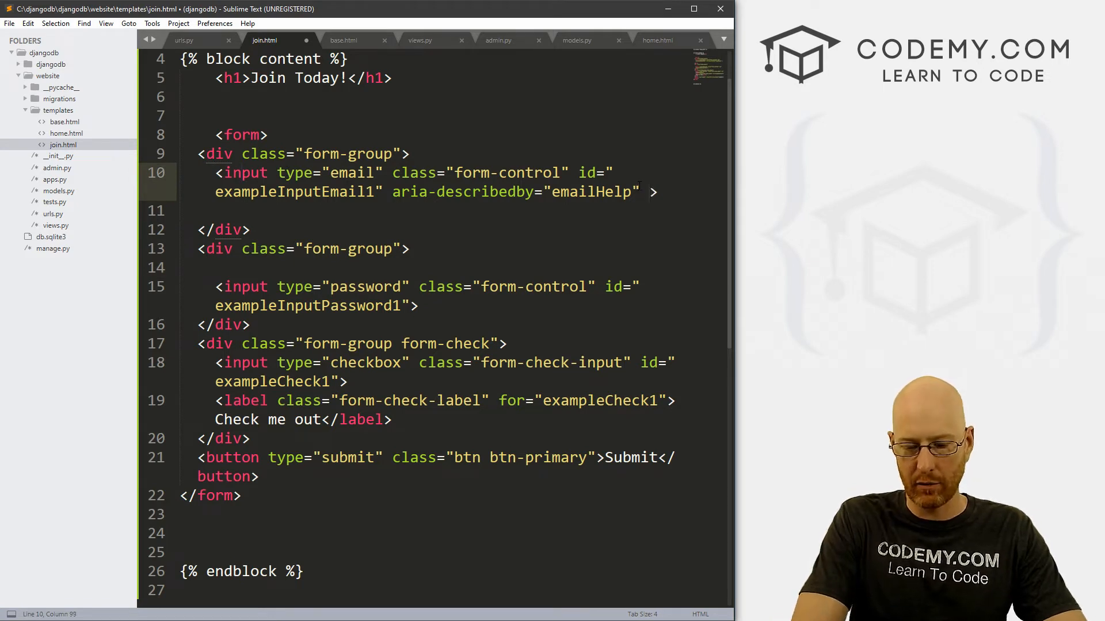
Add 'Email Address' and 'Password' placeholder attributes to the two inputs.
type("placeholder=\"\"")
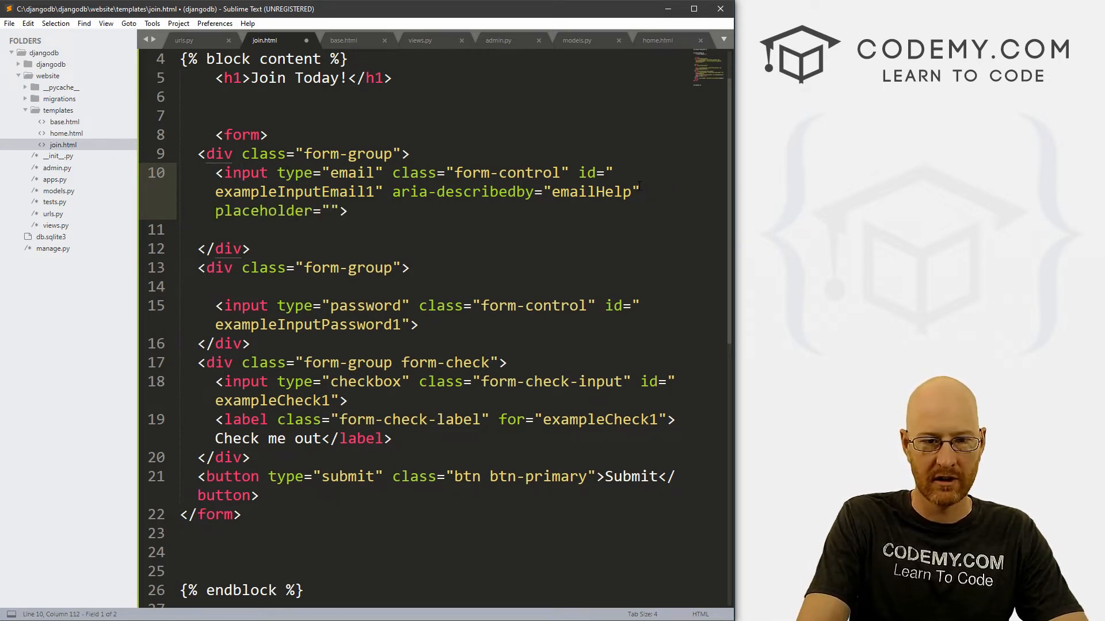
type("Email Addre")
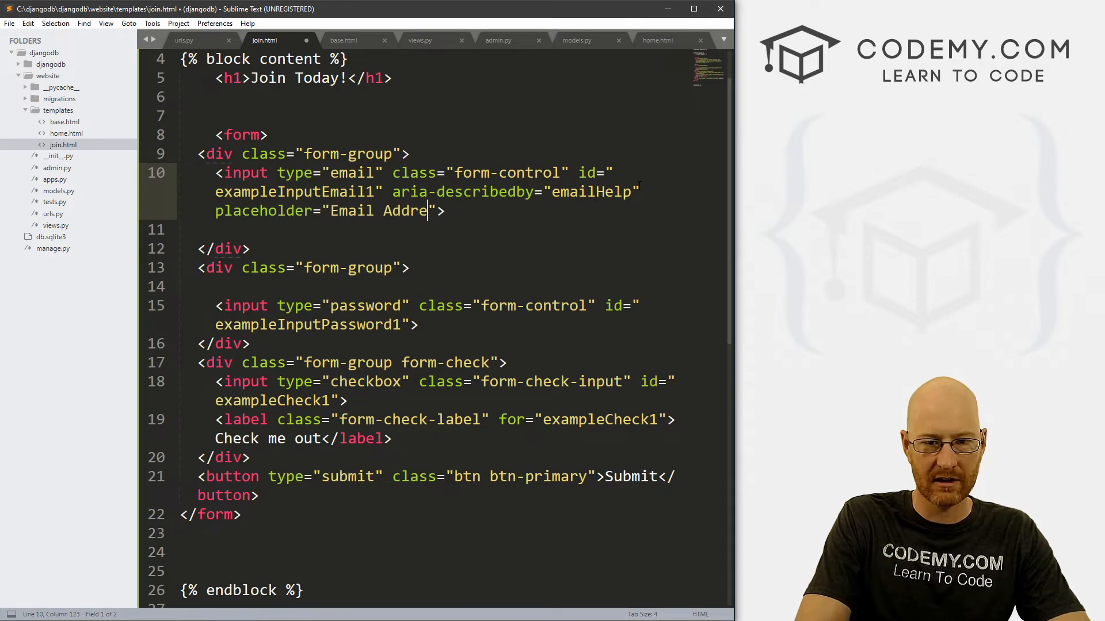
type("ss")
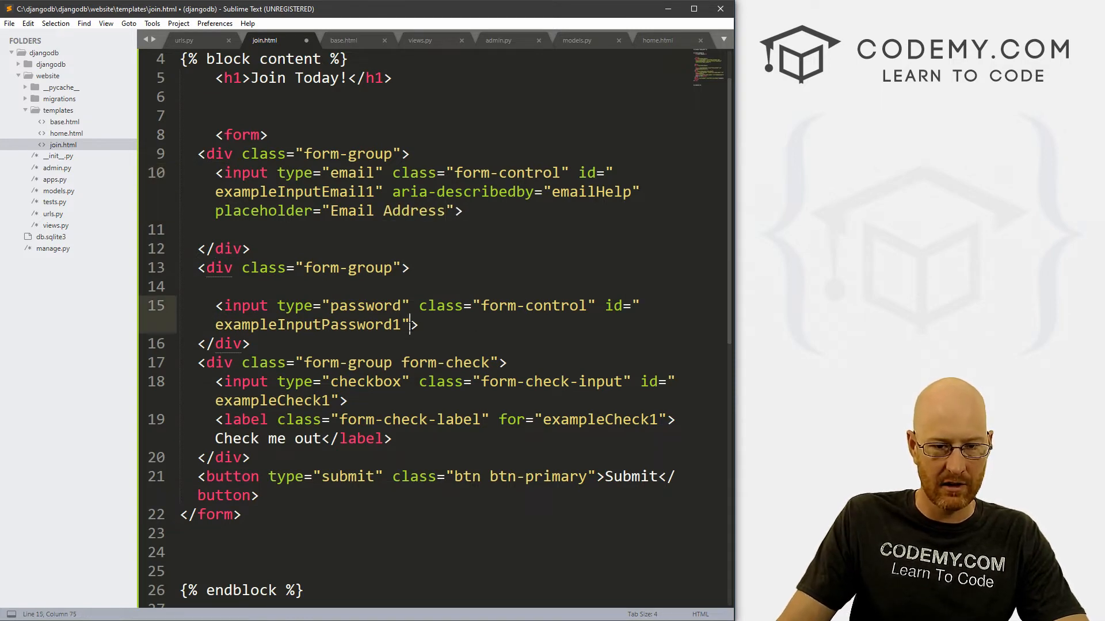
type("placeholder=\"\"")
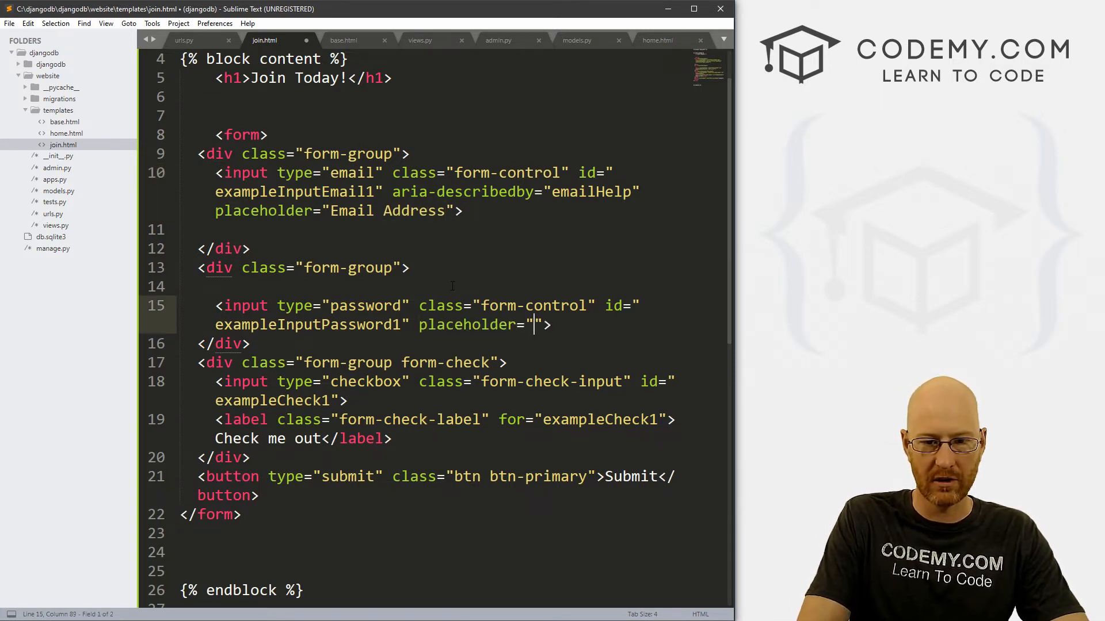
type("Pass")
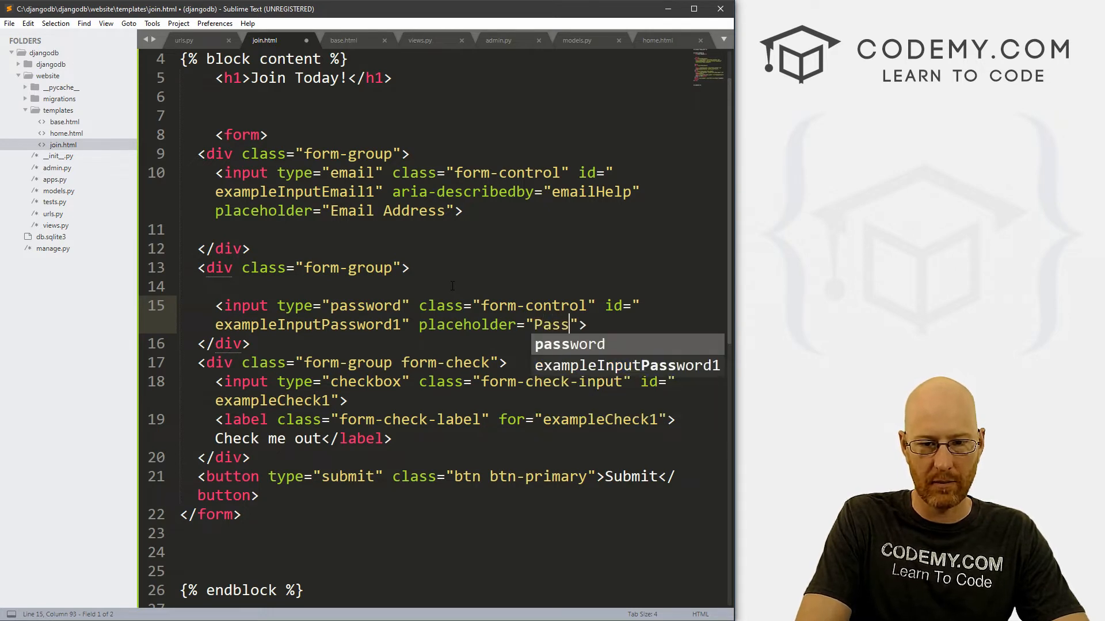
type("word")
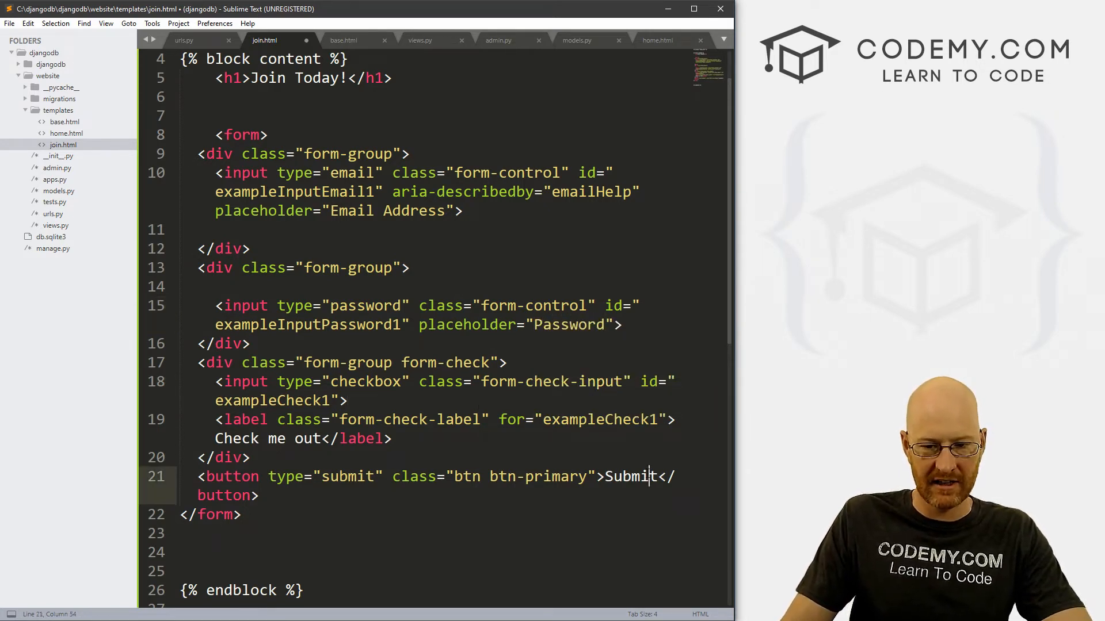
Make the button a btn-secondary 'Sign Up' button and preview the form in Firefox.
key("Backspace")
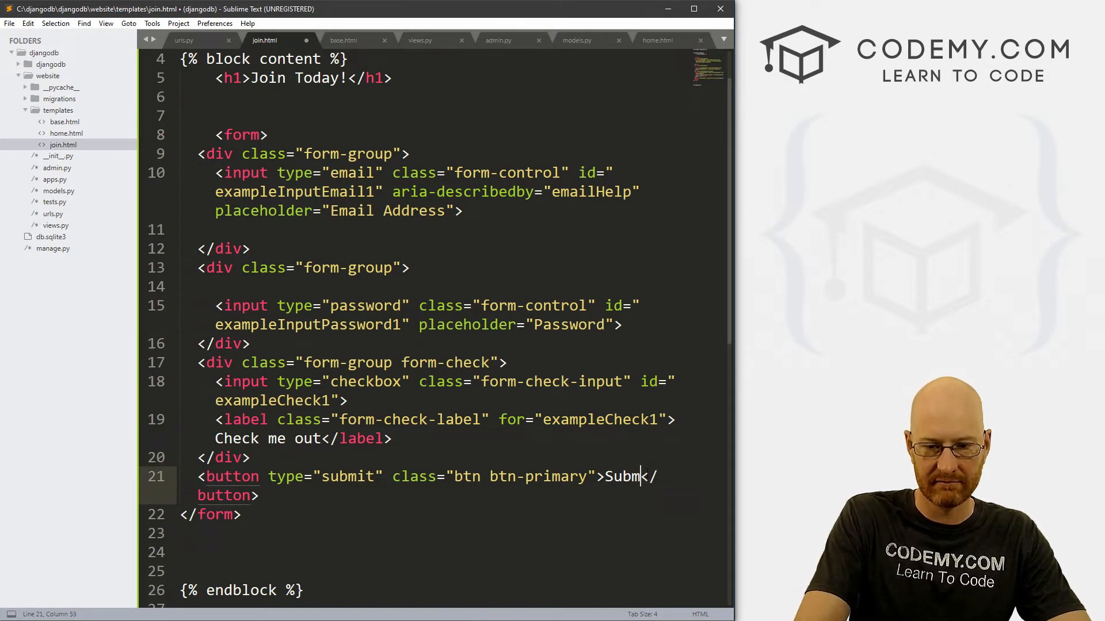
type("Sign U")
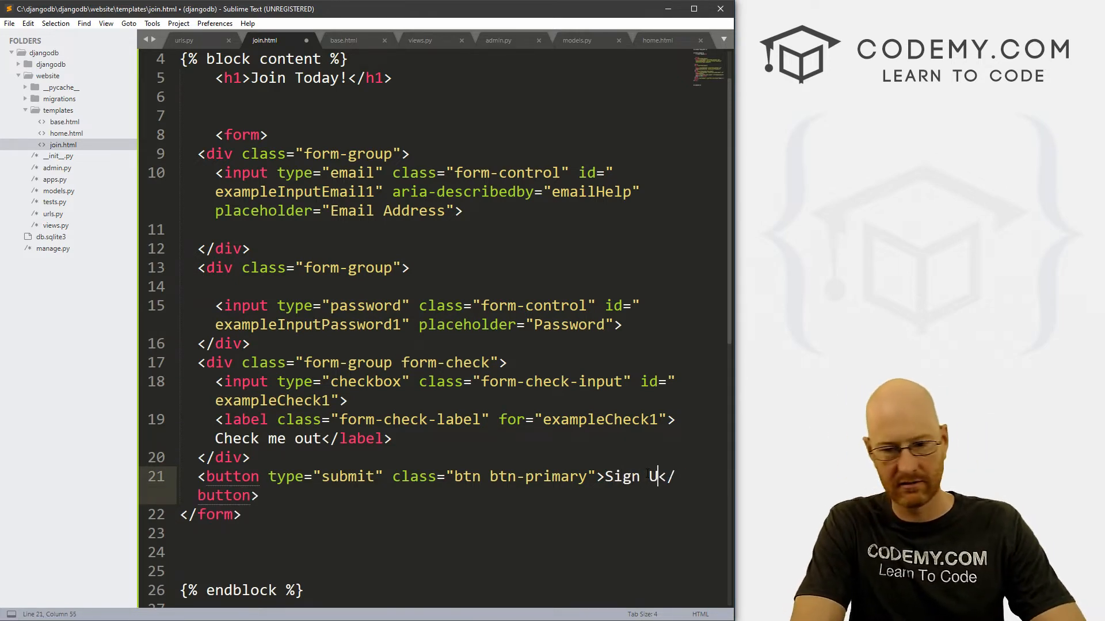
type("p")
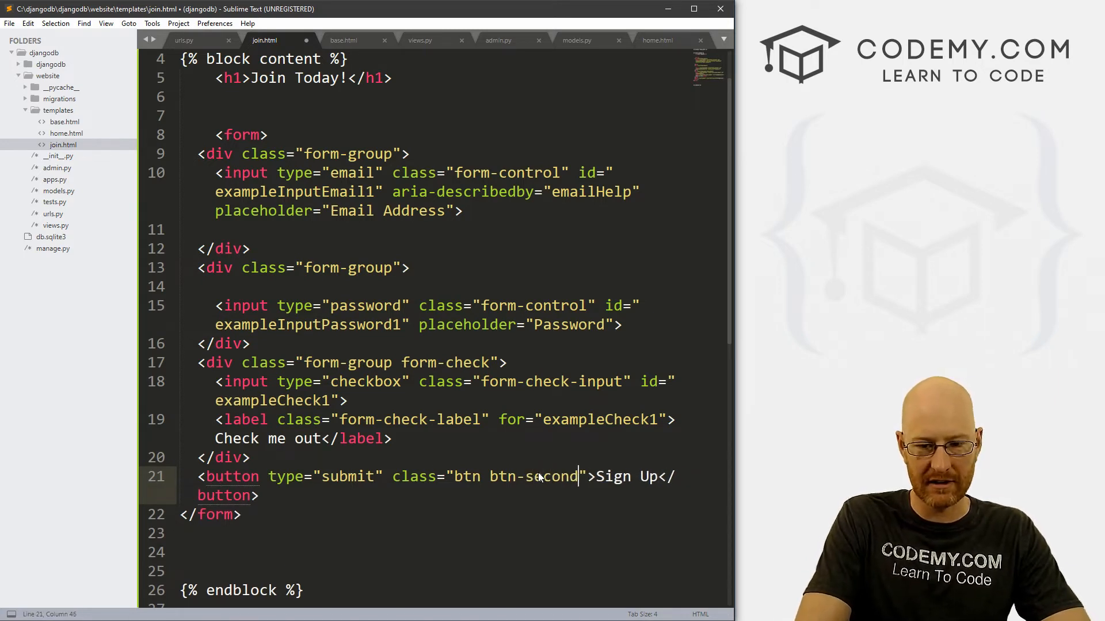
type("ary")
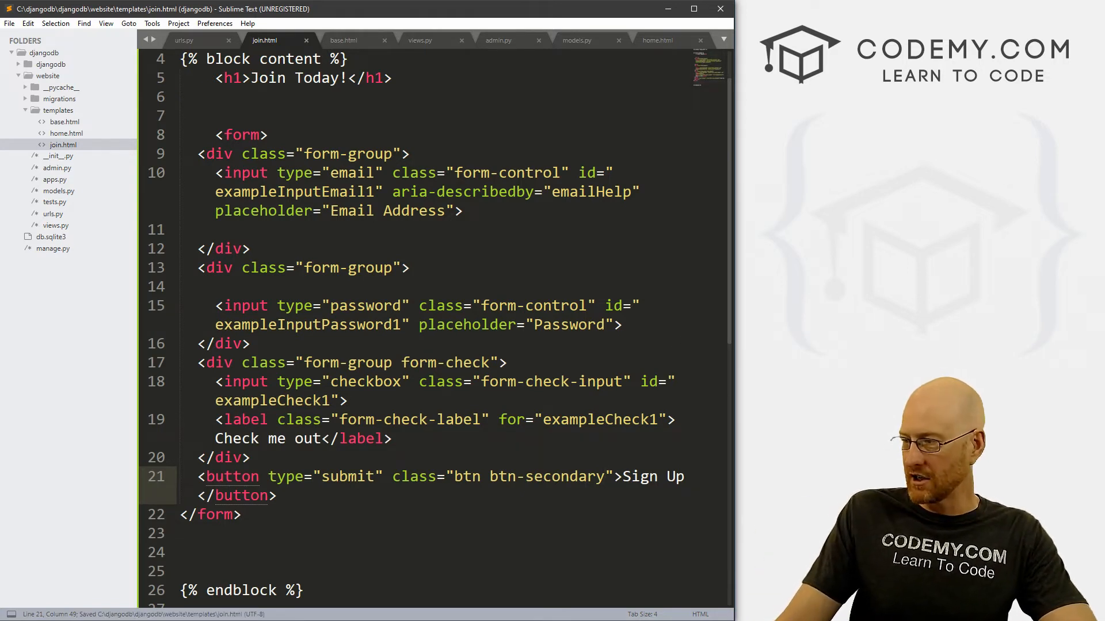
left_click(86, 9)
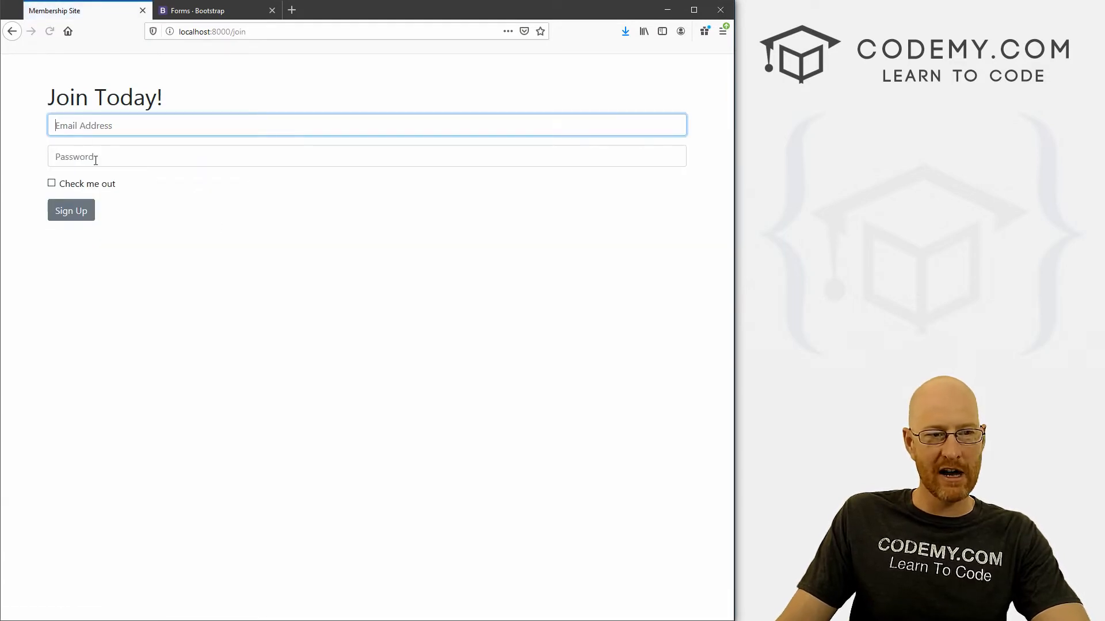
left_click(366, 156)
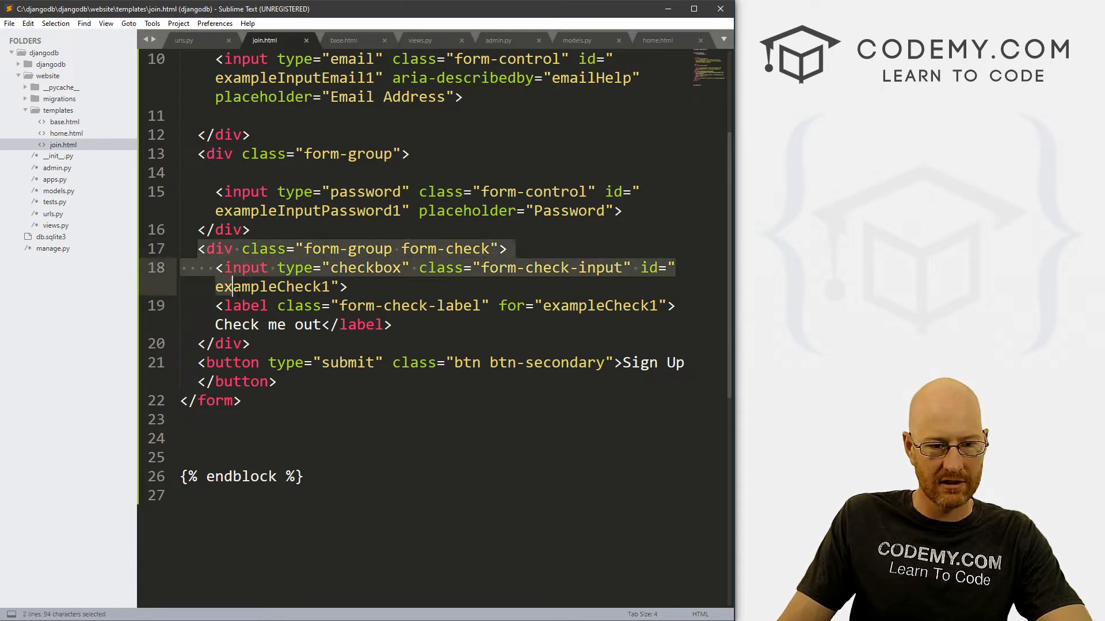
Delete the 'Check me out' checkbox group, save join.html, and refresh the preview.
key("Delete")
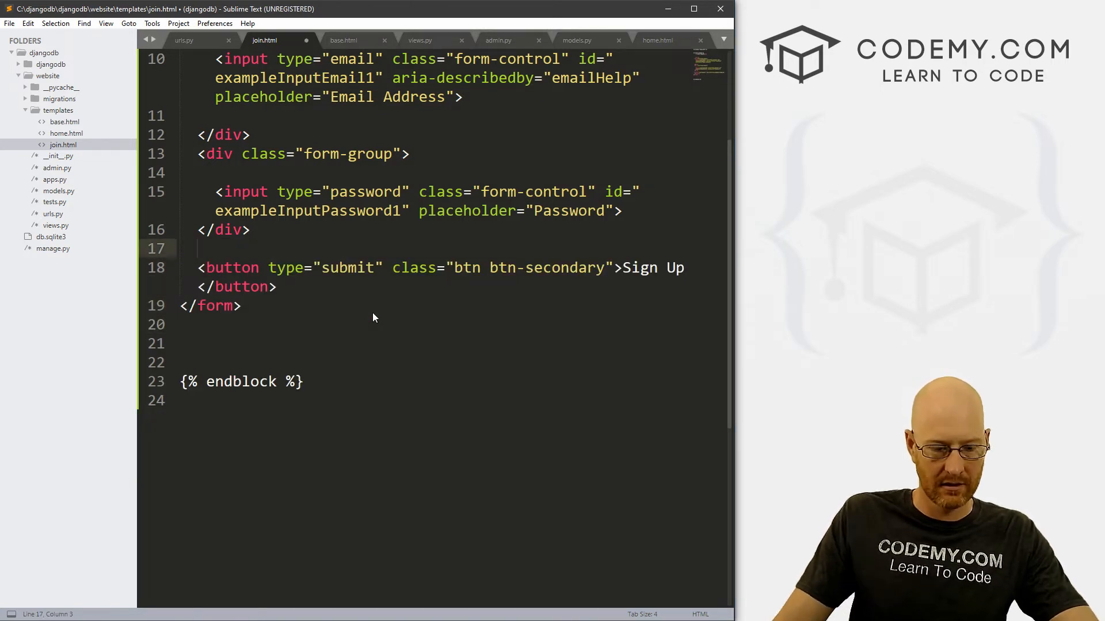
key("ctrl+s")
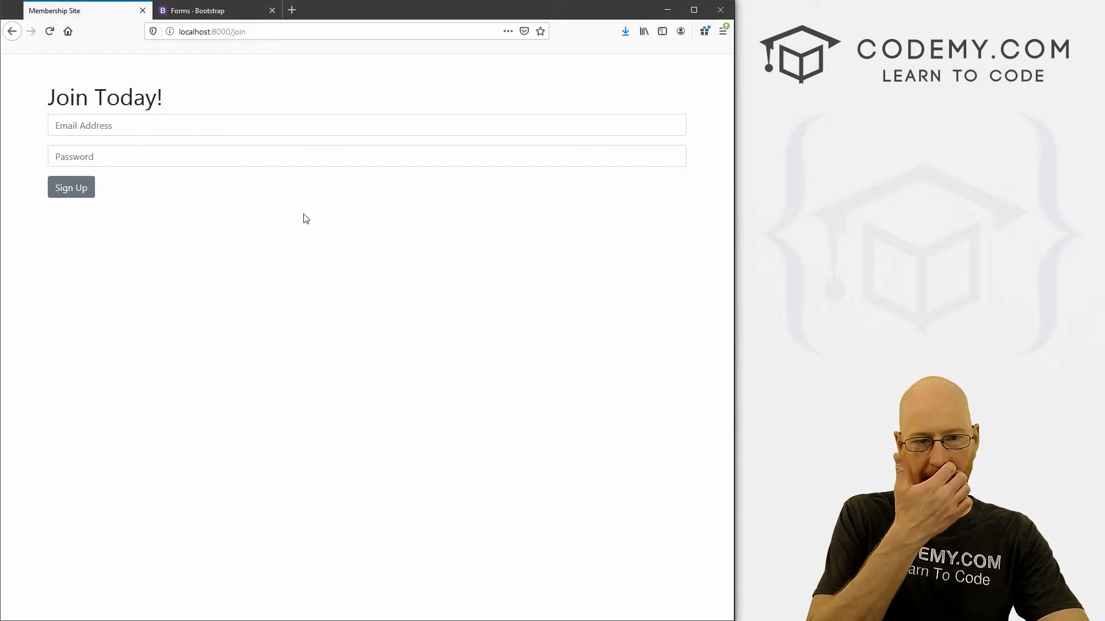
left_click(366, 125)
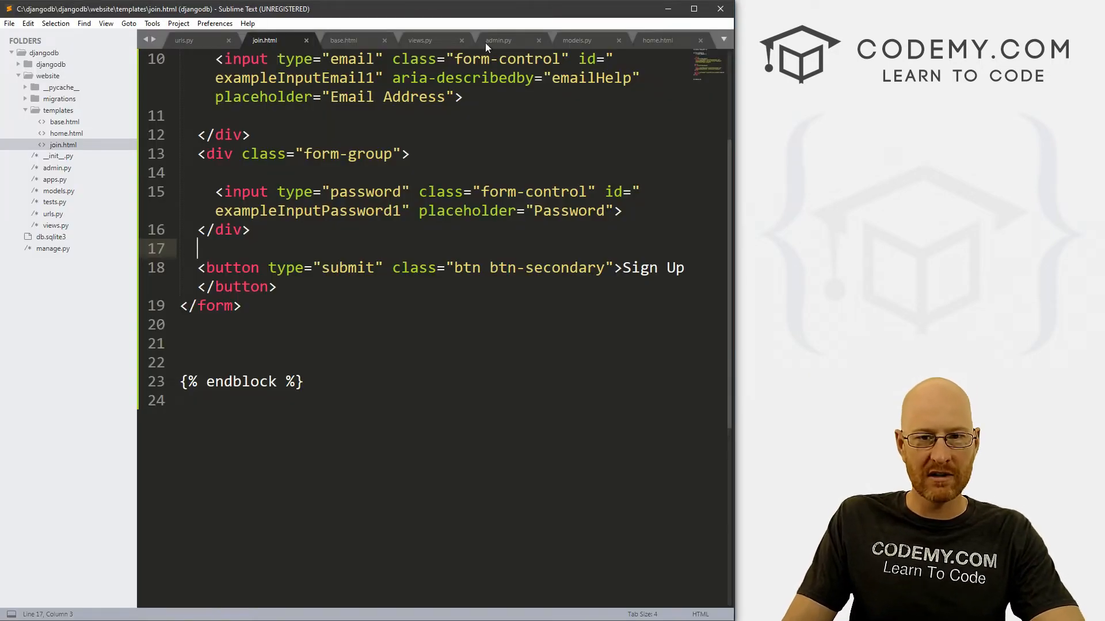
left_click(577, 40)
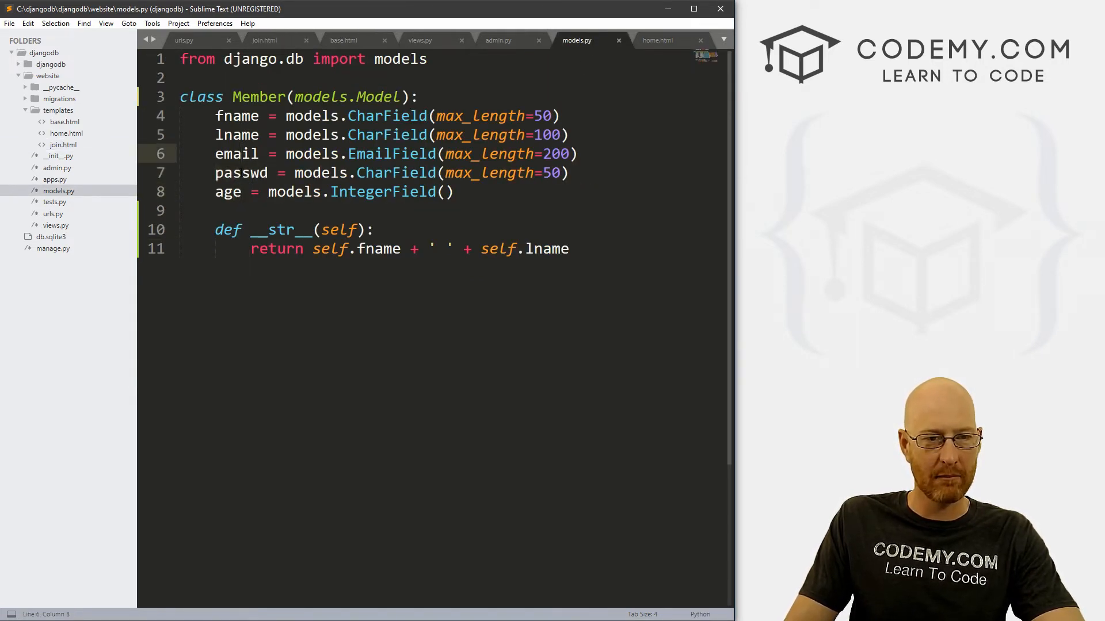
left_click(243, 117)
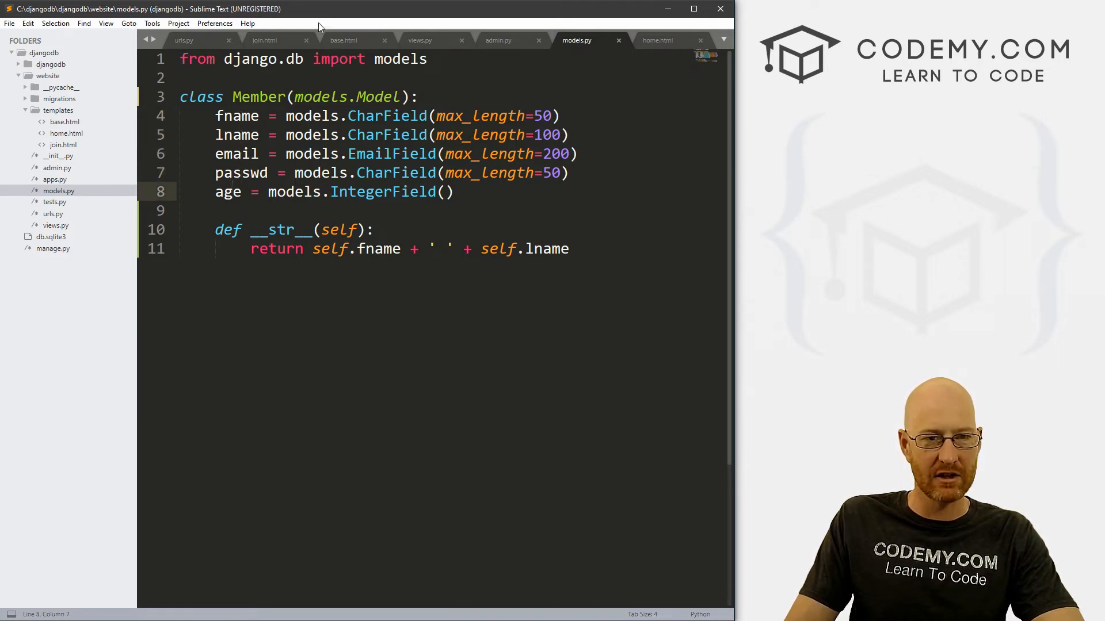
left_click(264, 41)
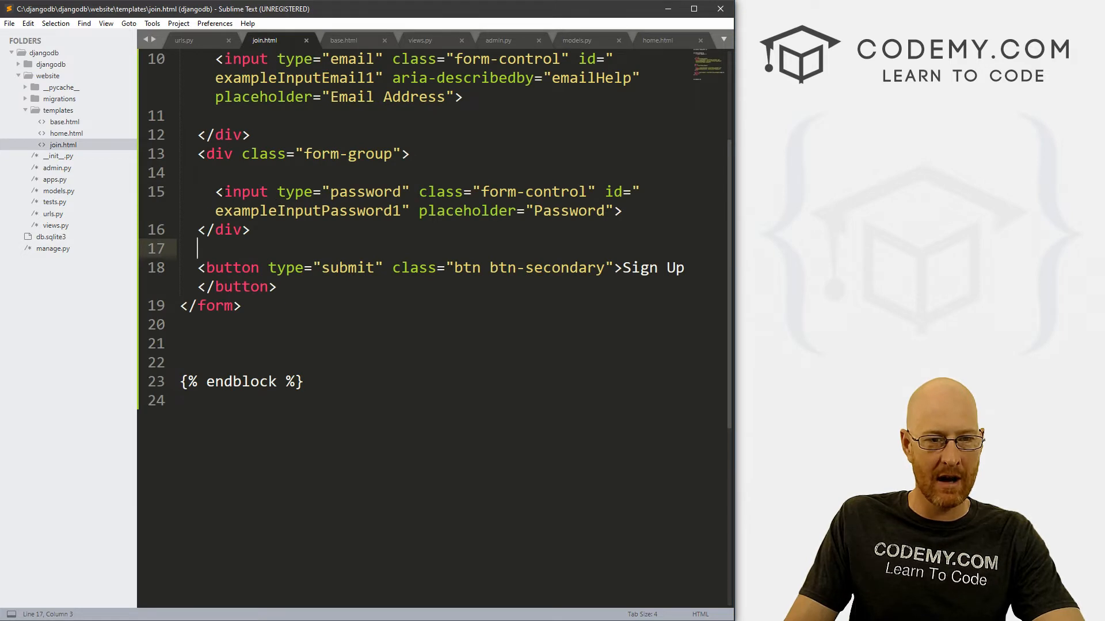
left_click(224, 191)
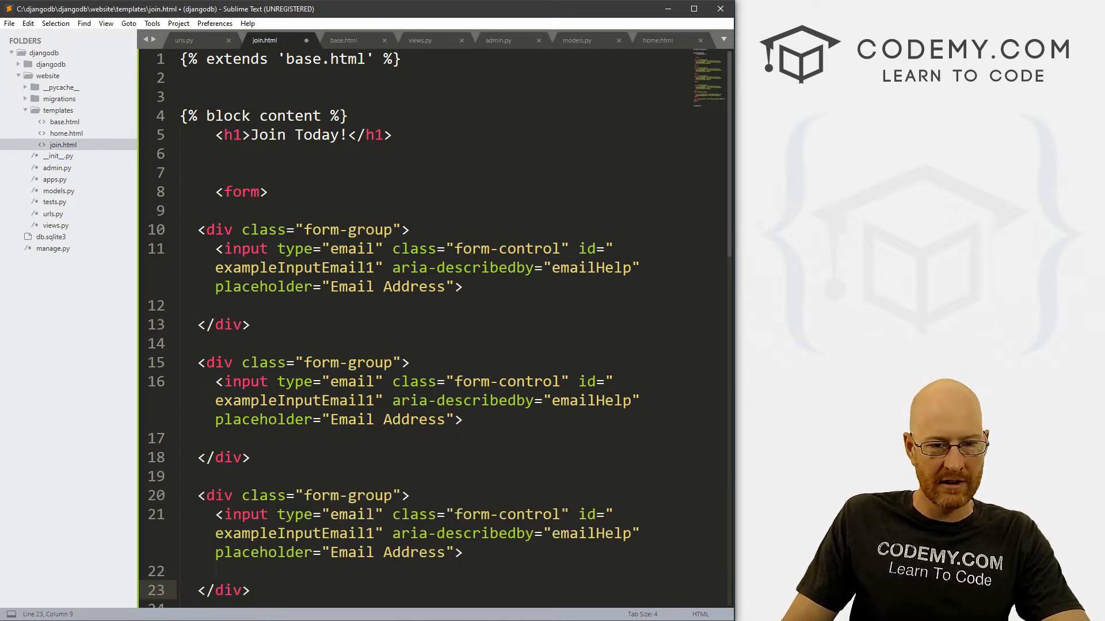
Set the new inputs' placeholders to First Name, Last Name and Age, dropping the example id.
type("text")
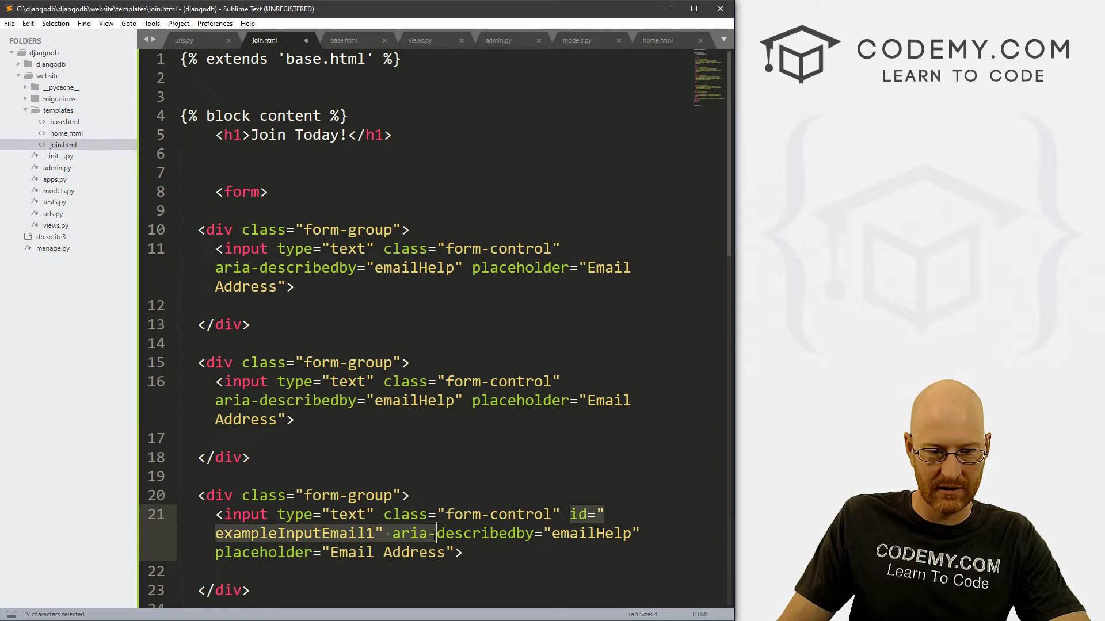
key("Delete")
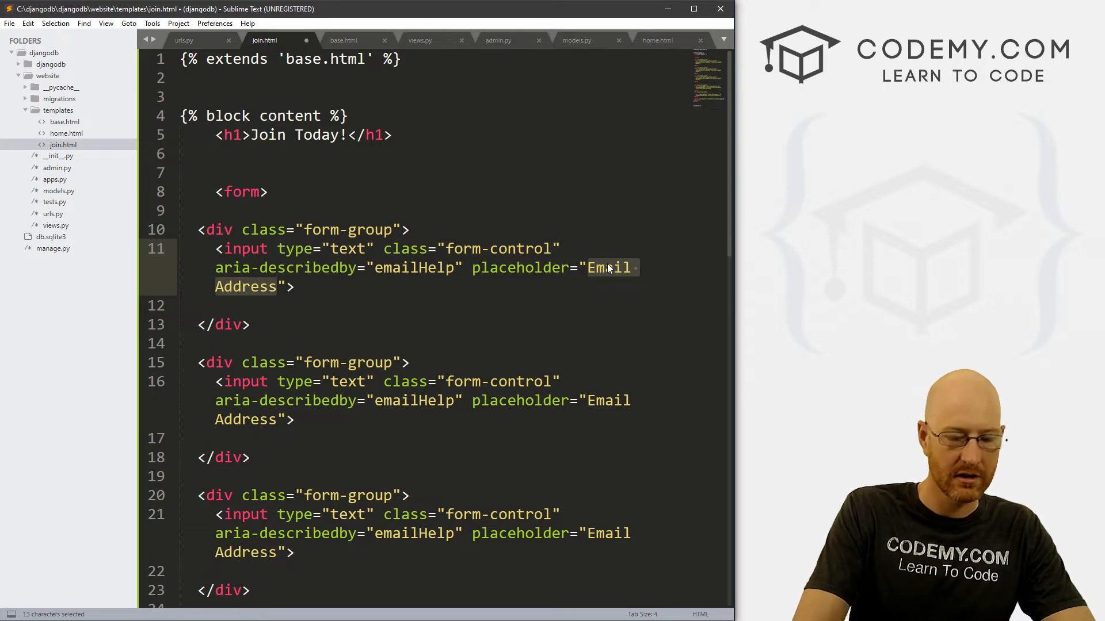
type("First Name")
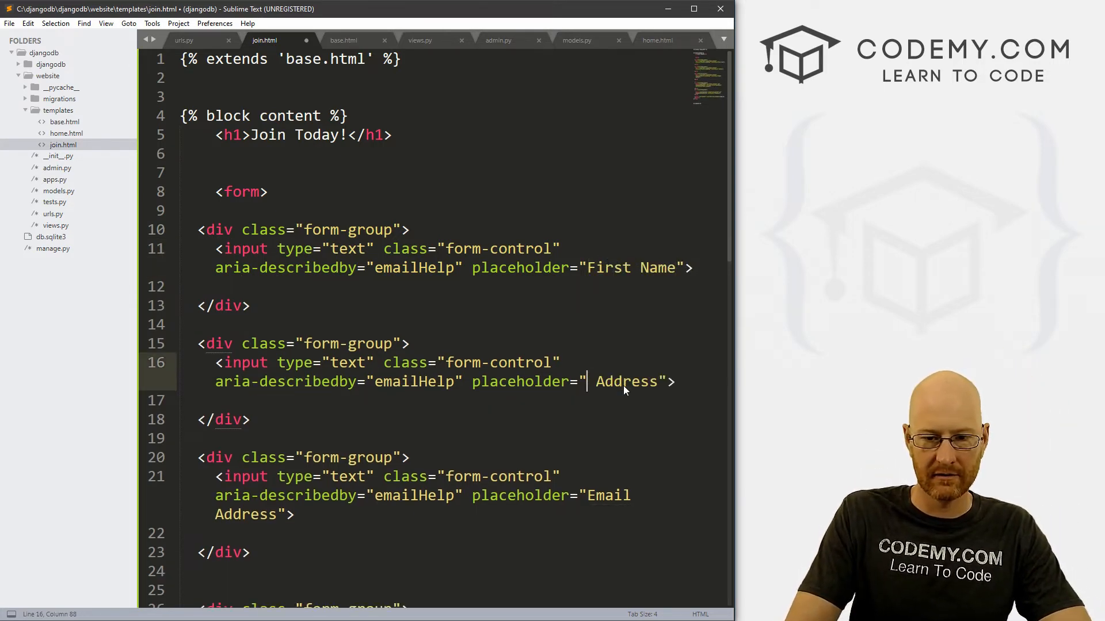
type("L")
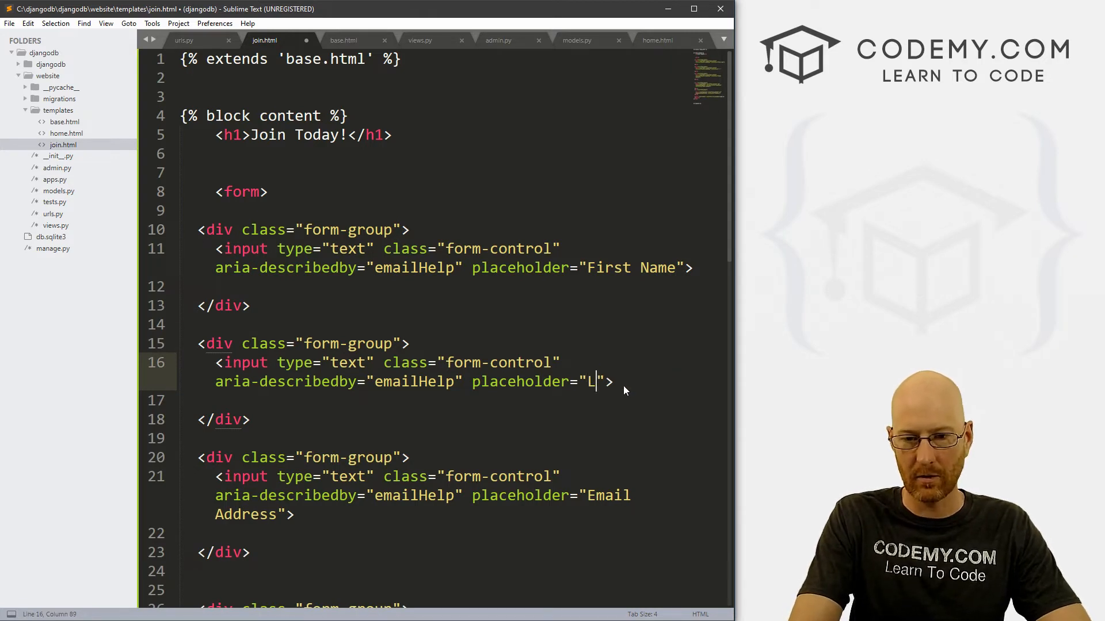
type("ast Name")
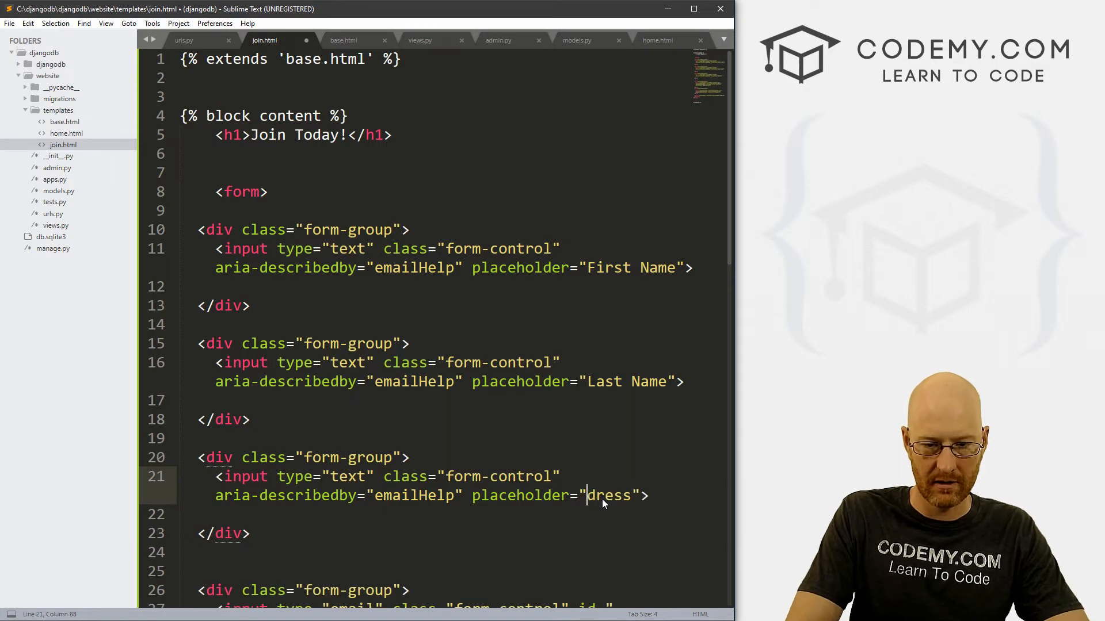
type("A")
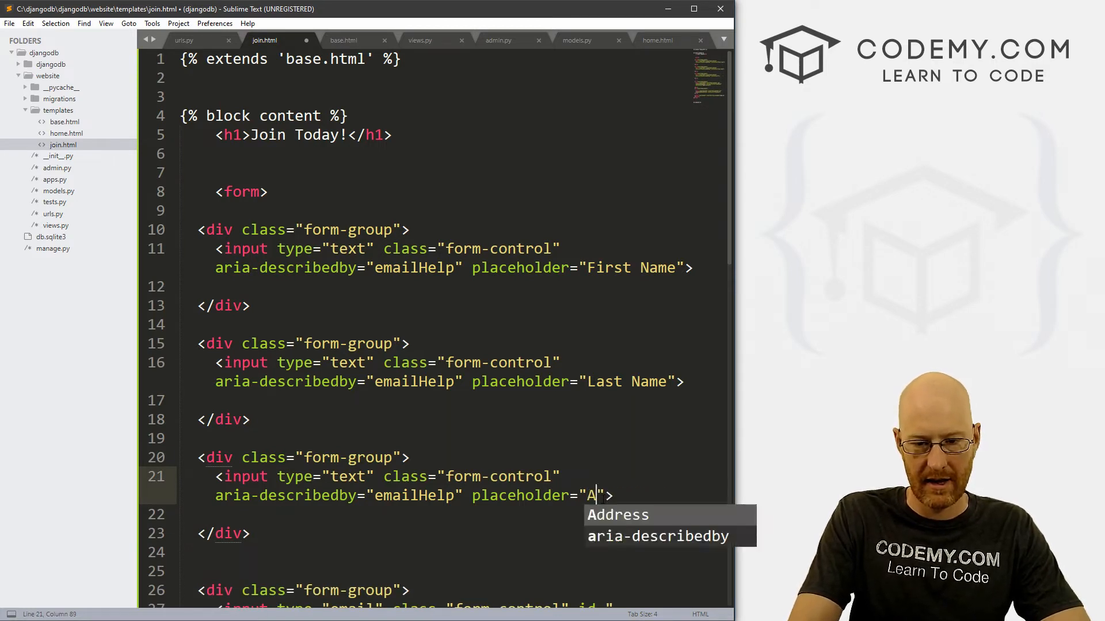
type("ge")
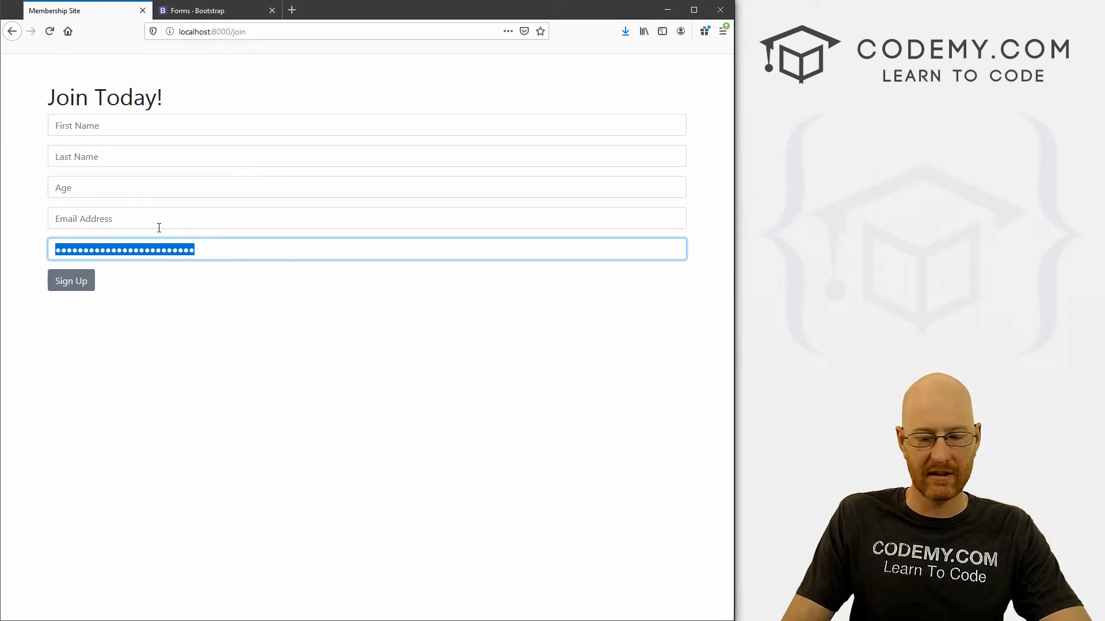
Test typing into the Email Address field on the /join page.
left_click(367, 219)
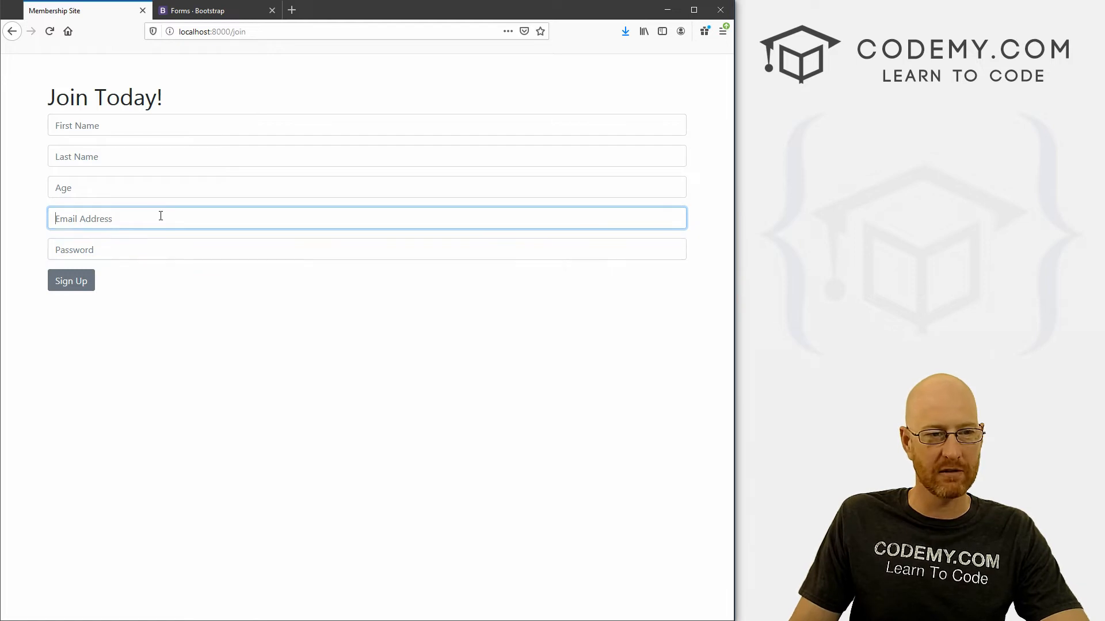
type("dsfsd")
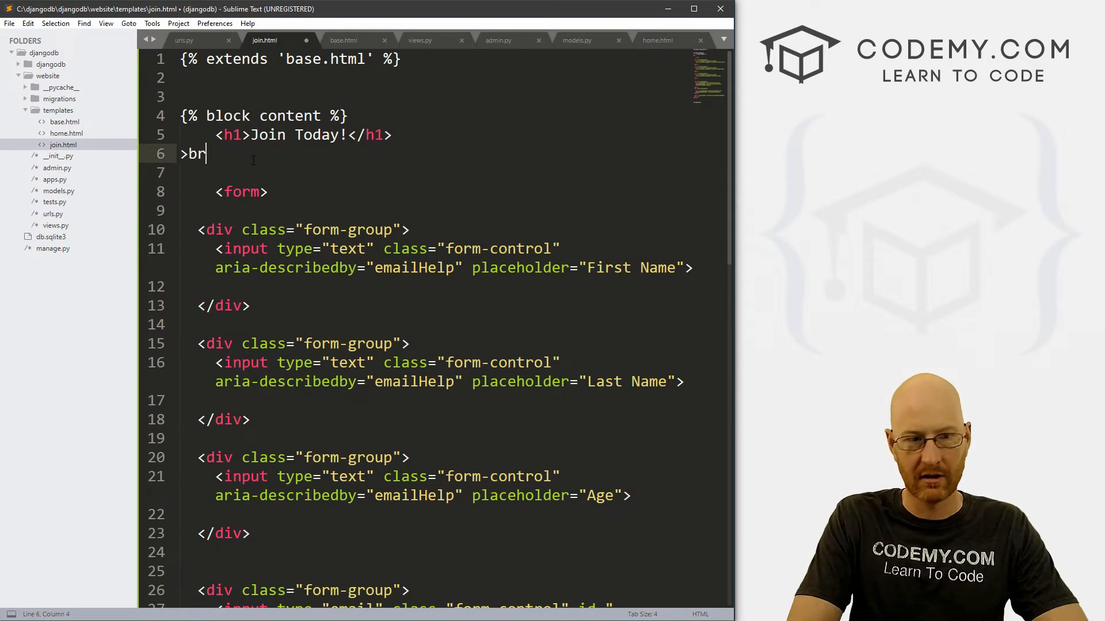
Add two <br/> tags under Join Today! and one before Sign Up, then save and preview.
key("Backspace")
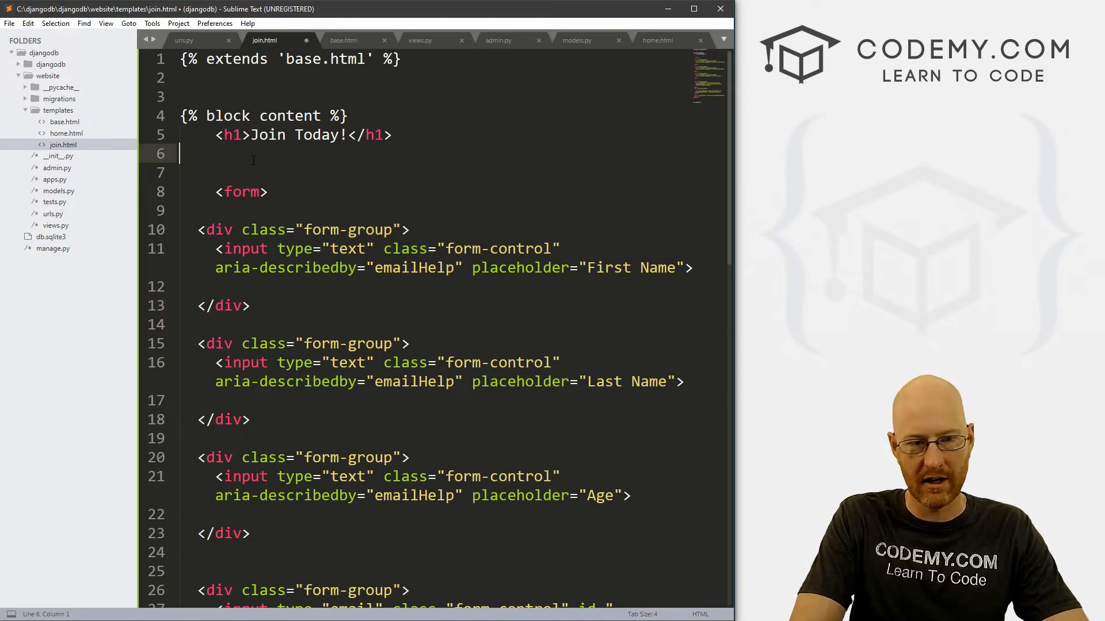
type("<br/>")
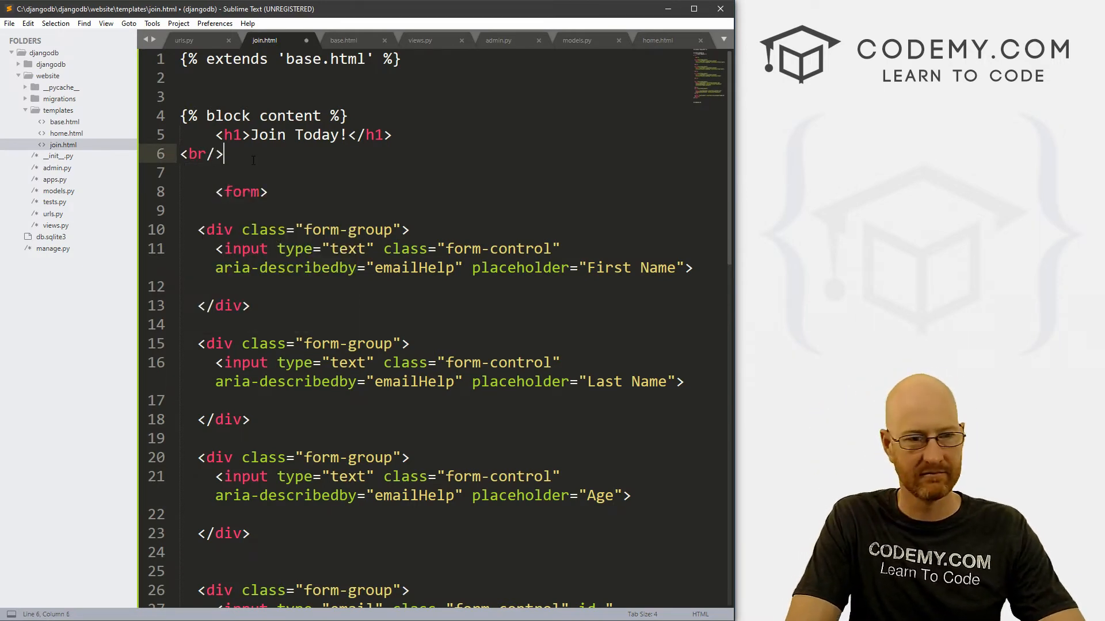
type("<br/>")
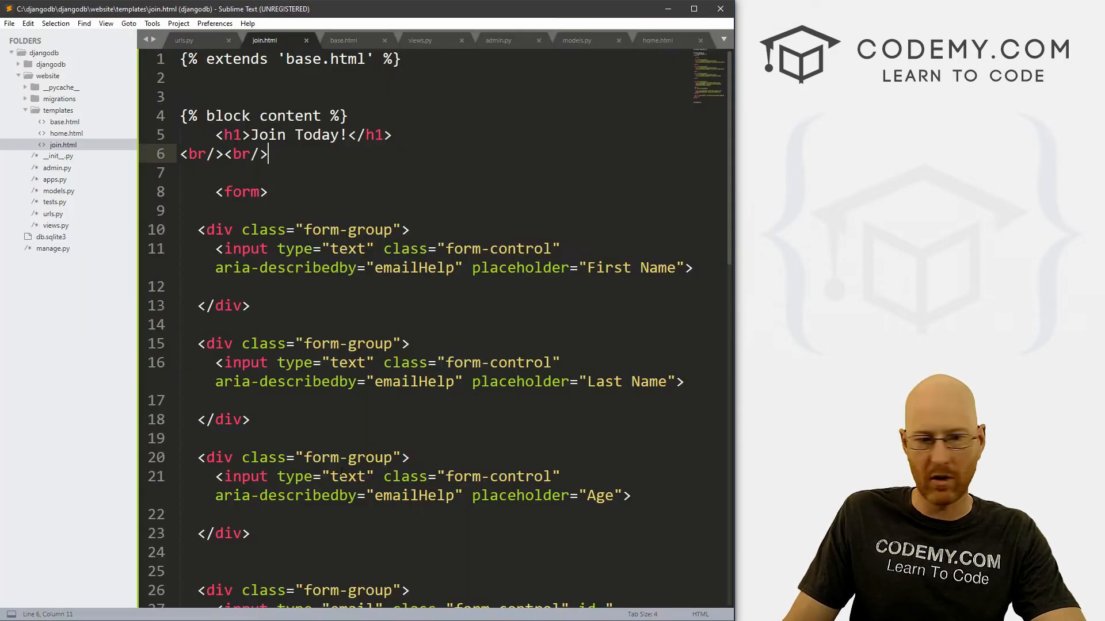
scroll("down", 3)
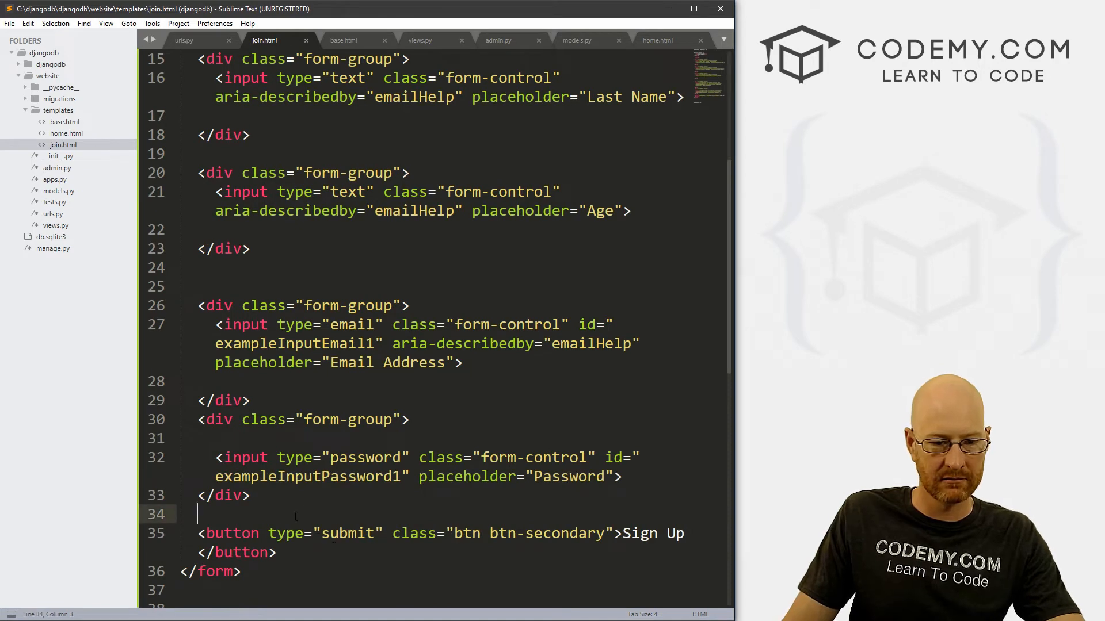
type("<br/>")
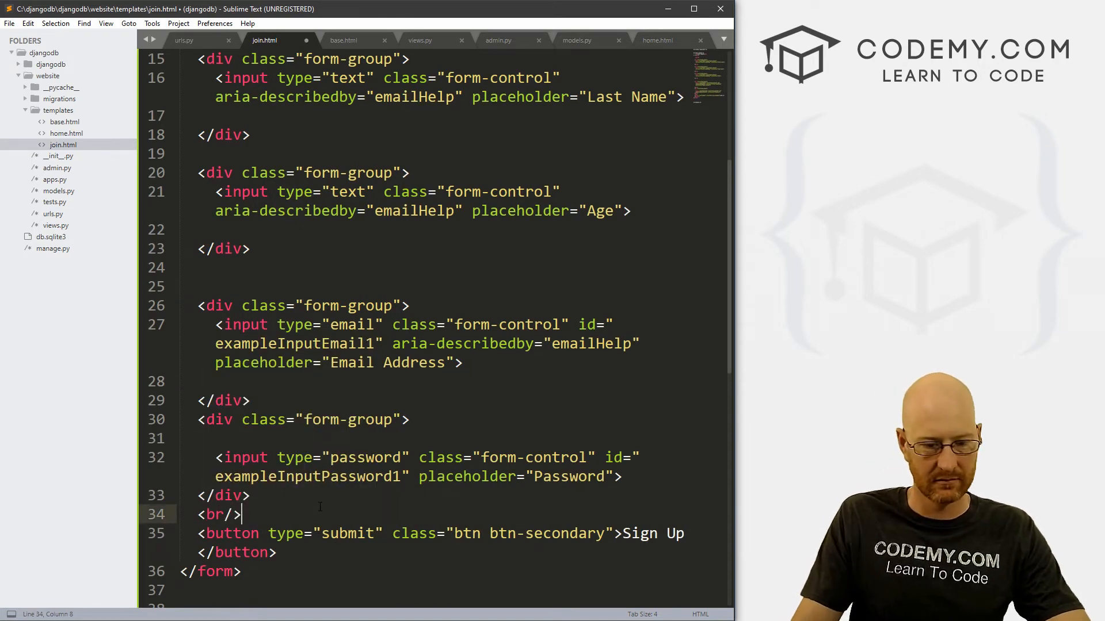
key("ctrl+s")
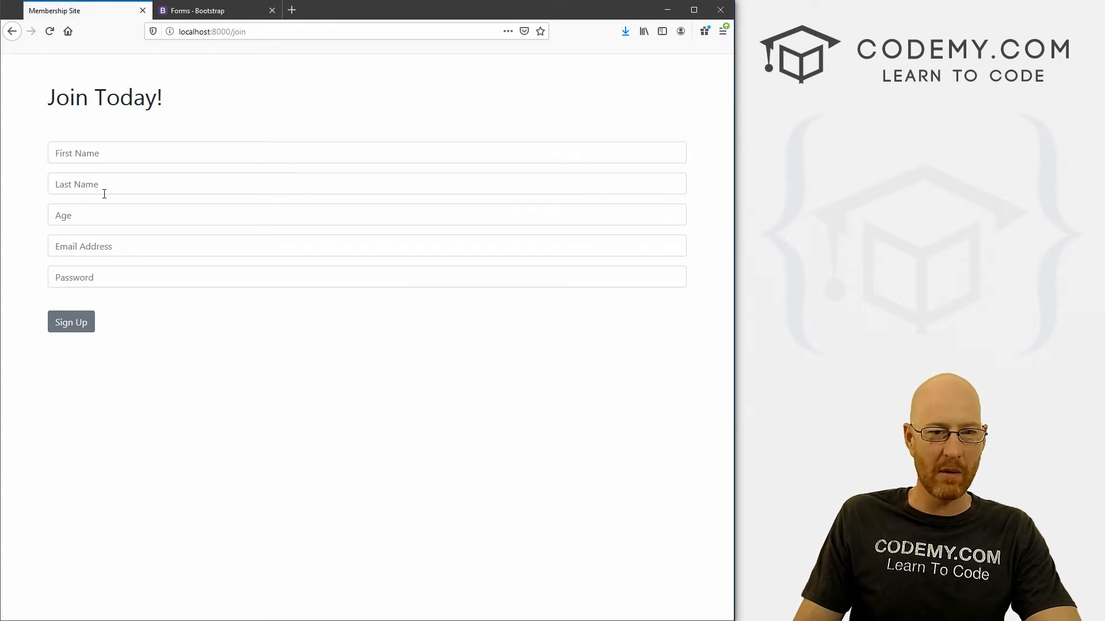
left_click(366, 183)
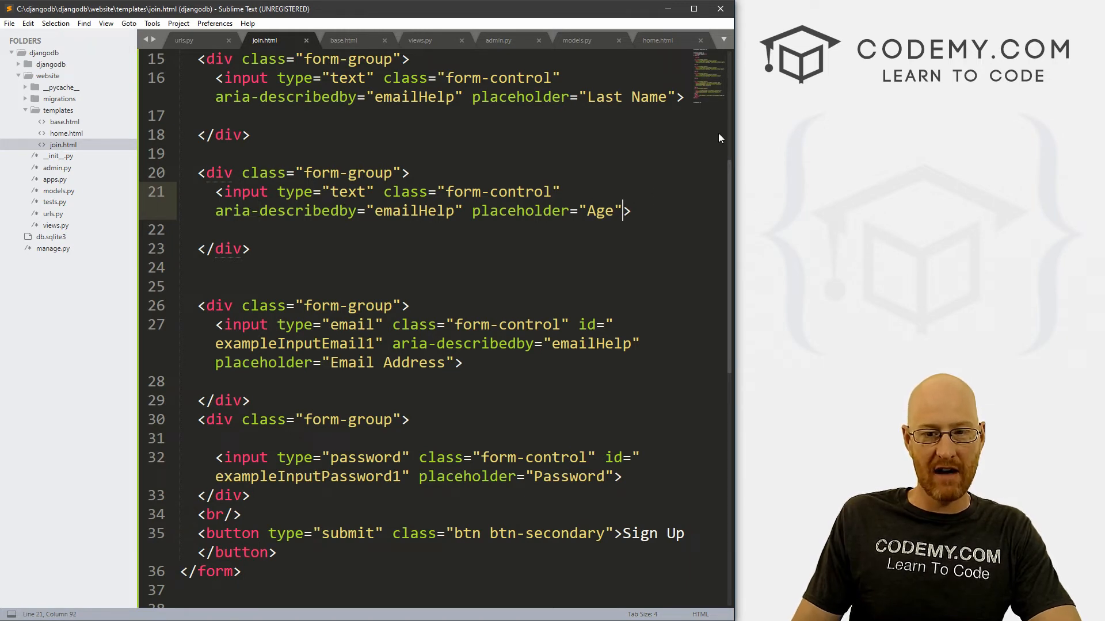
Add empty name="" attributes to the sign-up input tags.
type("name=")
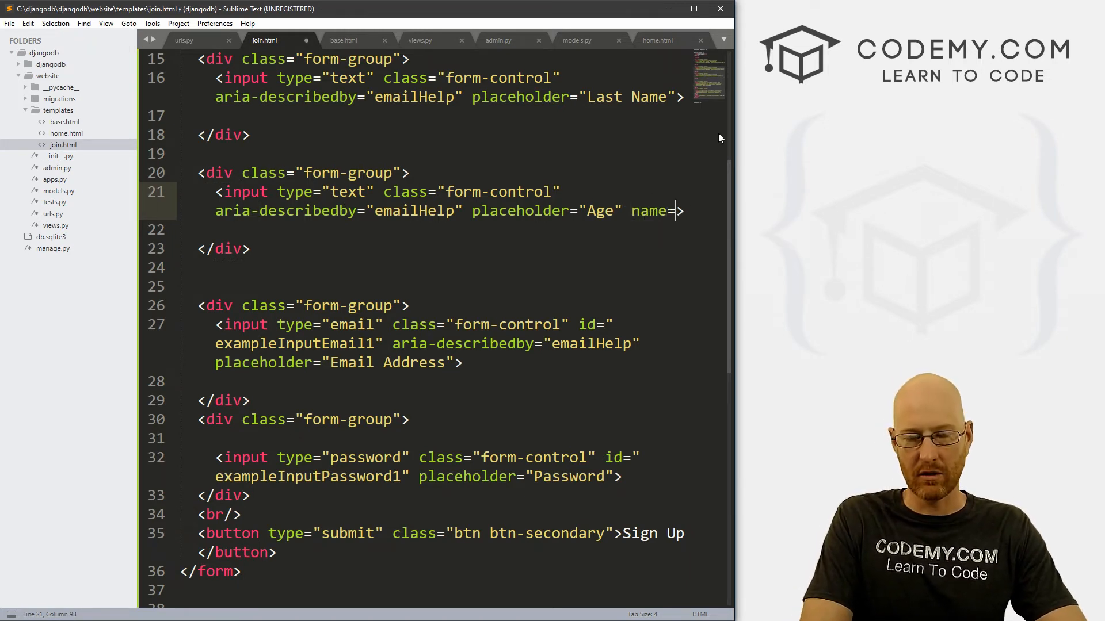
type("\"\"")
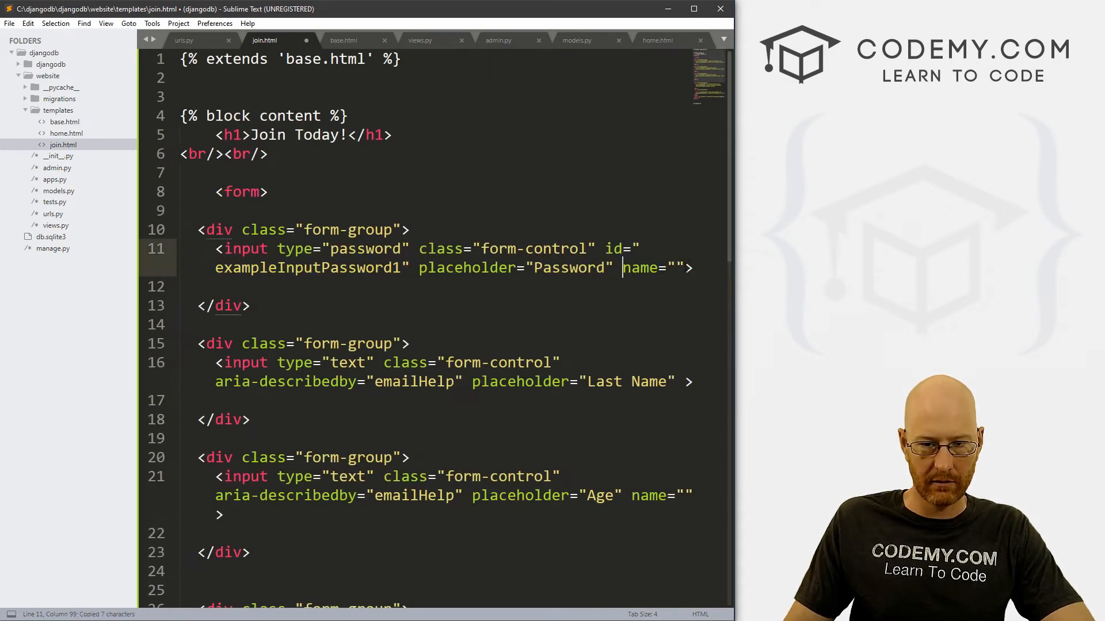
left_click(687, 381)
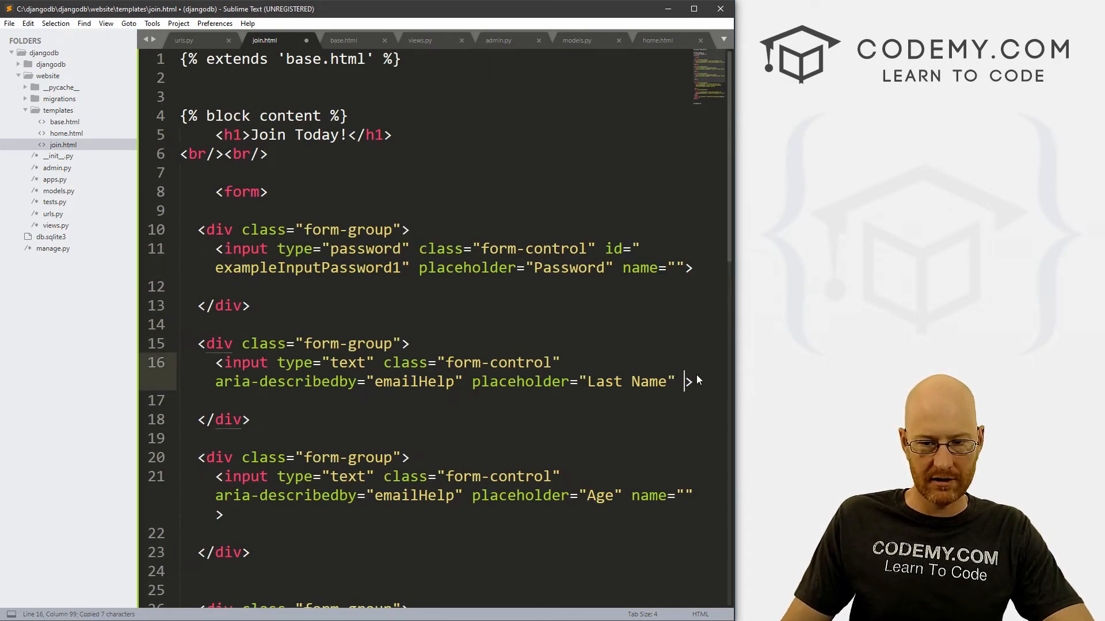
type("name=\"\"")
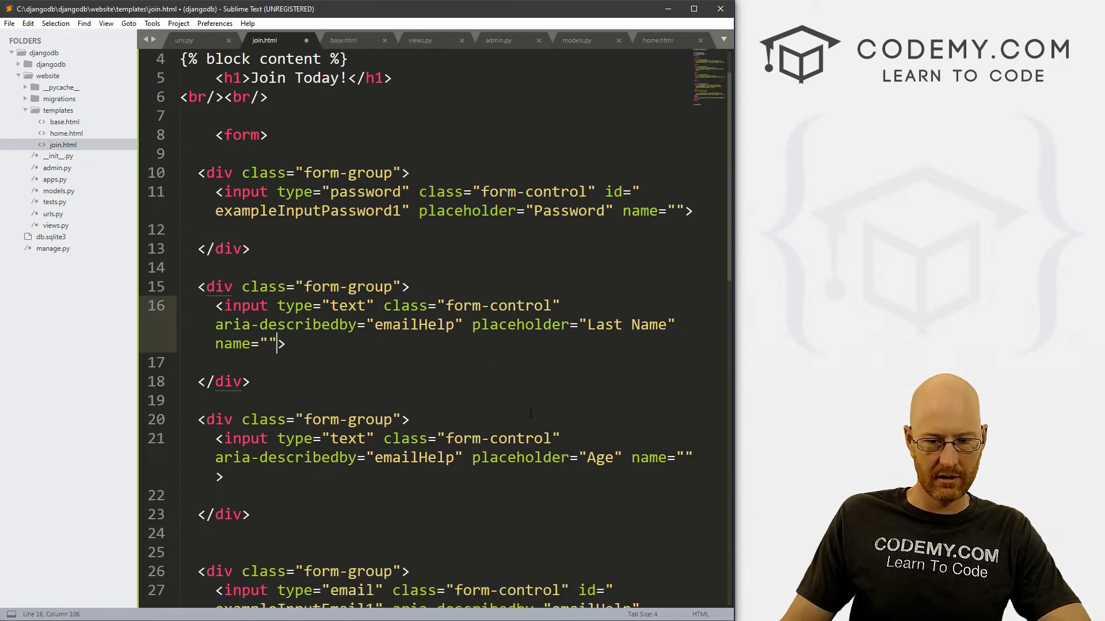
scroll("down", 3)
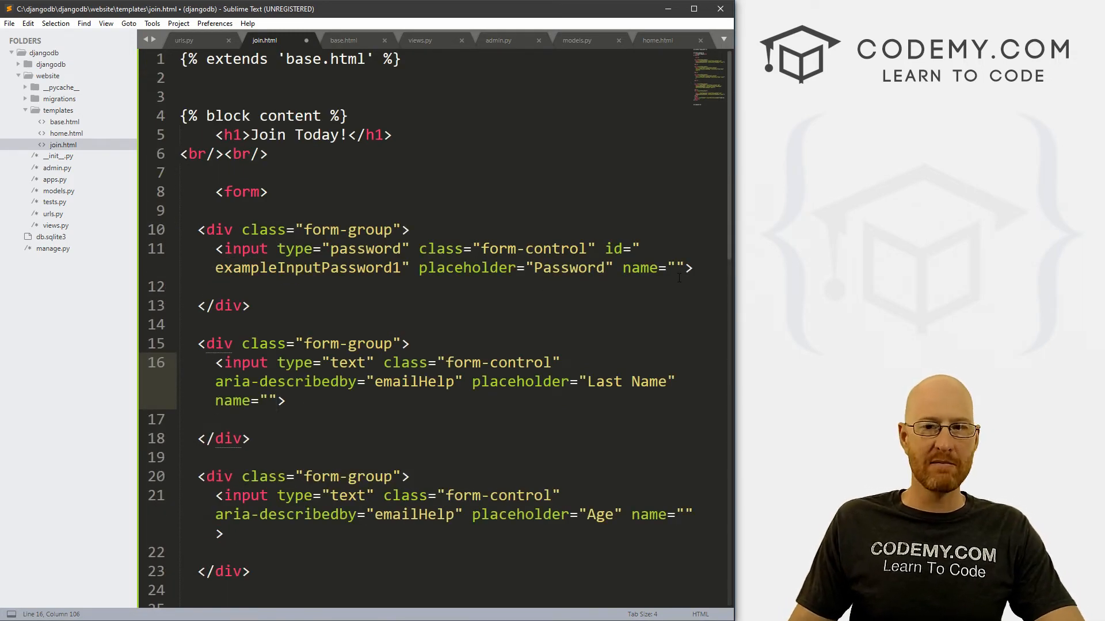
Fill in the first two inputs' names as fname and lname.
left_click(677, 267)
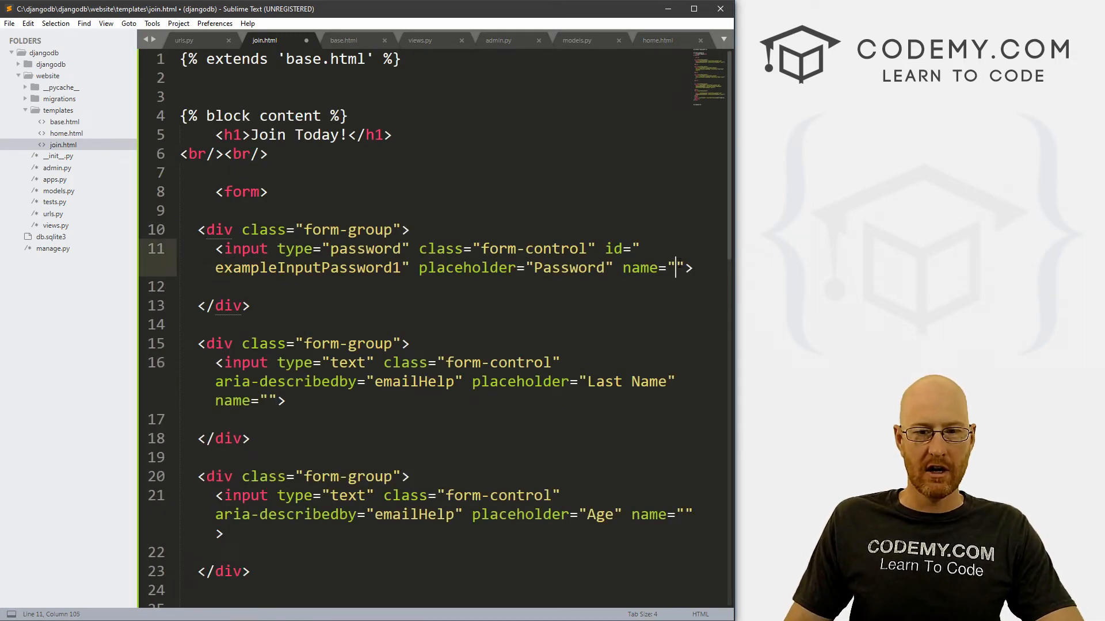
type("fn")
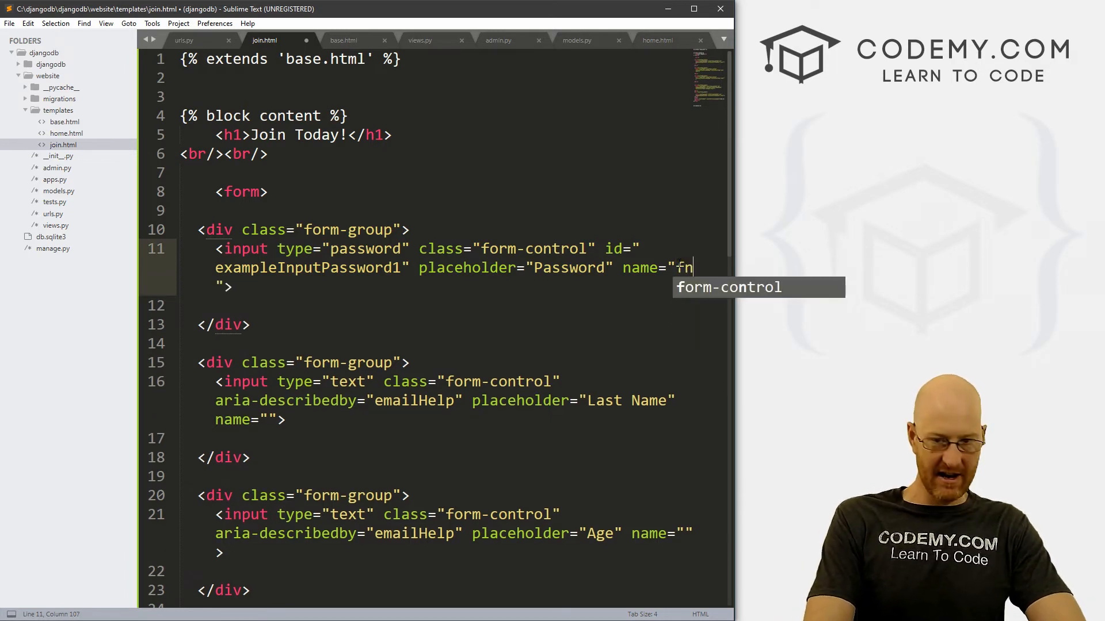
type("ame")
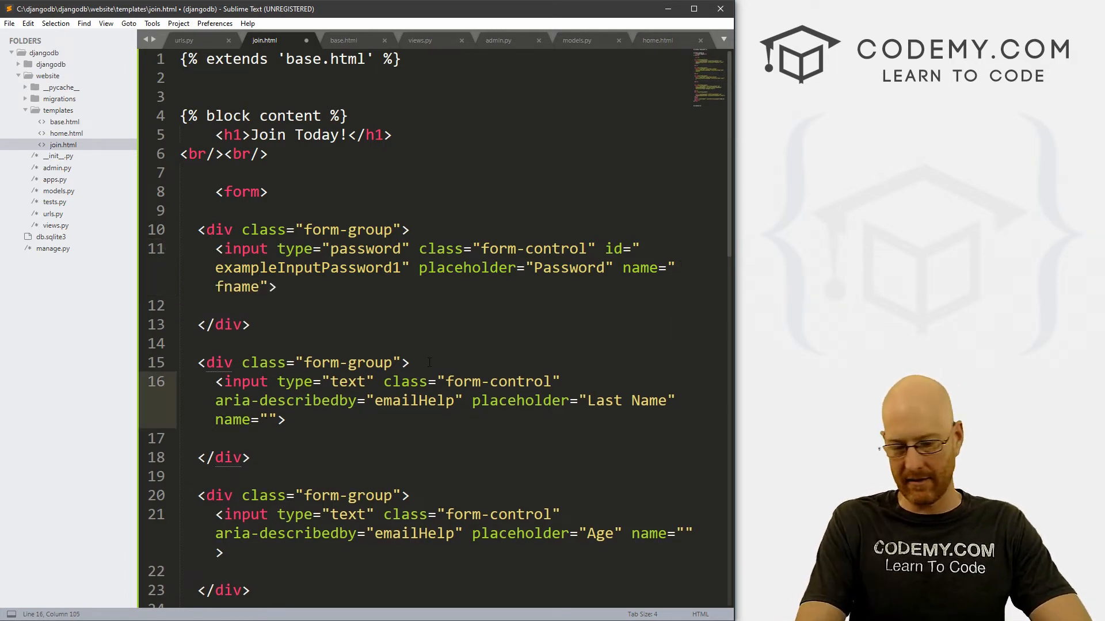
type("lname")
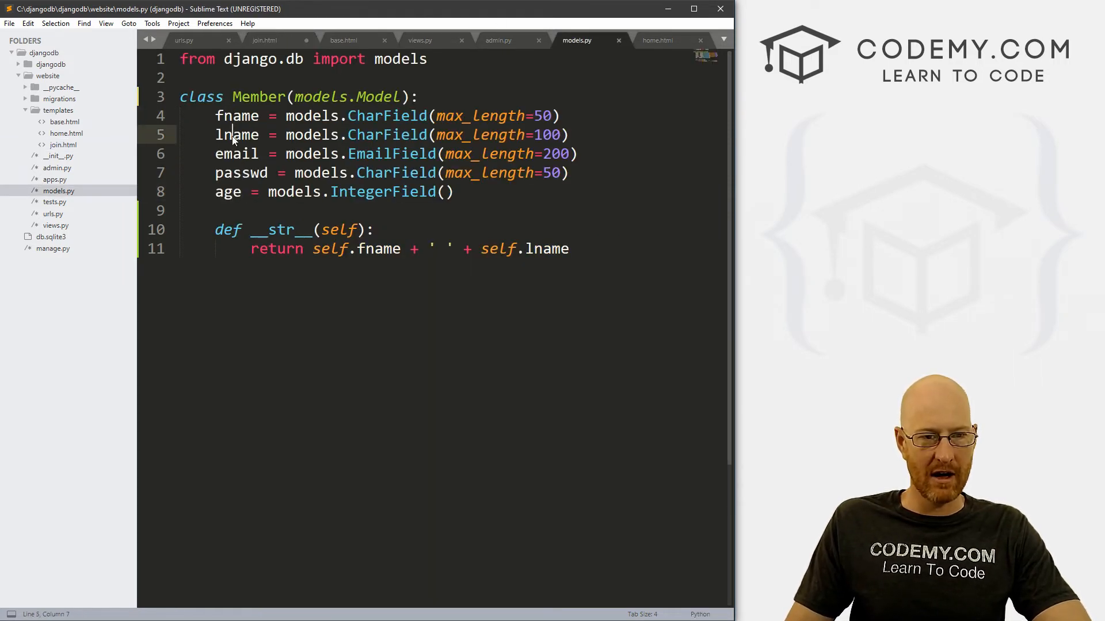
Check the model's field names, then name the remaining inputs age, email and passwd.
double_click(241, 172)
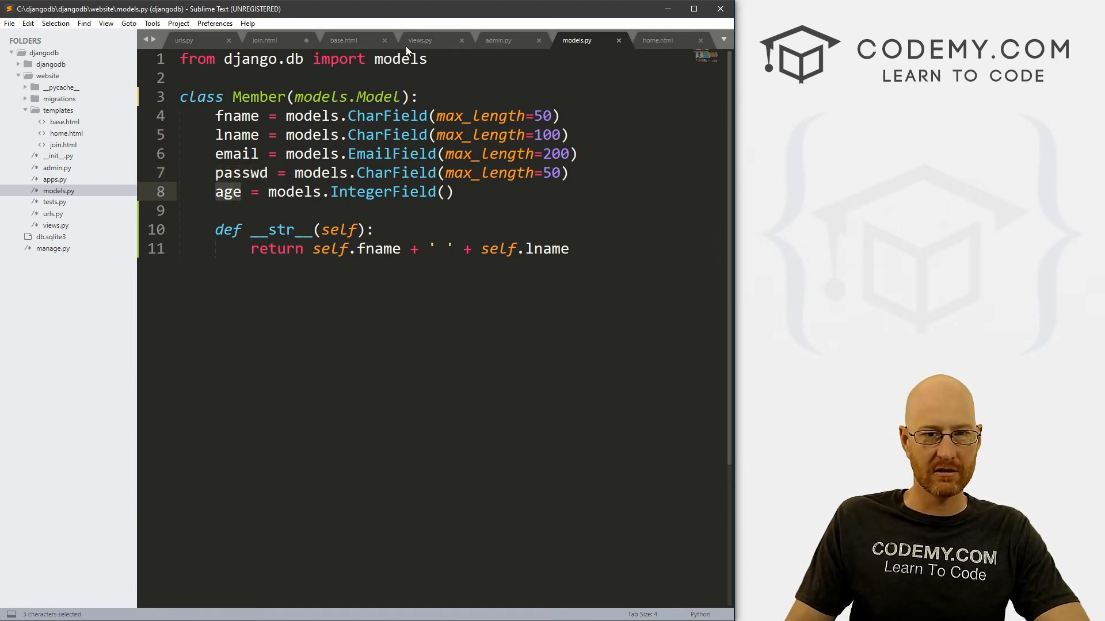
left_click(264, 41)
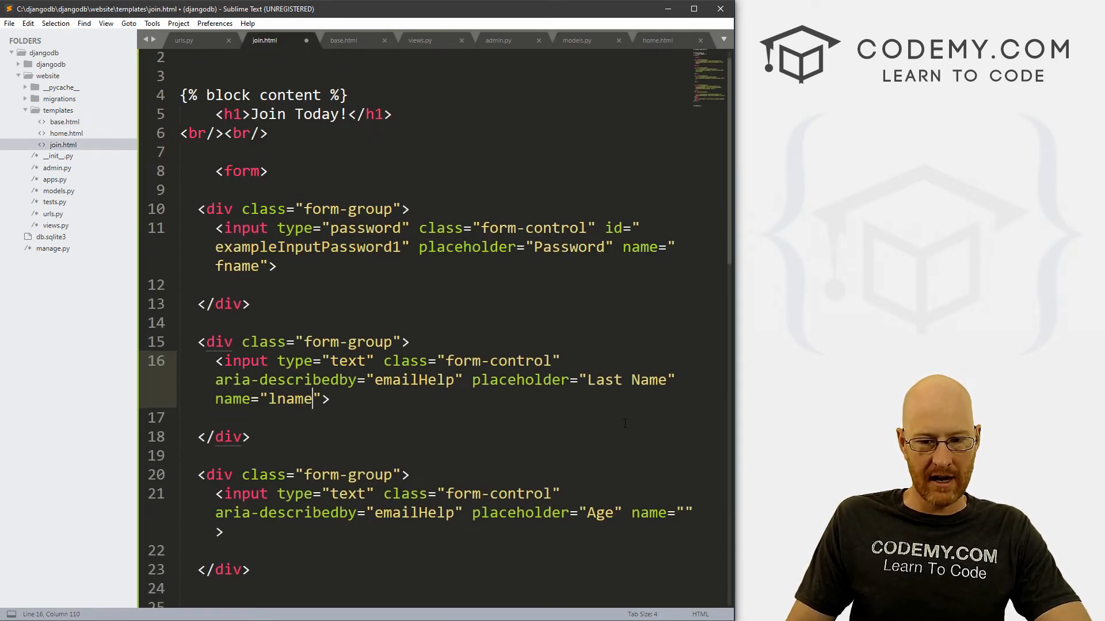
type("a")
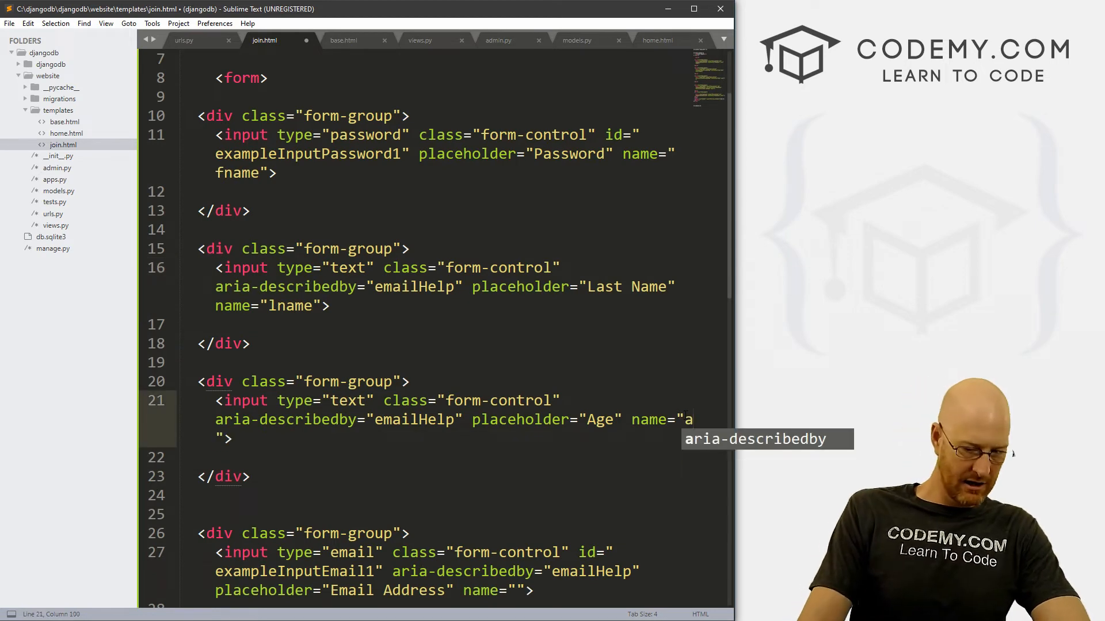
type("ge")
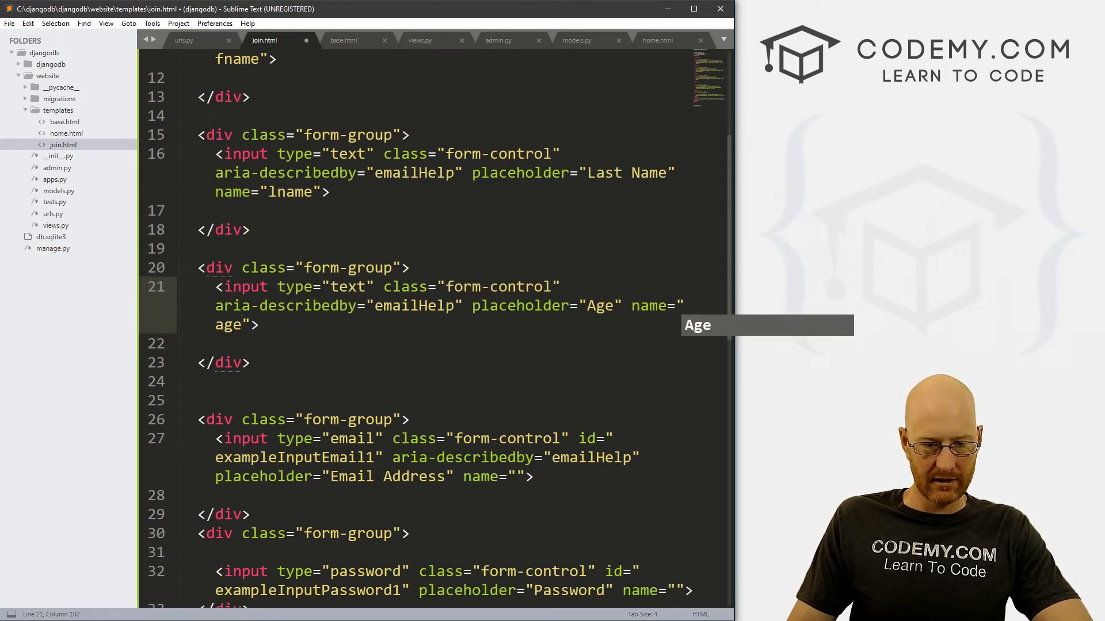
type("email")
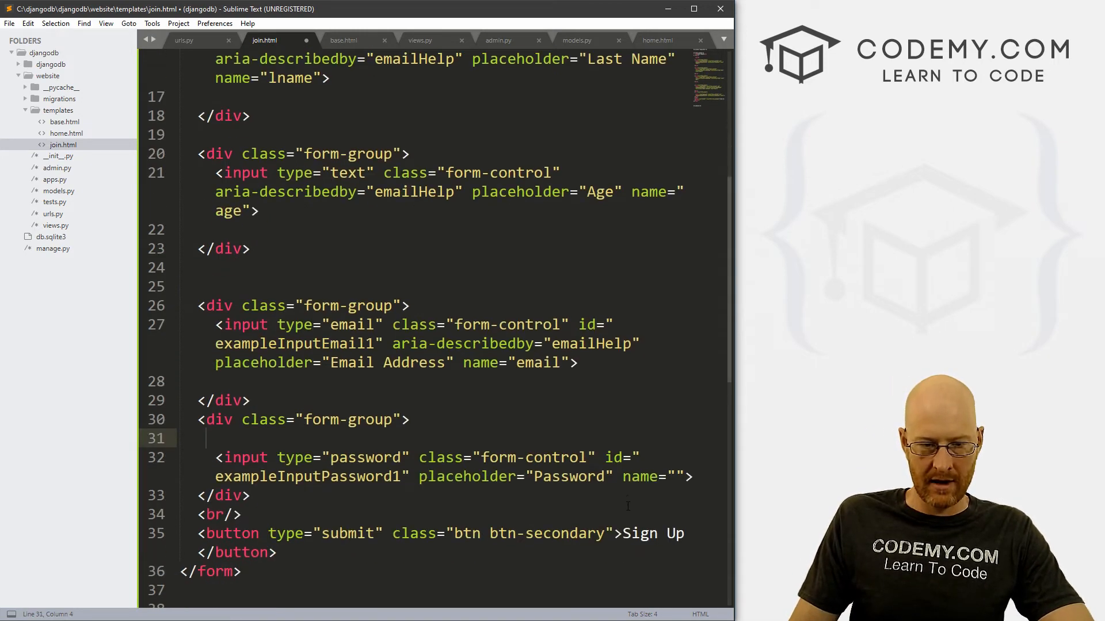
type("pass")
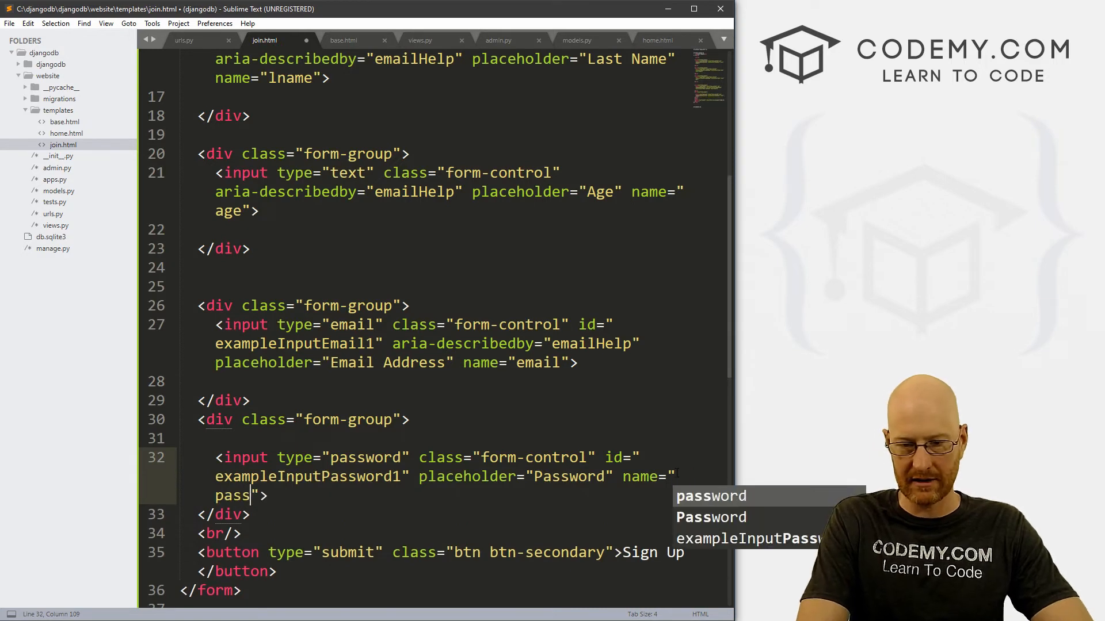
type("wd")
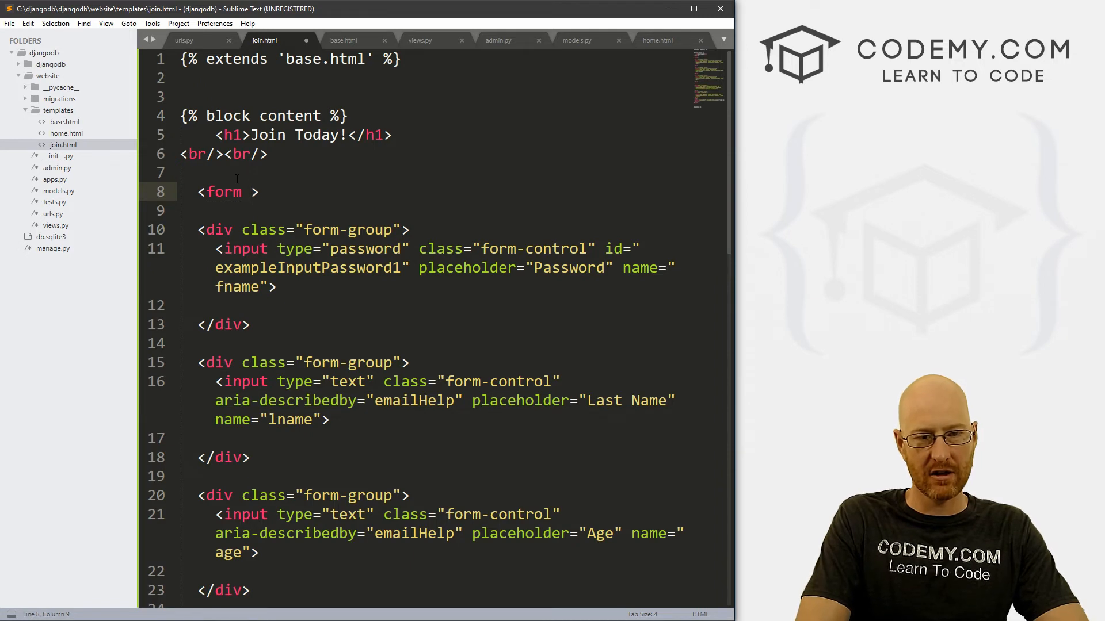
Add method="POST" action="{% url 'join' %}" to the join form, then view the join view.
type("method=\"\"")
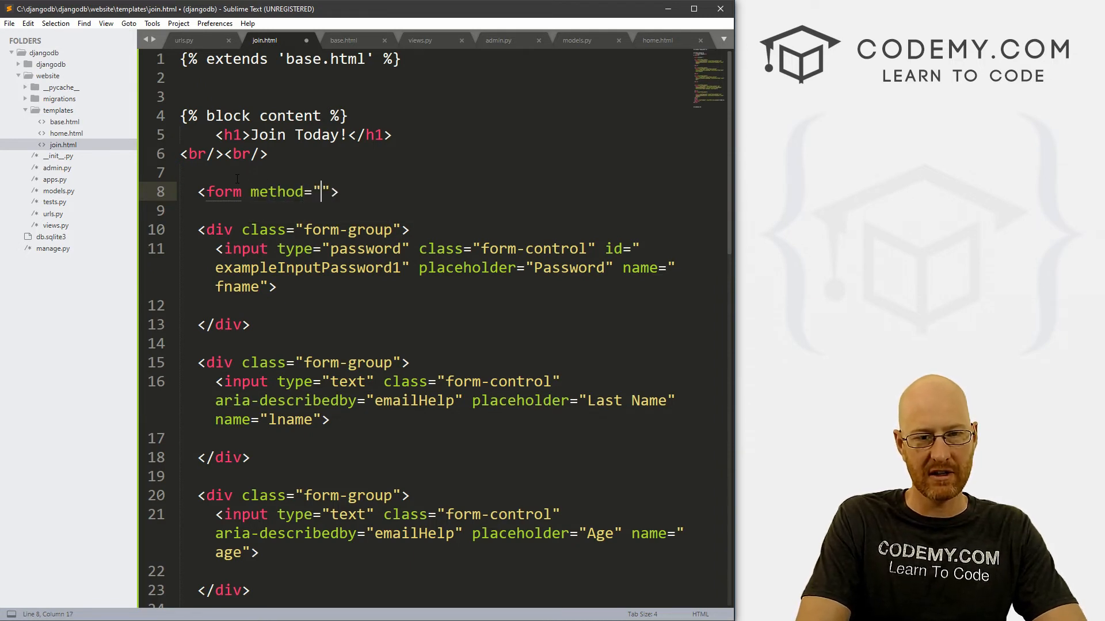
type("POST")
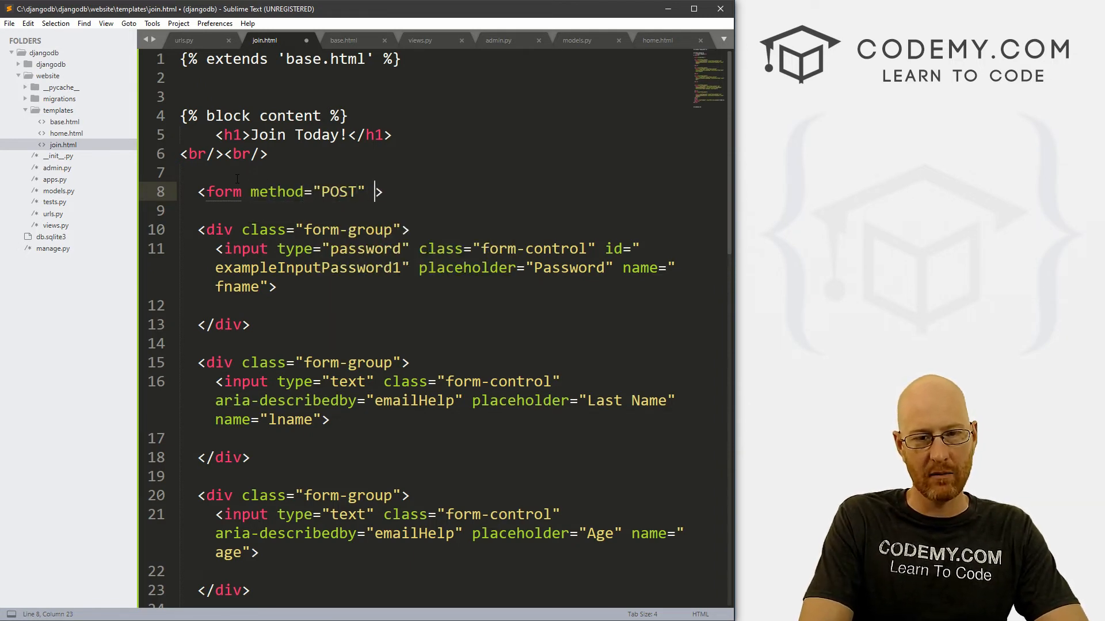
type("a")
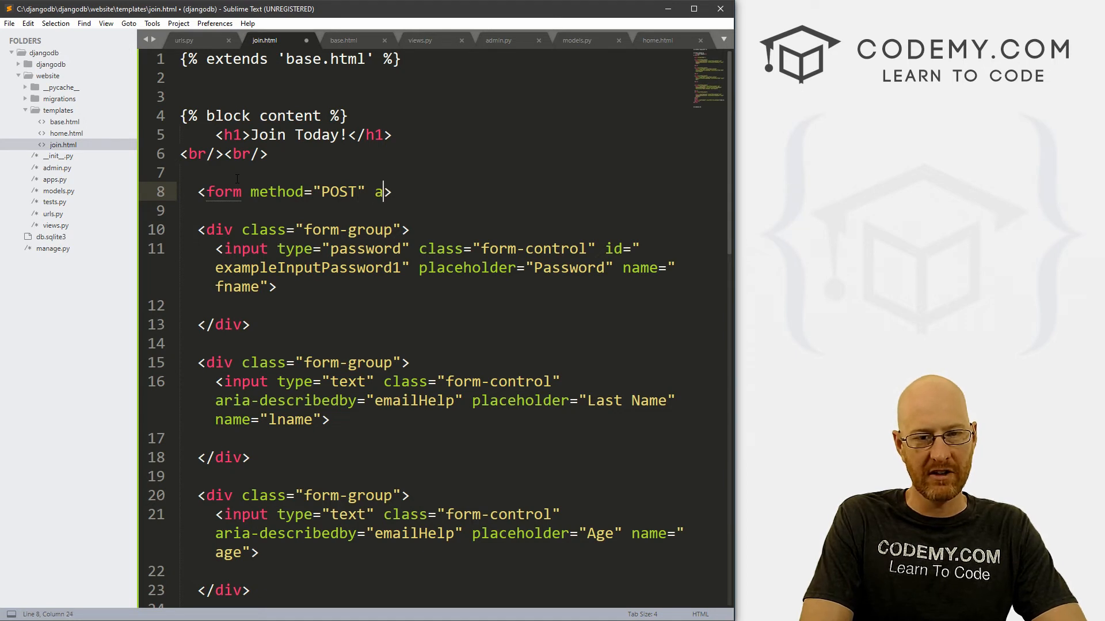
type("ction=")
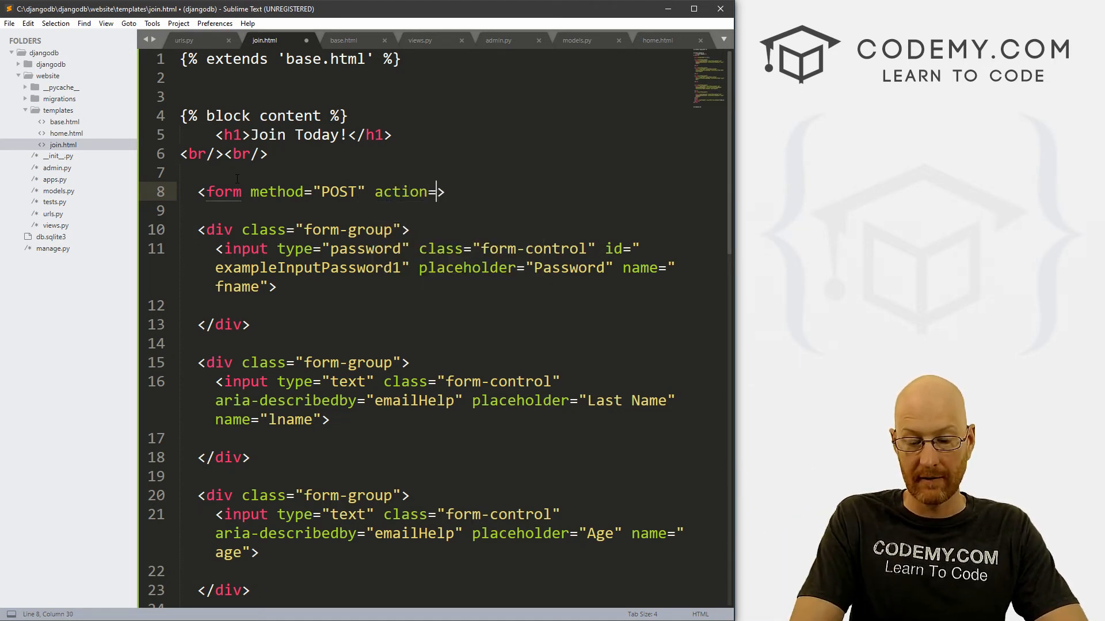
type("\"\"")
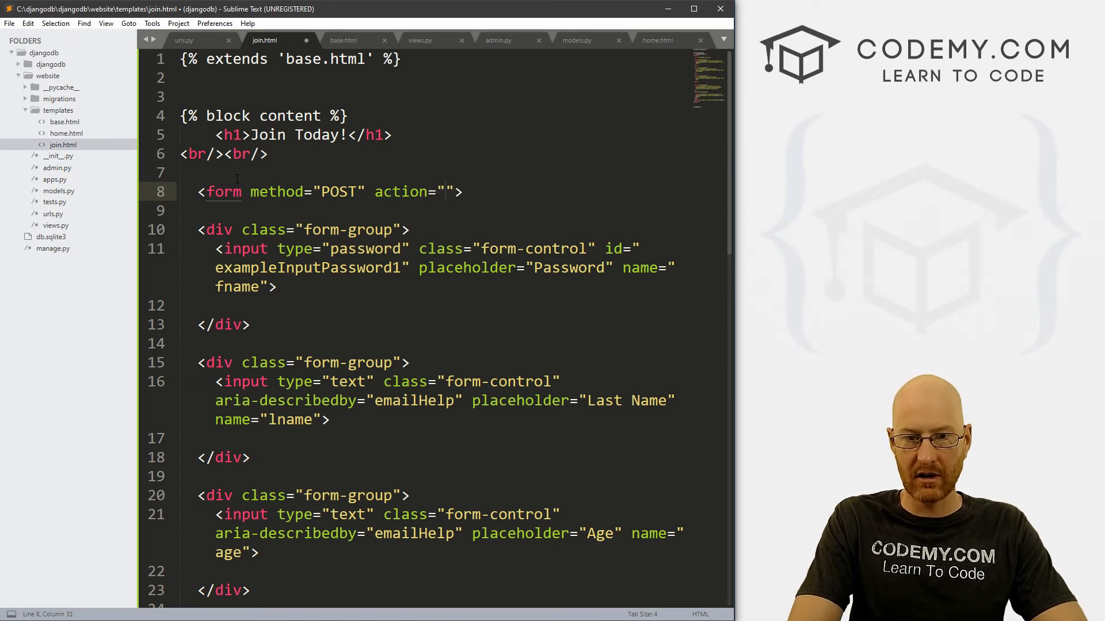
type("{}")
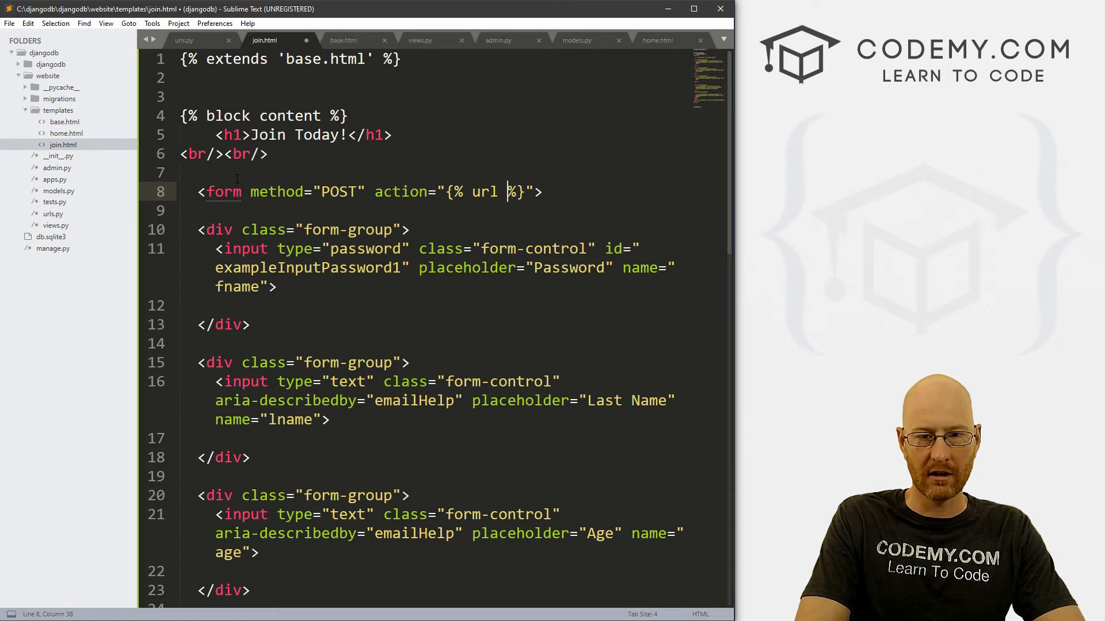
type("'")
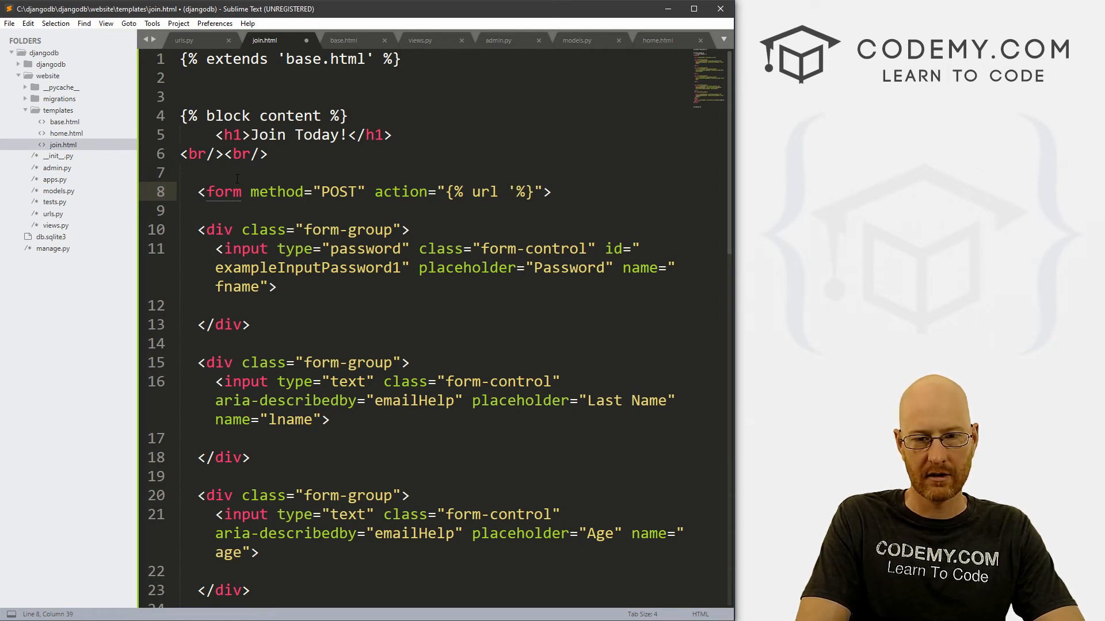
type("join;")
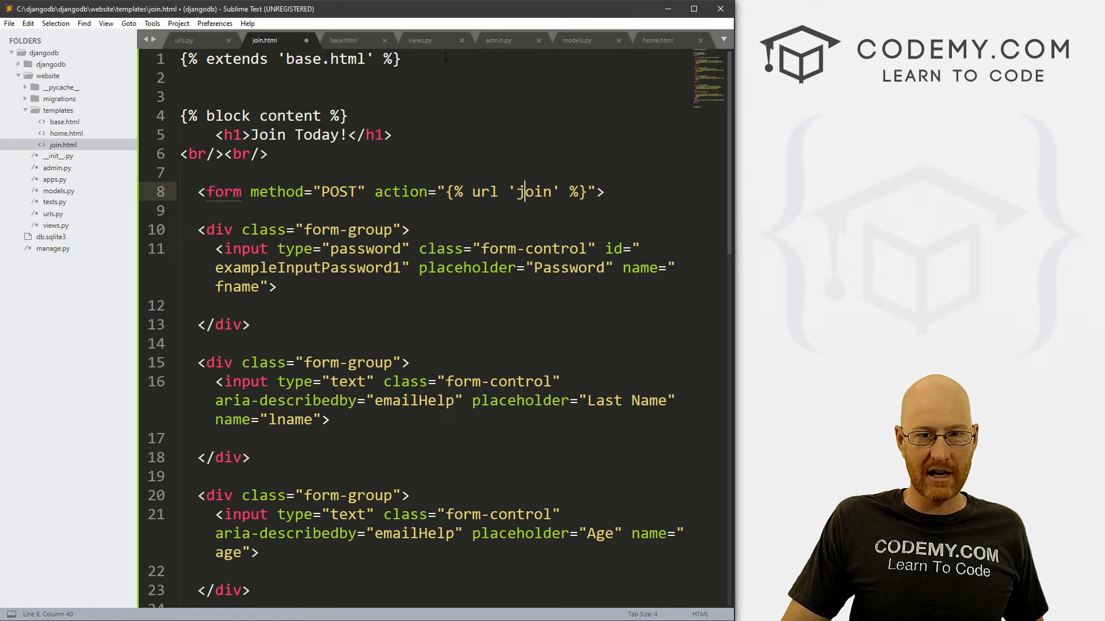
left_click(420, 40)
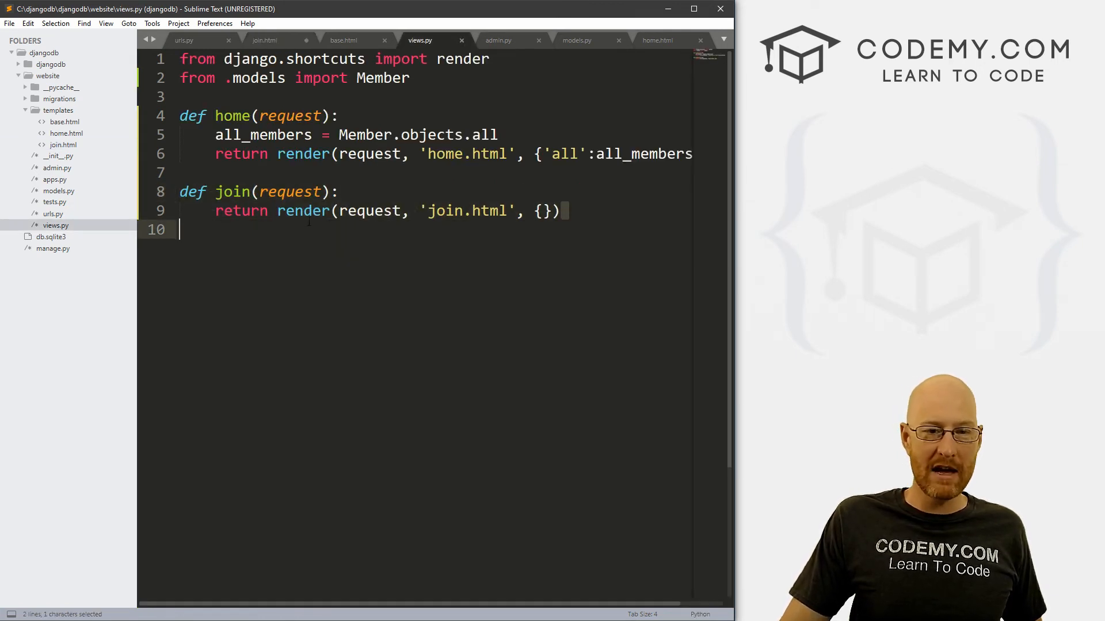
Add a blank line inside the join view in views.py, then return to join.html.
left_click(340, 191)
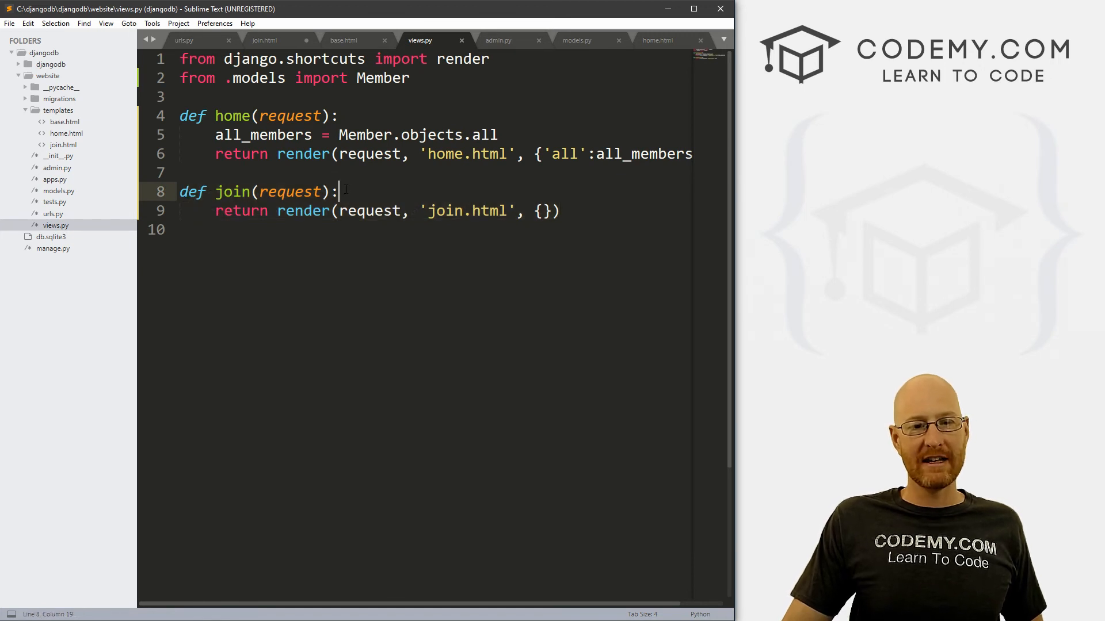
type("kdsl;k;sld")
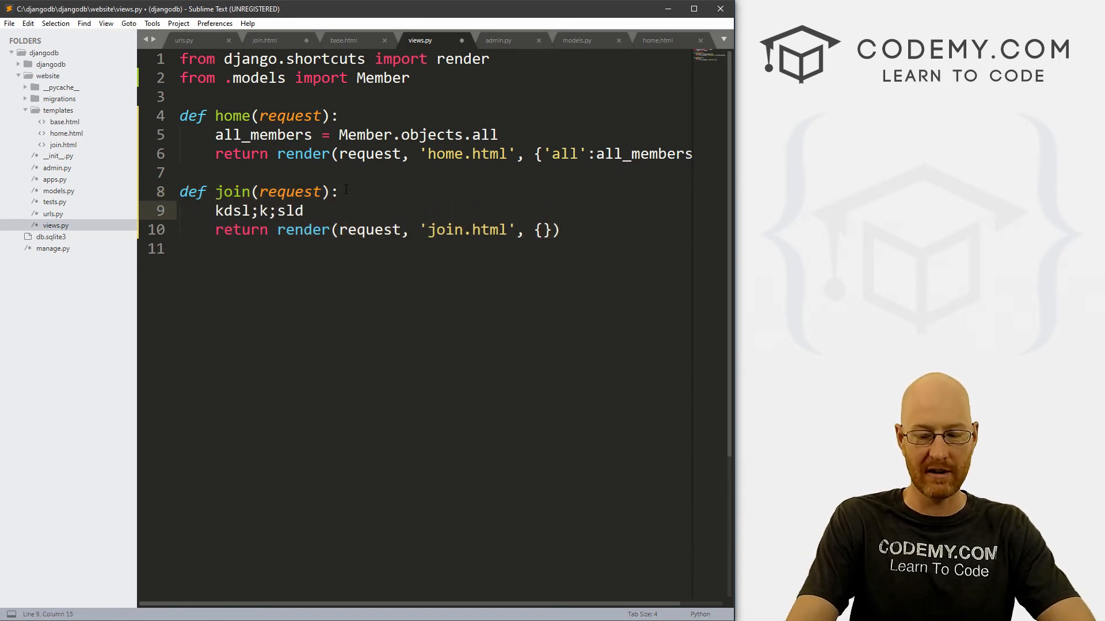
key("backspace")
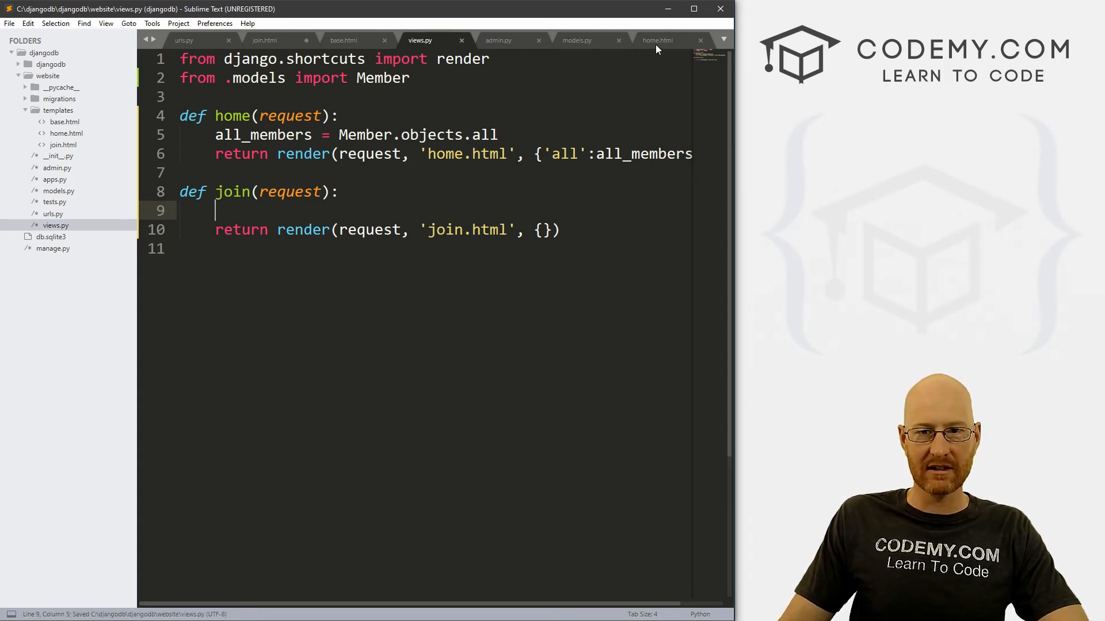
left_click(264, 40)
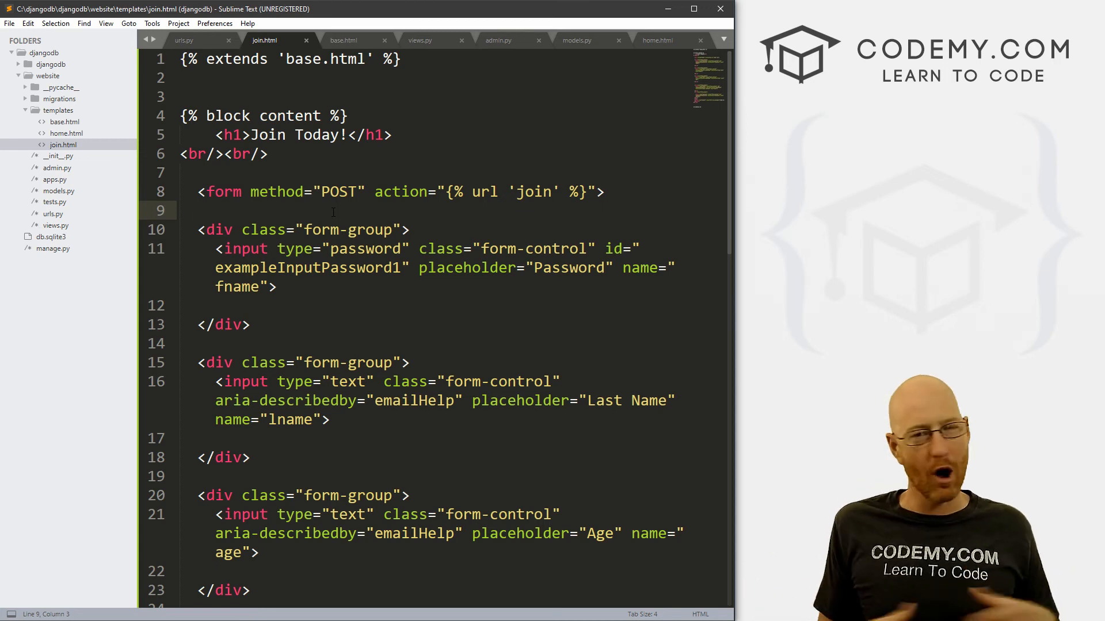
Insert {% csrf_token %} just inside the join form and save join.html.
type("{}")
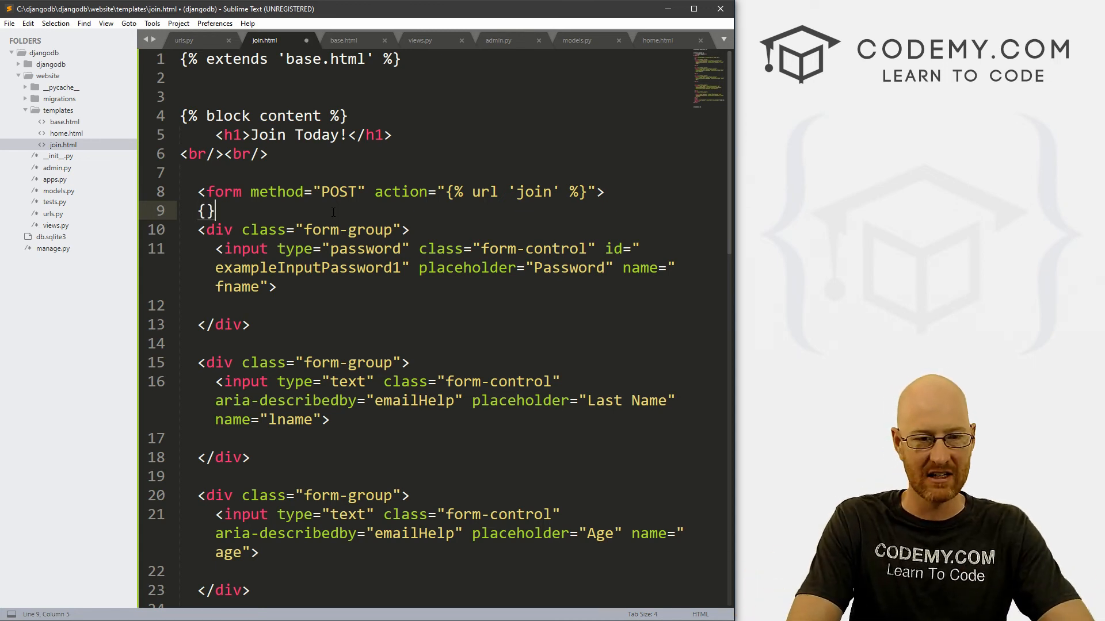
type("% csrf_%")
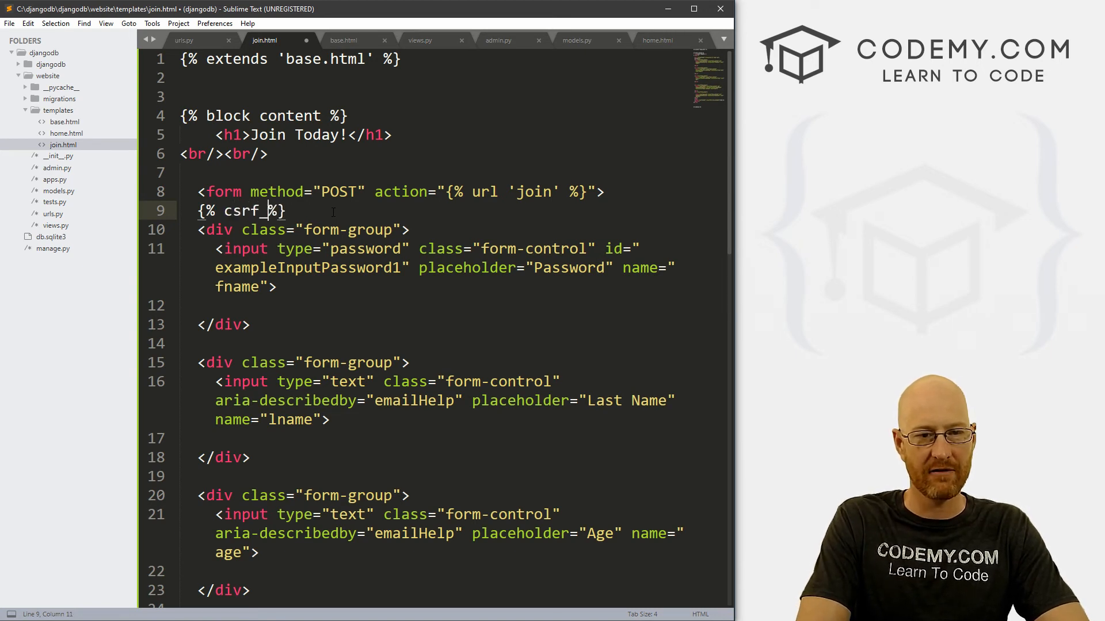
type("token")
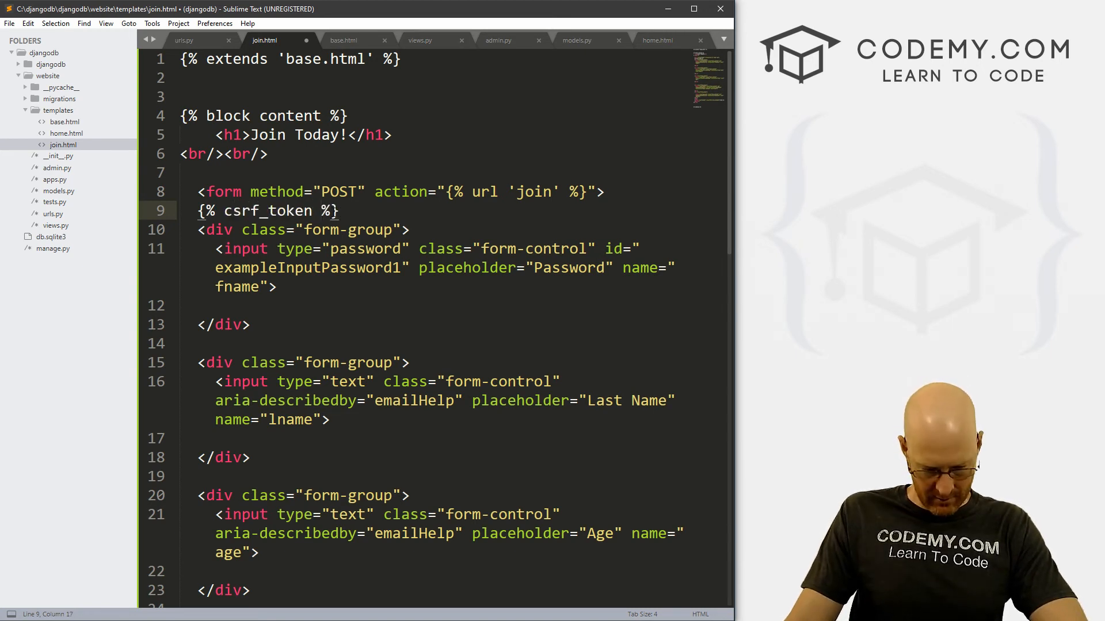
key("ctrl+s")
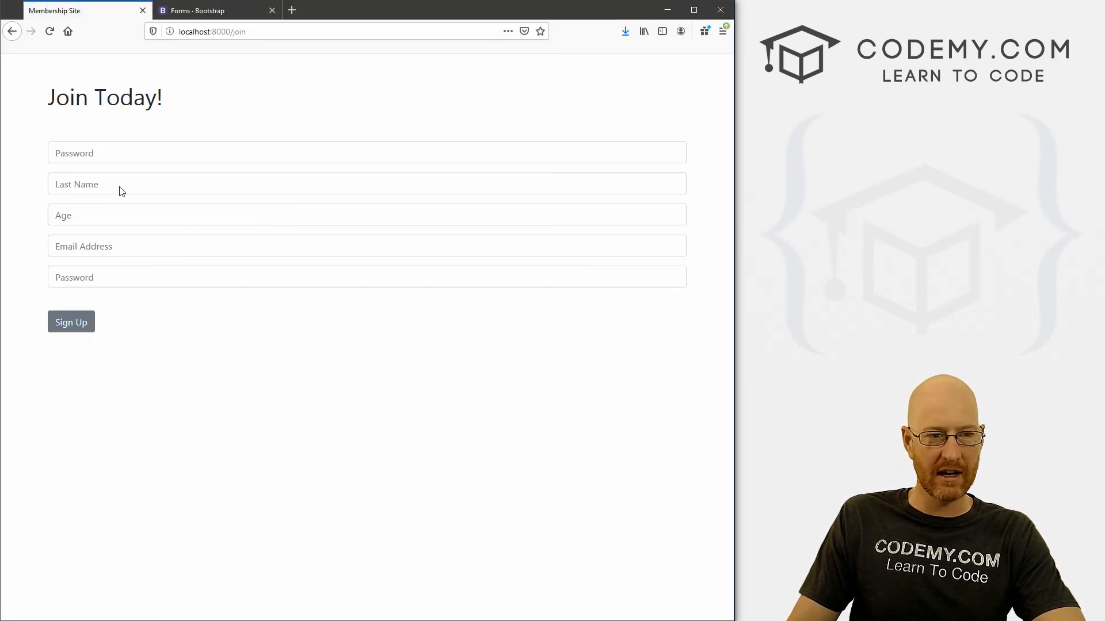
left_click(366, 153)
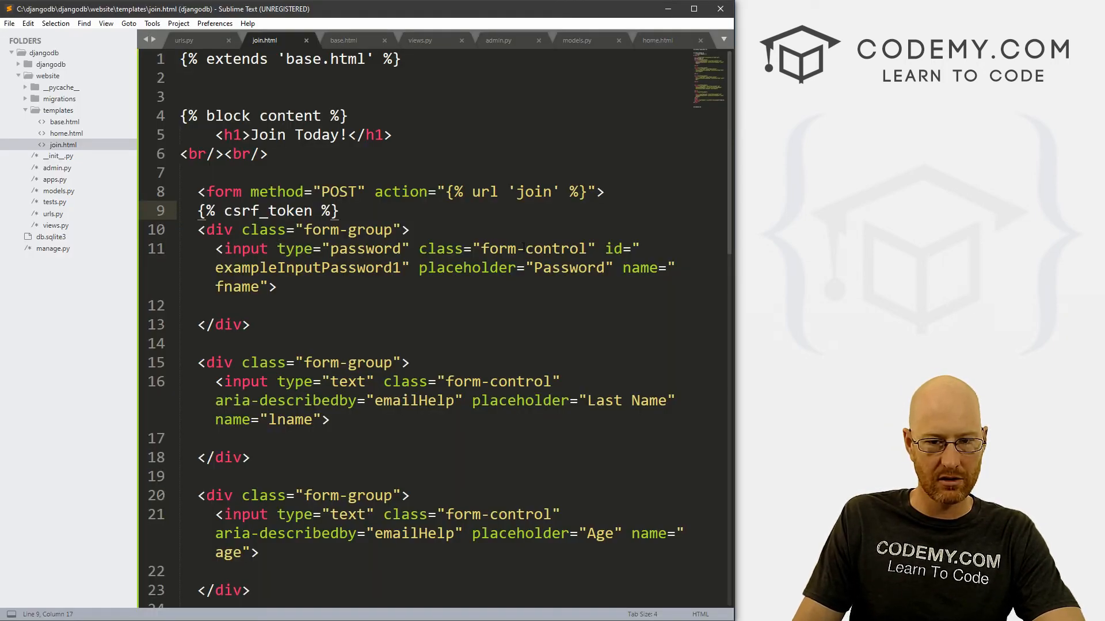
Make the first input type text with a 'First Name' placeholder, save, and preview in Firefox.
double_click(365, 248)
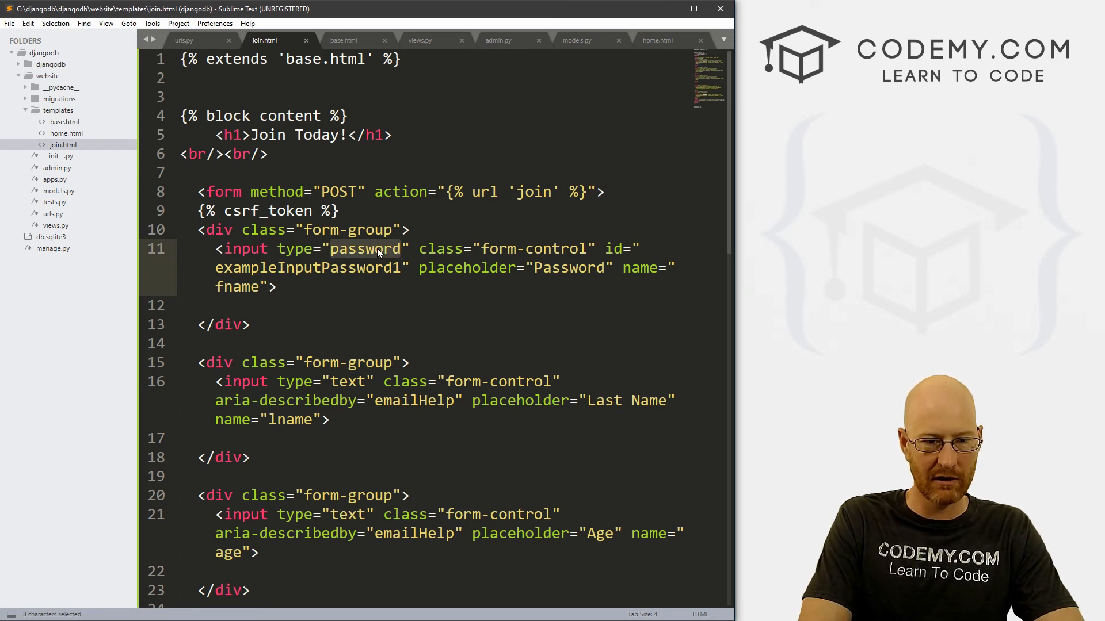
type("text")
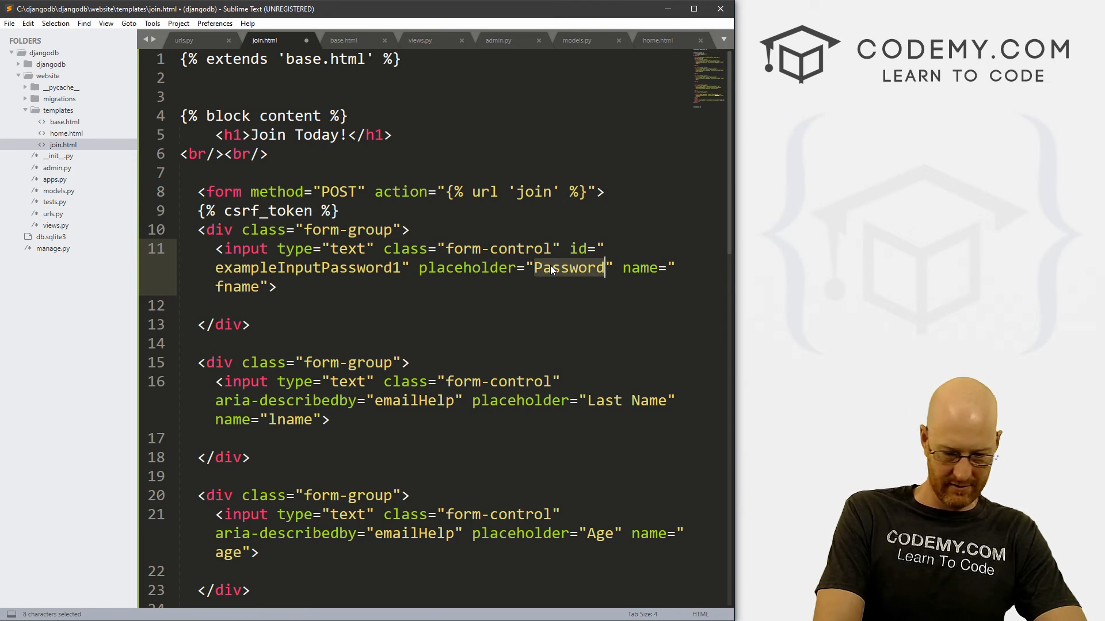
type("First Name")
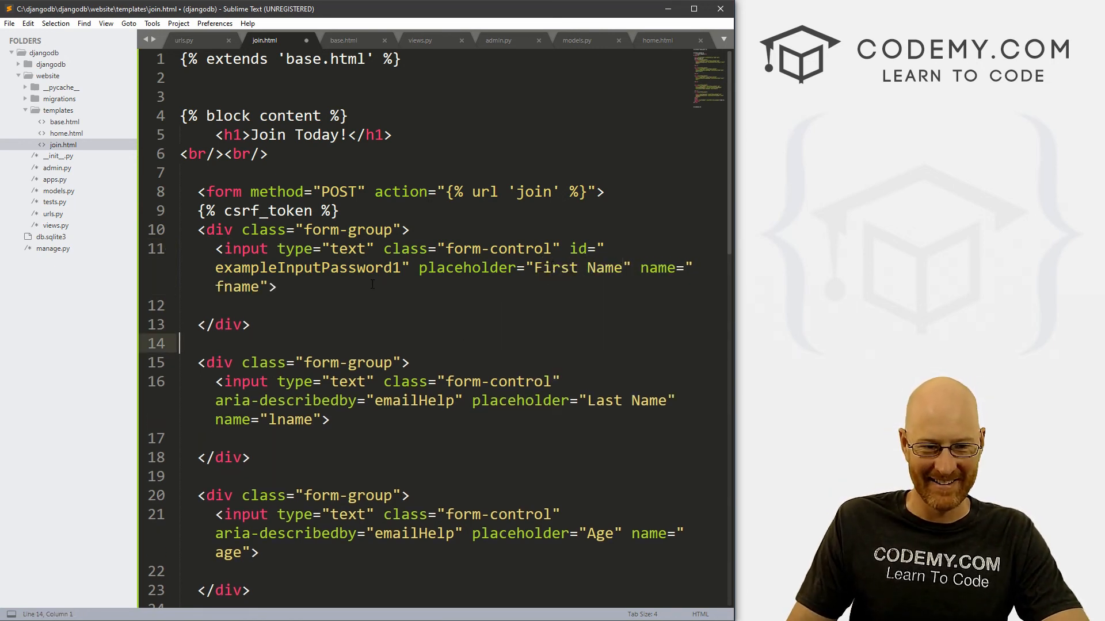
key("ctrl+s")
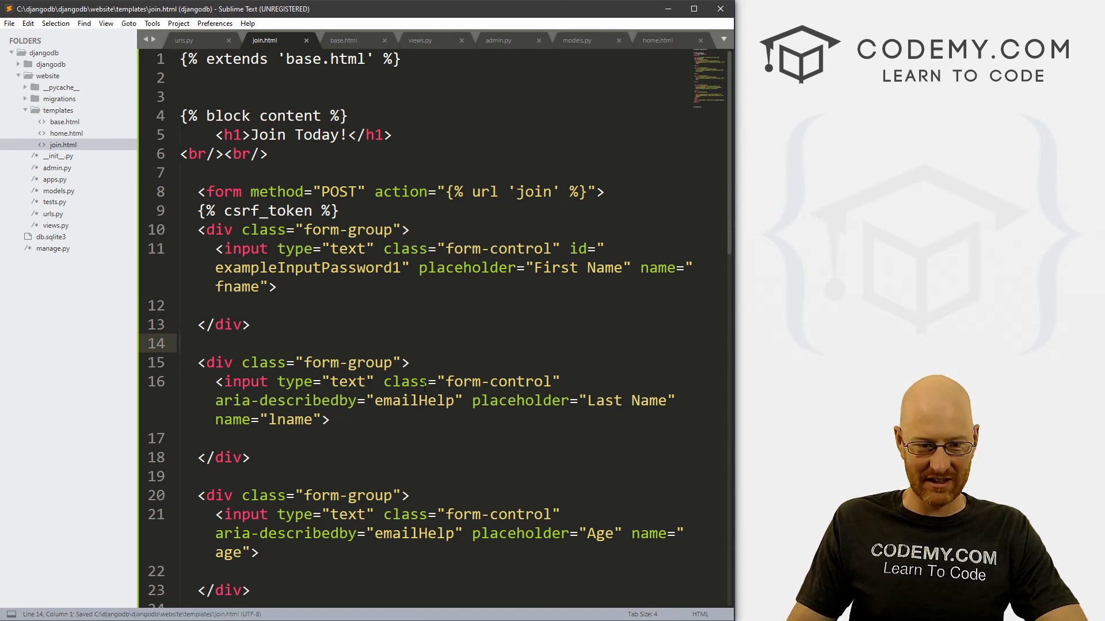
scroll("down", 3)
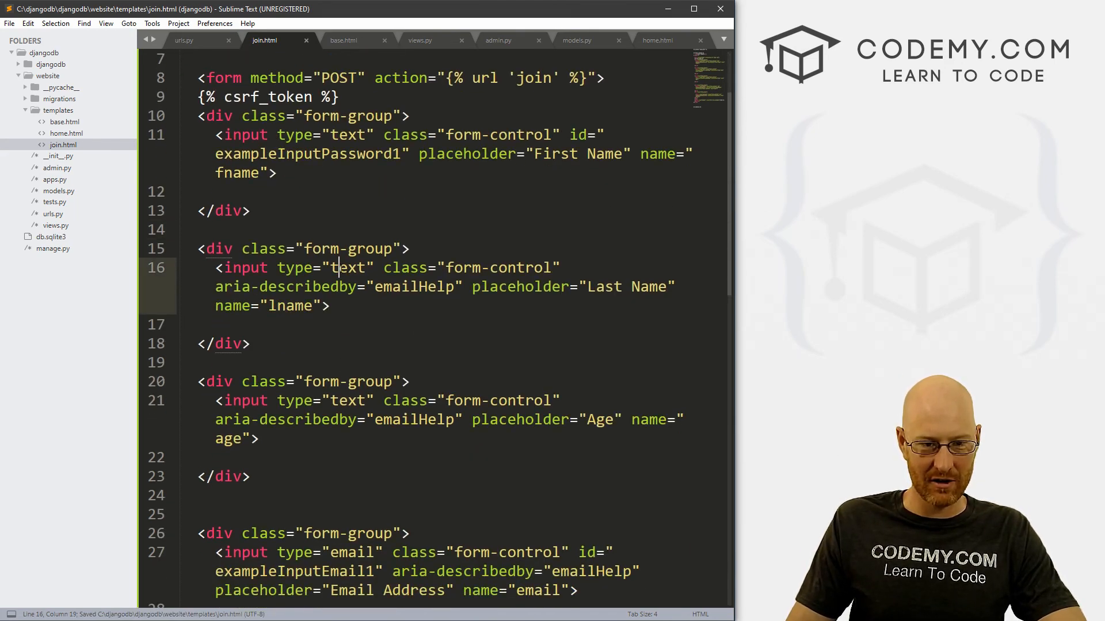
left_click(358, 401)
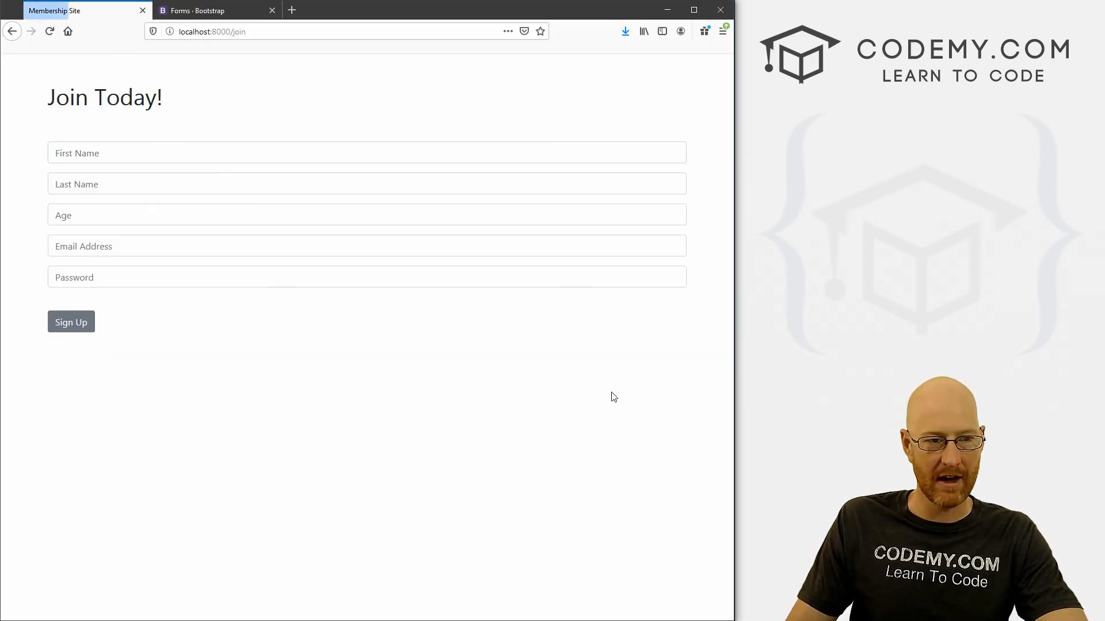
View the /join page source and highlight the POST method and csrfmiddlewaretoken input.
right_click(197, 113)
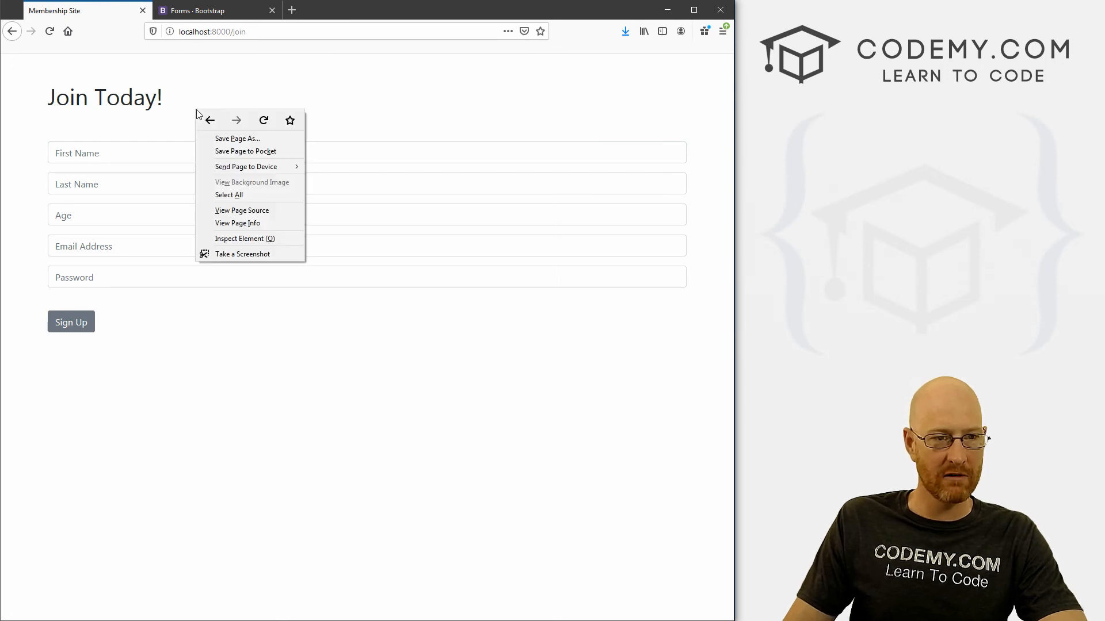
left_click(242, 210)
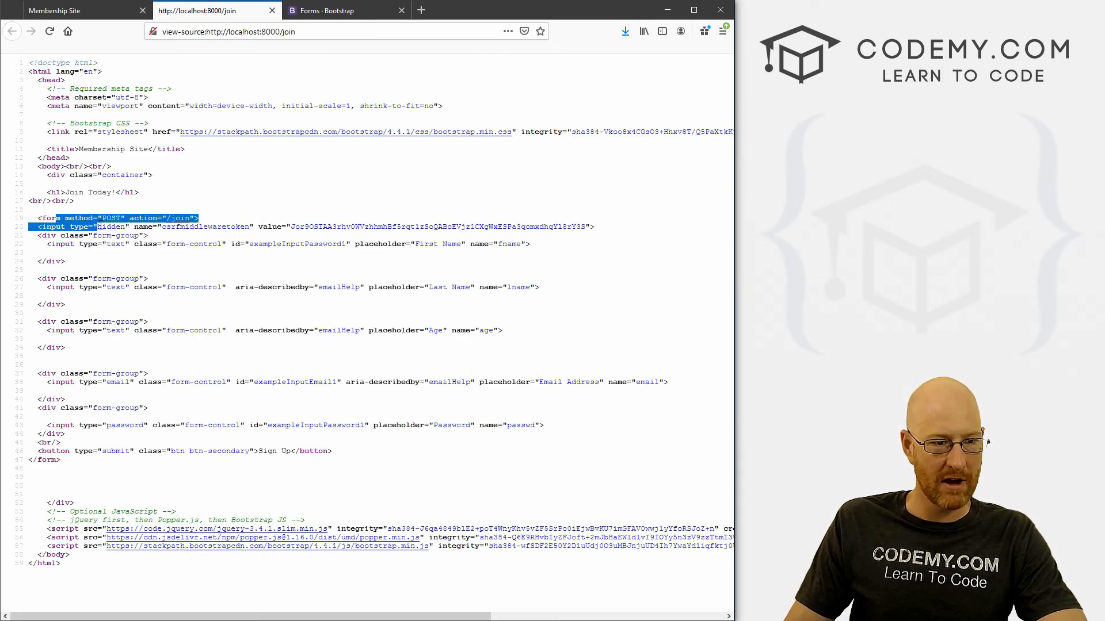
double_click(110, 217)
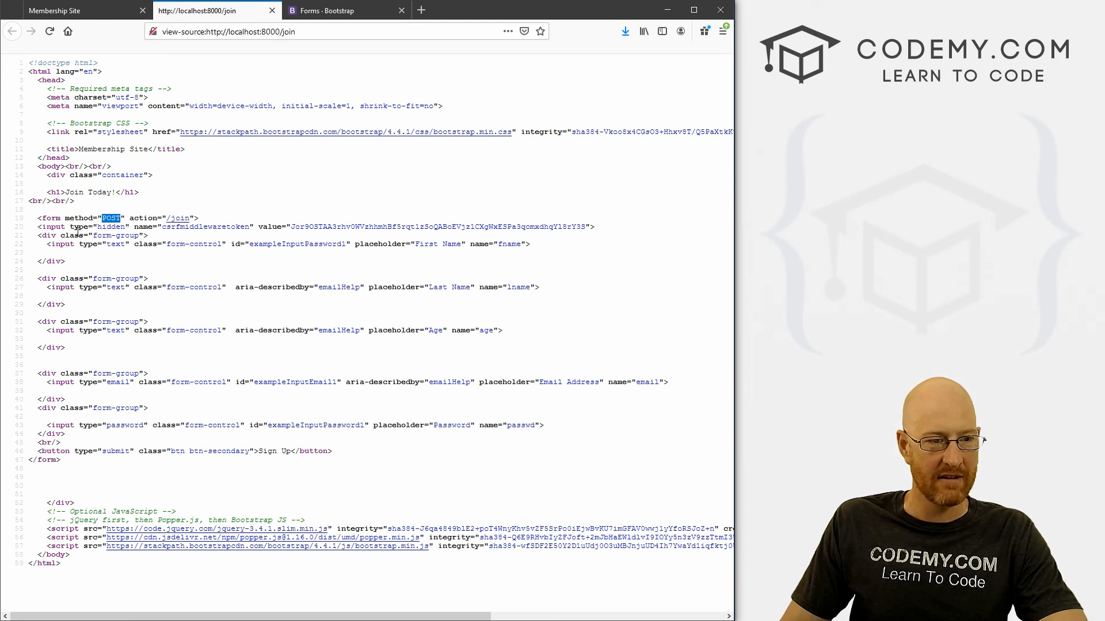
double_click(204, 226)
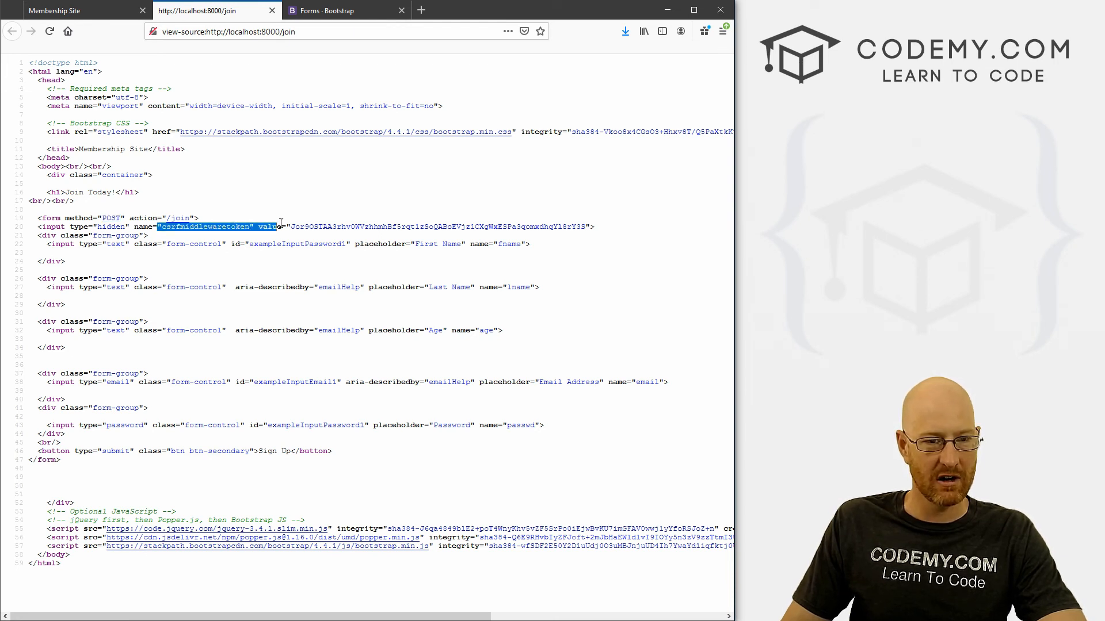